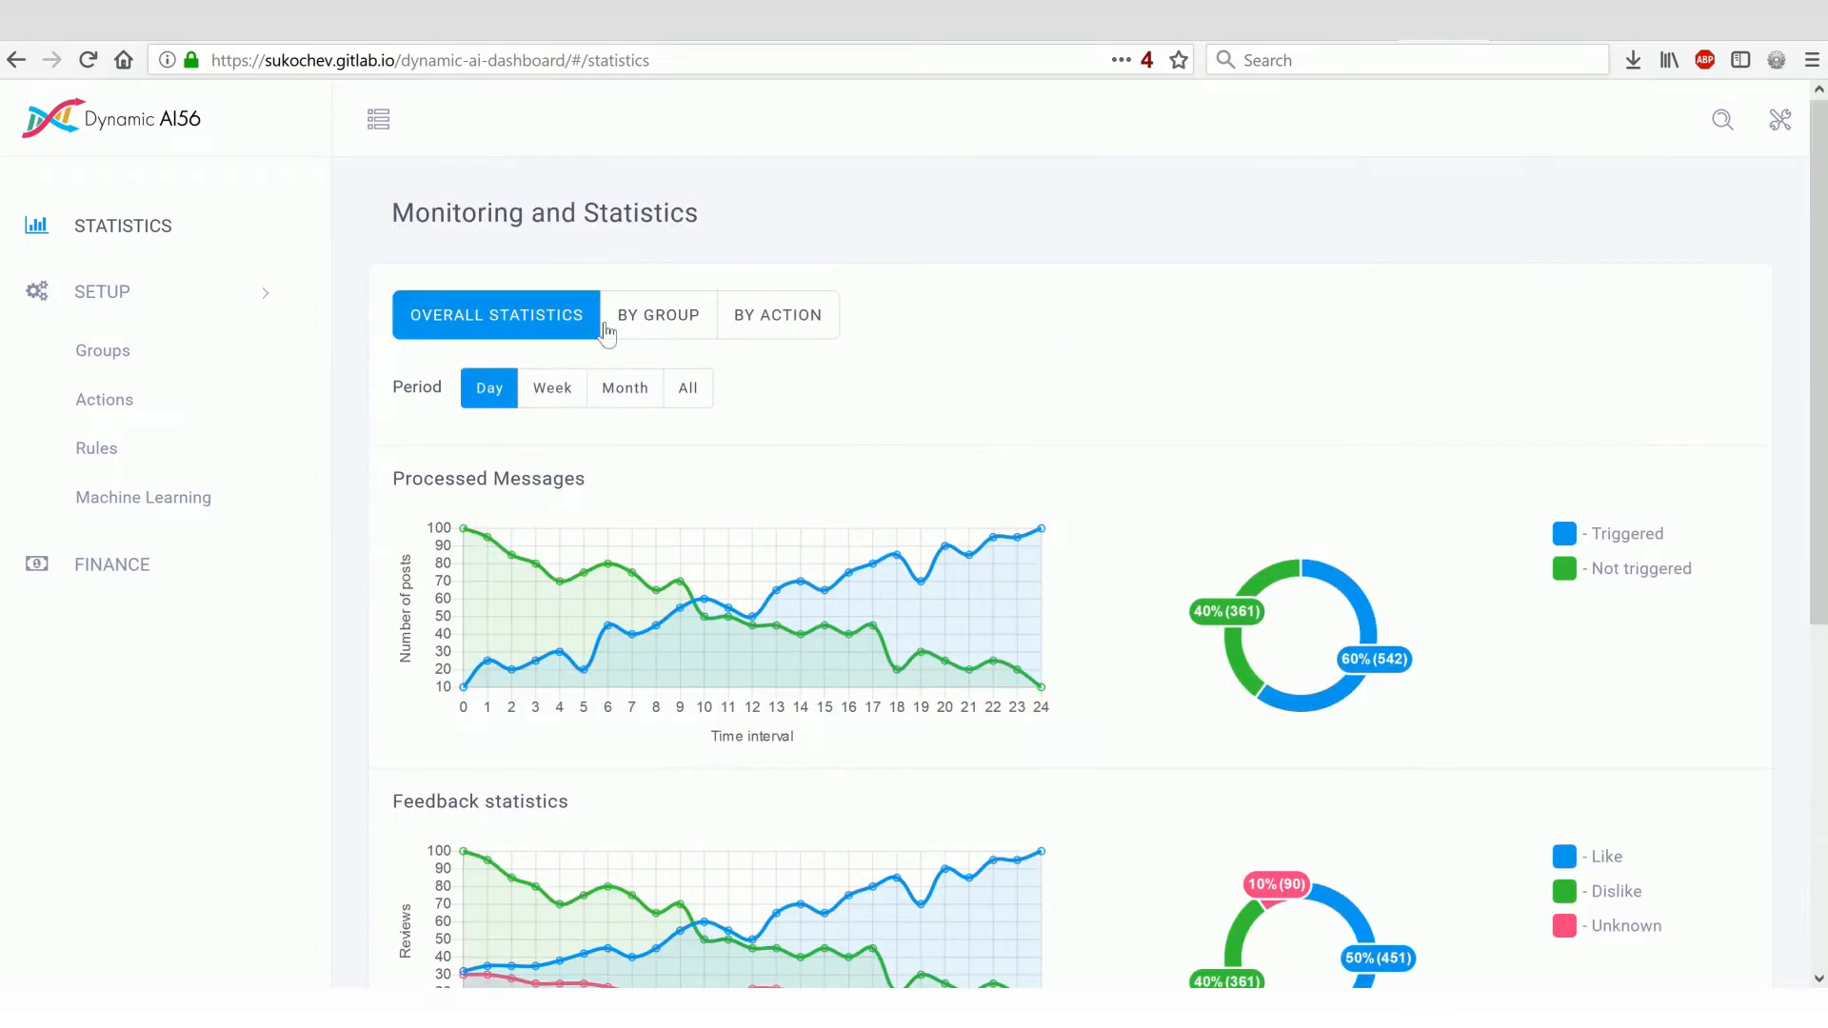
Step: Draft a group filter for the Twitter channel alone with all message actions, then move to the Actions list
{"action": "left_click", "coordinate": [103, 350]}
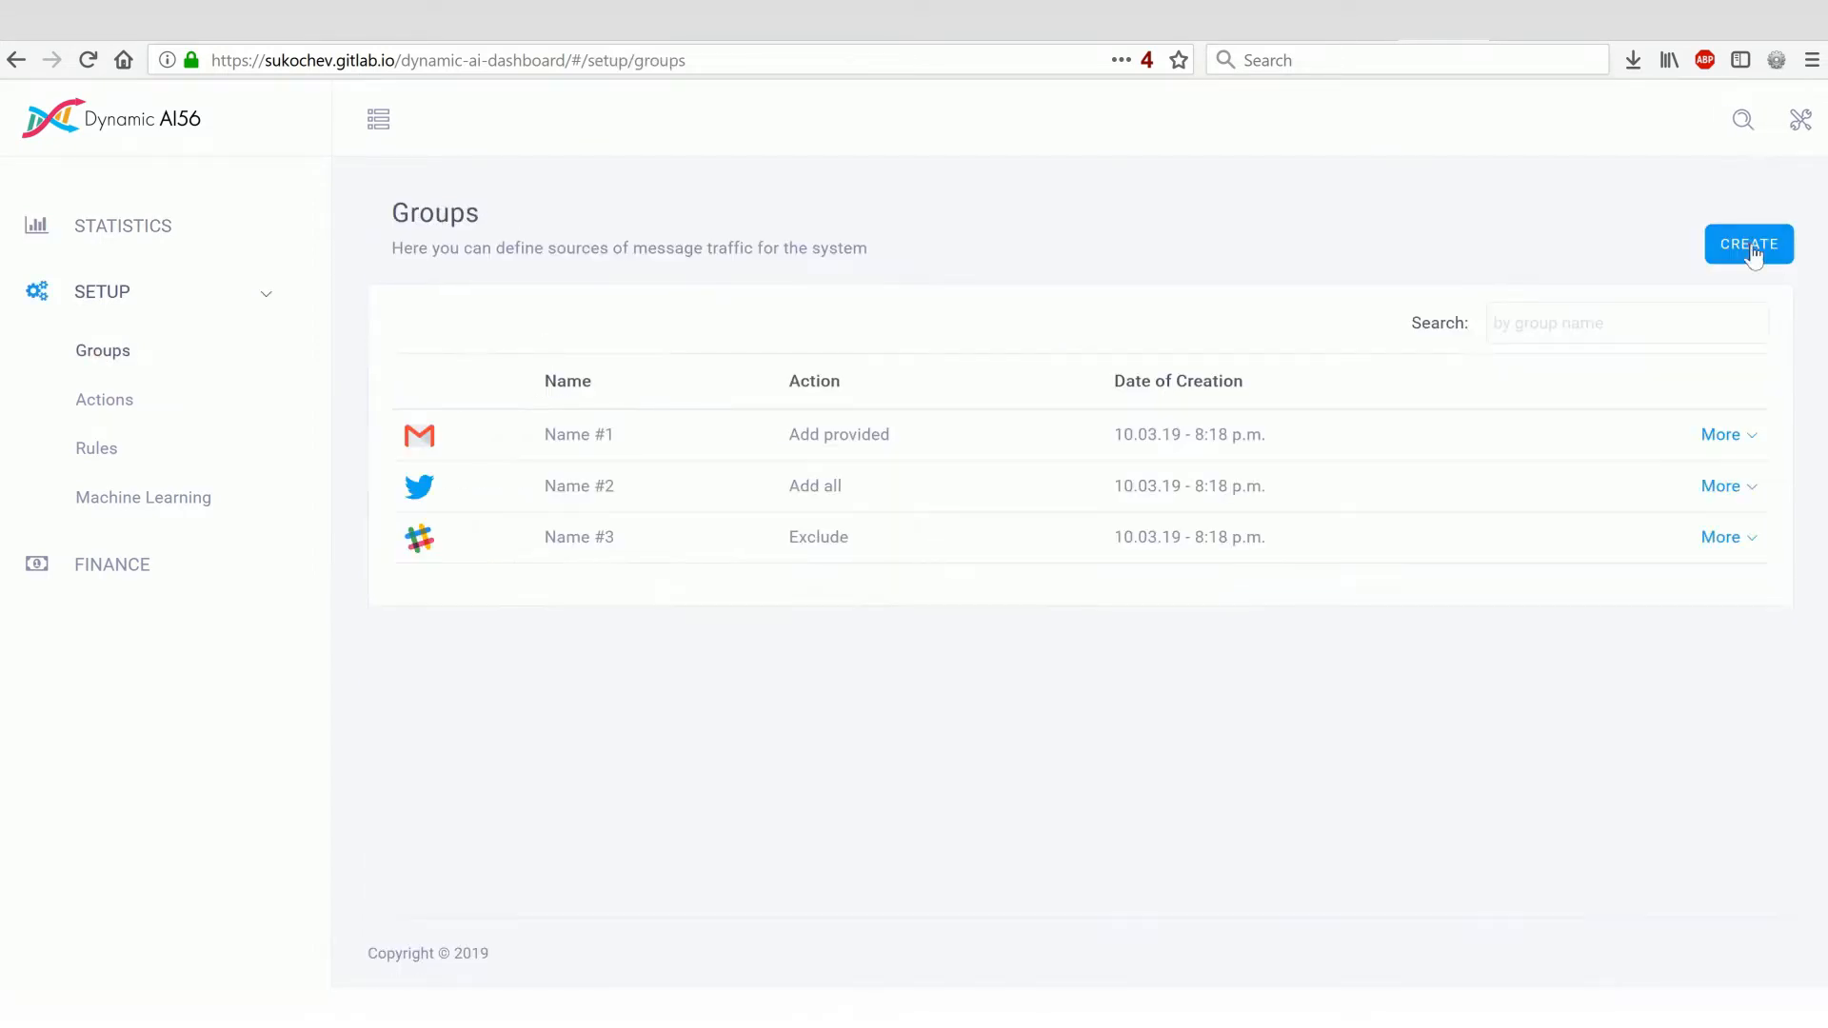
{"action": "left_click", "coordinate": [1747, 244]}
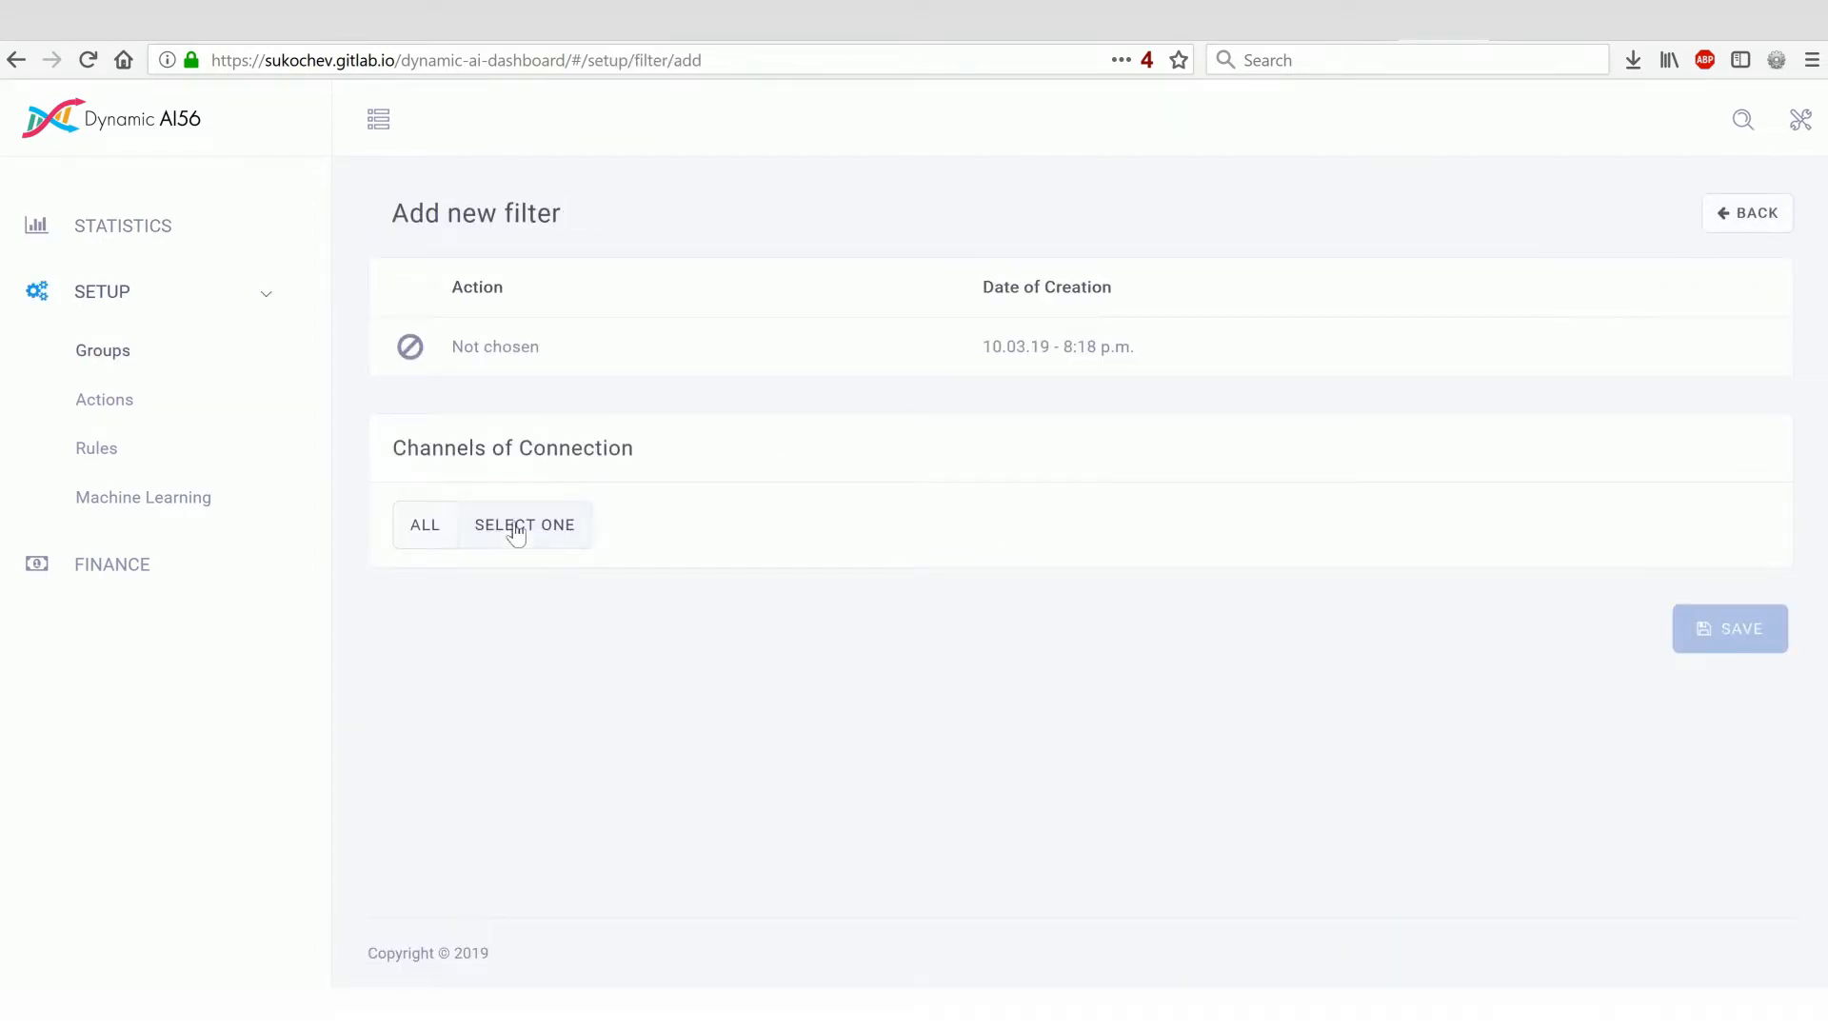
{"action": "left_click", "coordinate": [524, 526]}
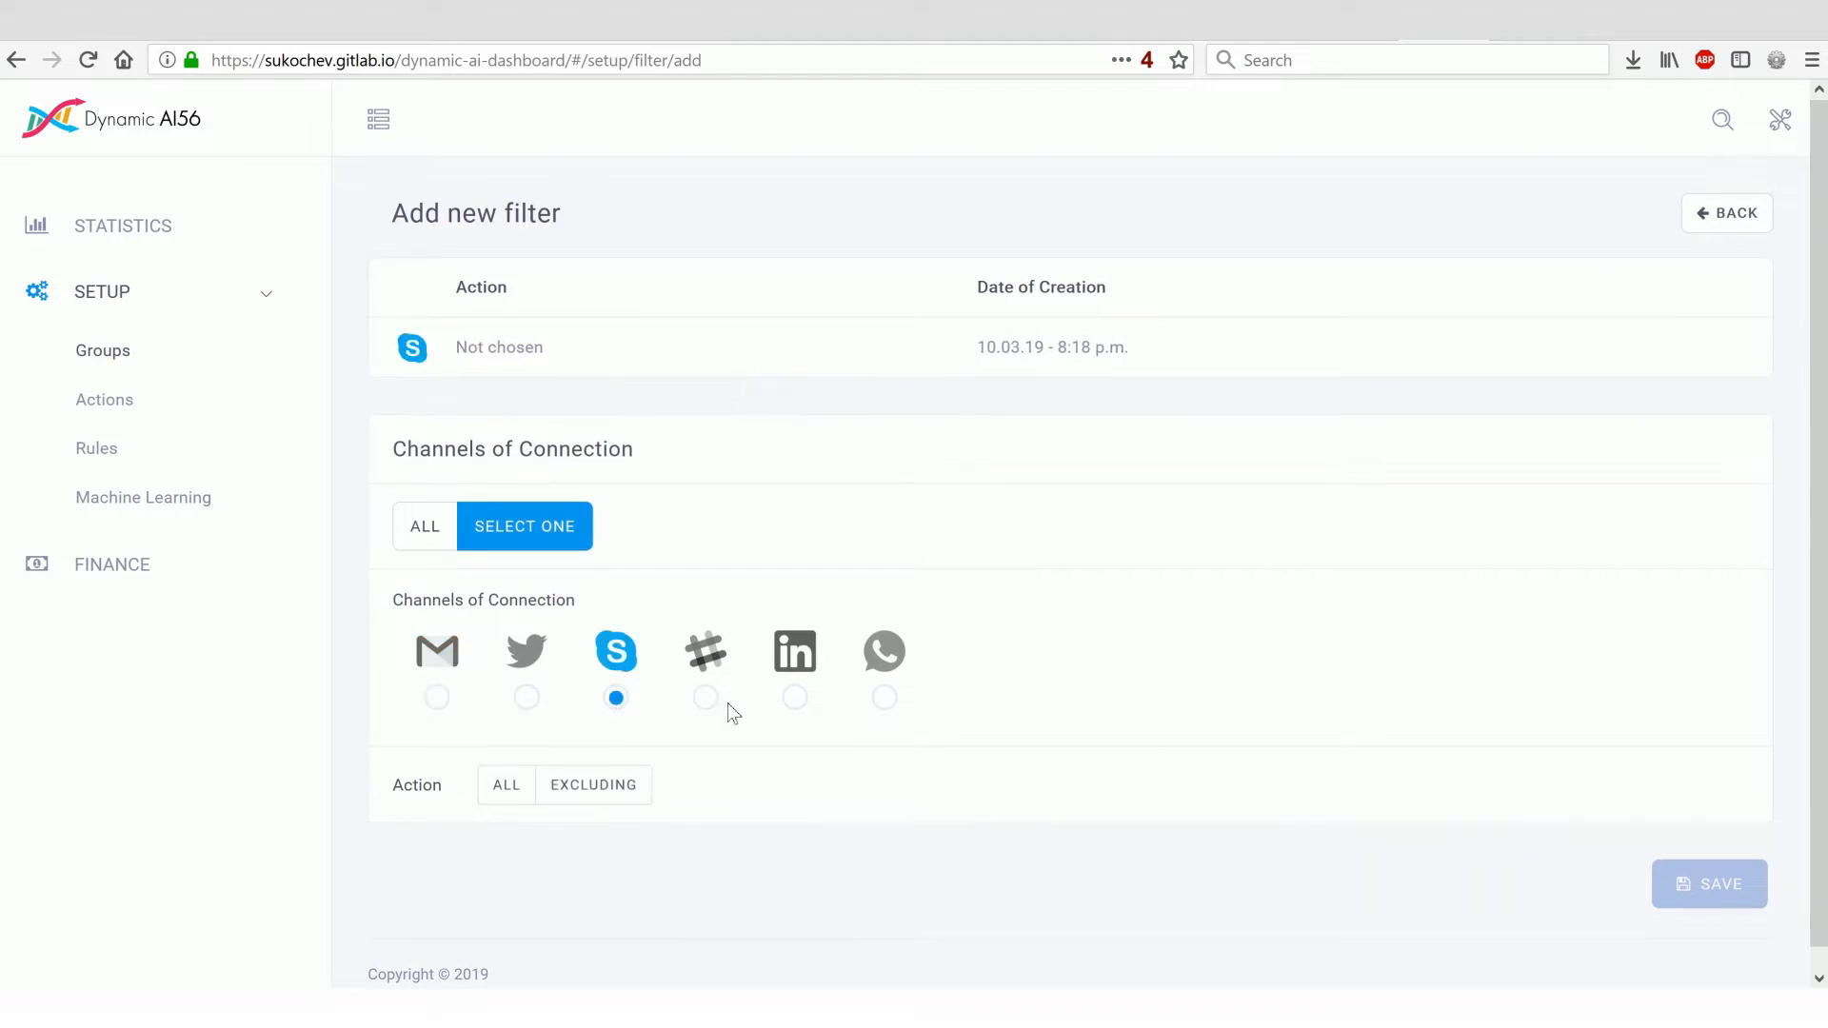
{"action": "left_click", "coordinate": [525, 697]}
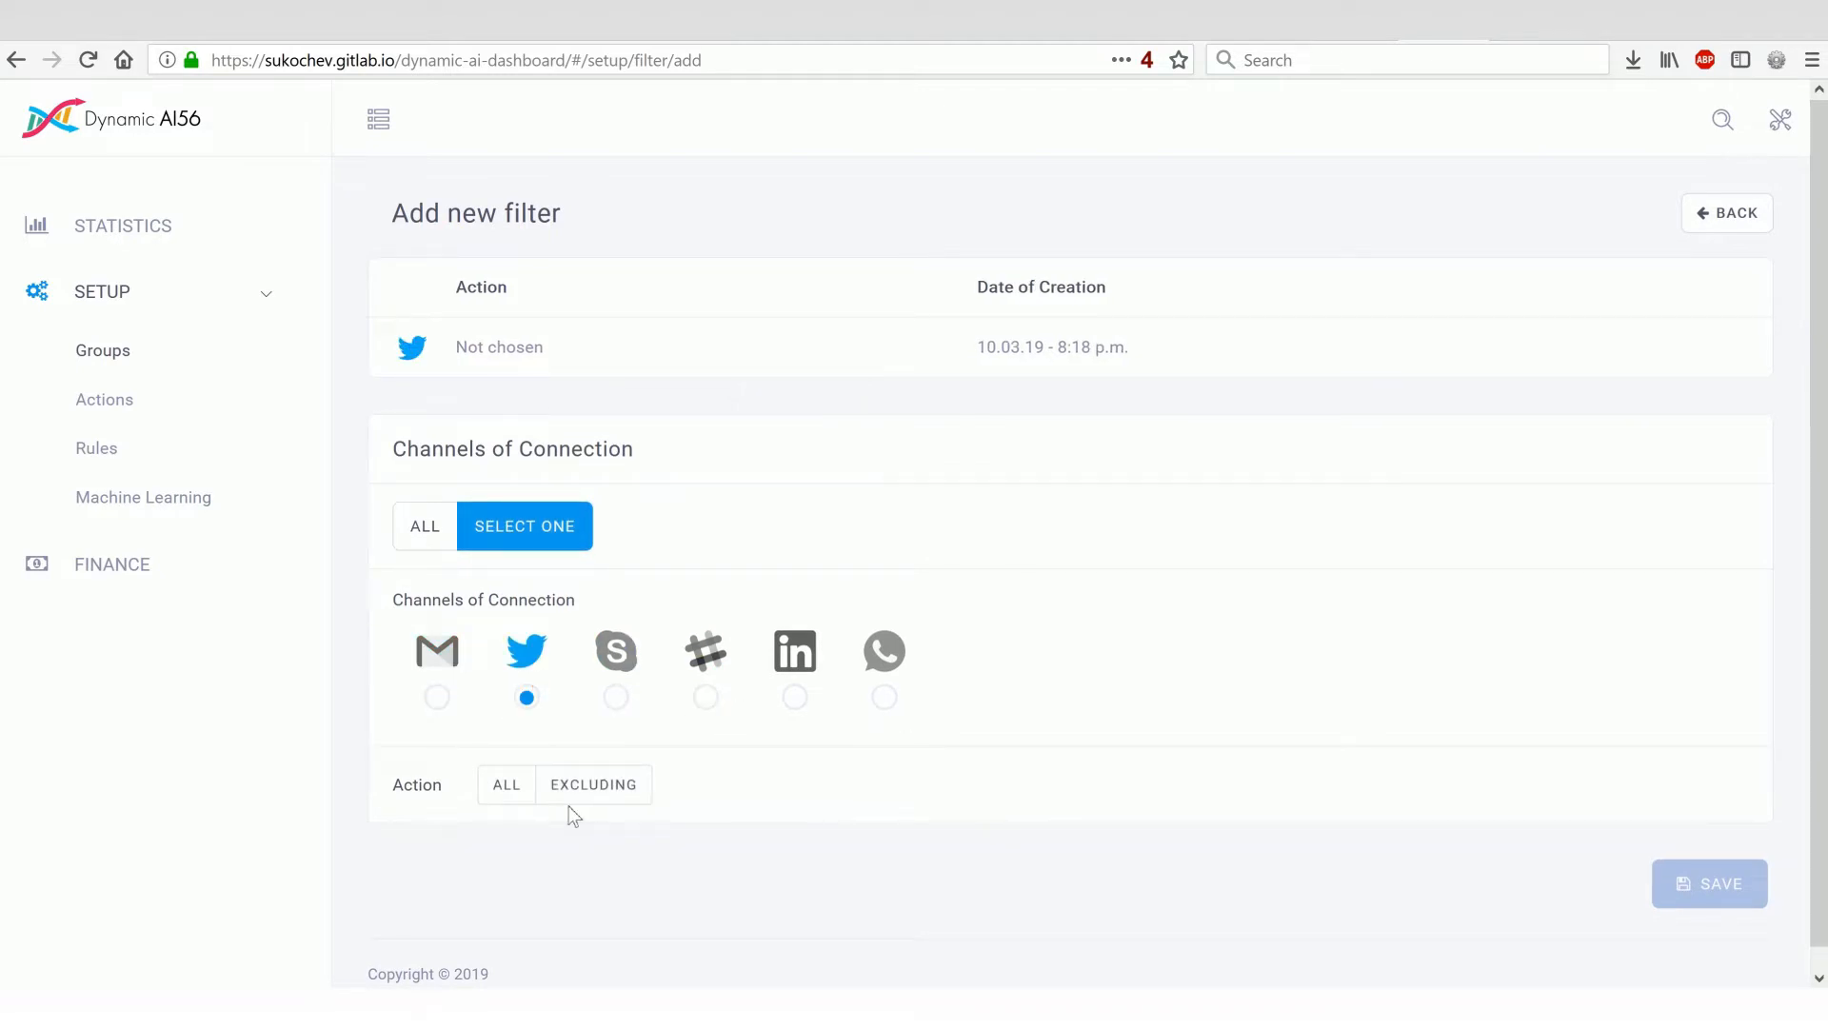
{"action": "left_click", "coordinate": [507, 785]}
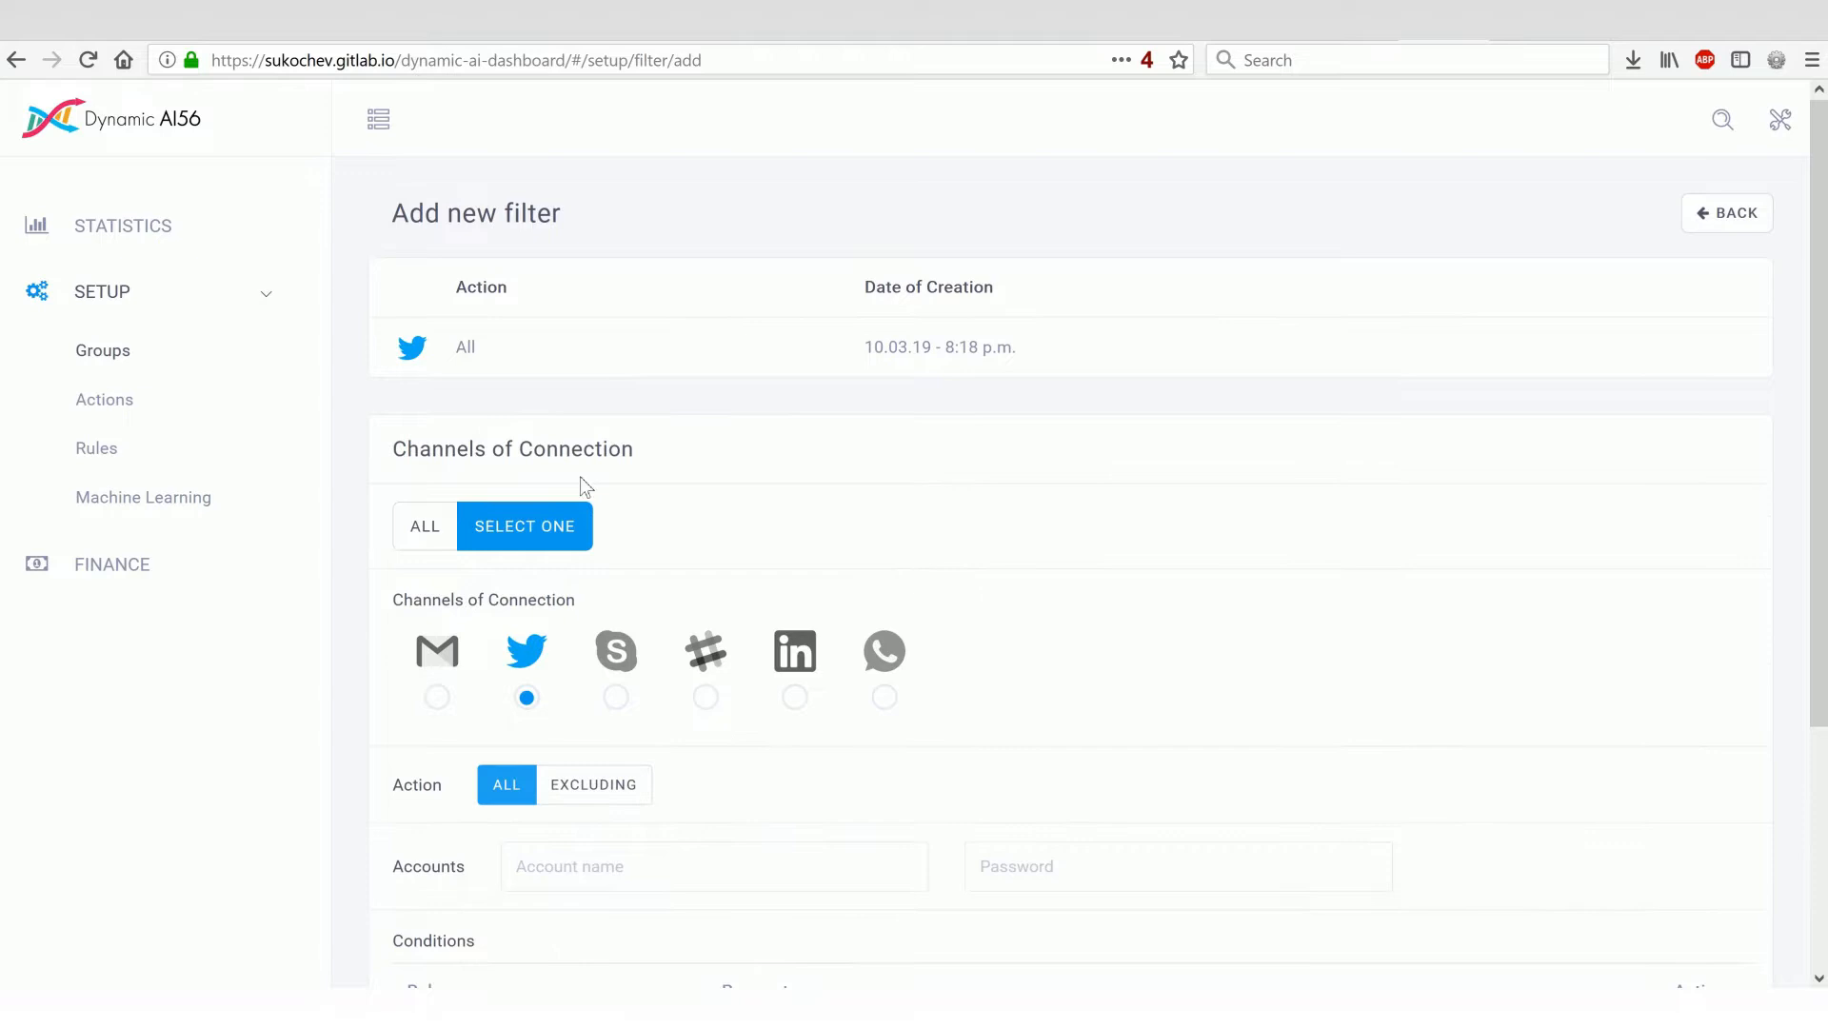
{"action": "left_click", "coordinate": [105, 398]}
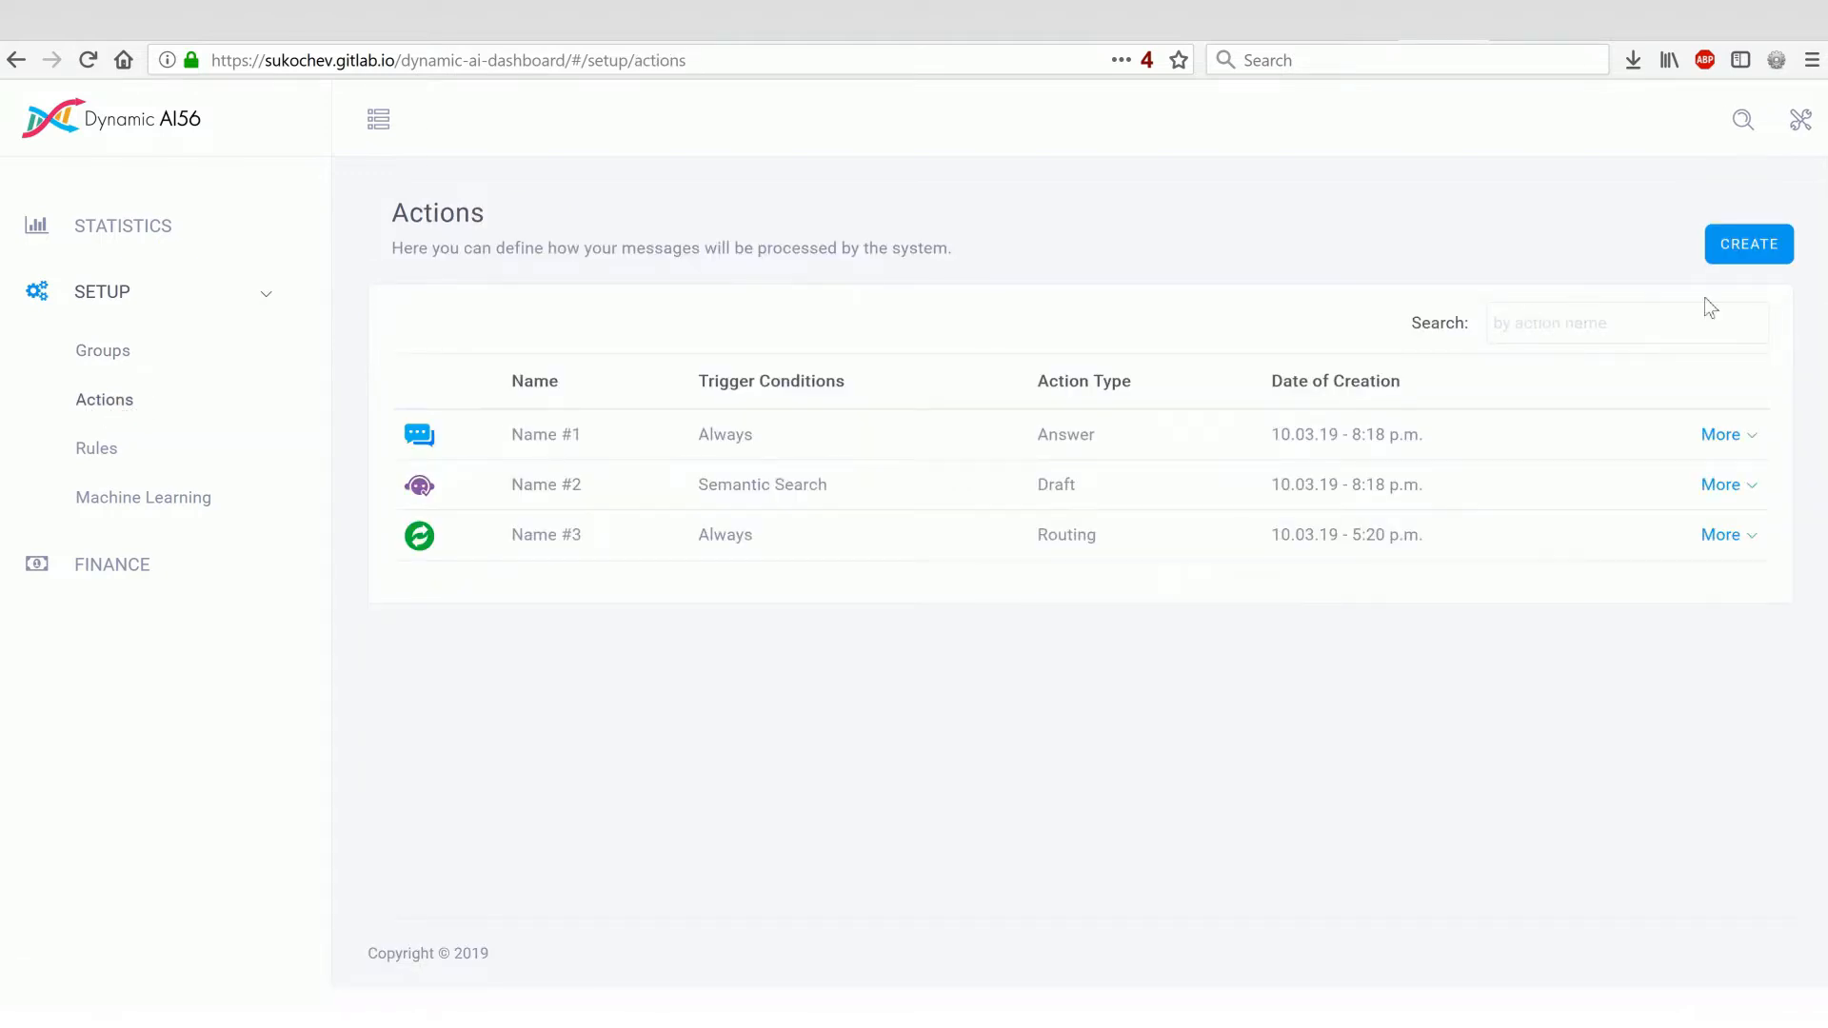
Step: Draft a new action with the ML classifier enabled and a tuned hourly schedule, then view the Rules list
{"action": "left_click", "coordinate": [1747, 244]}
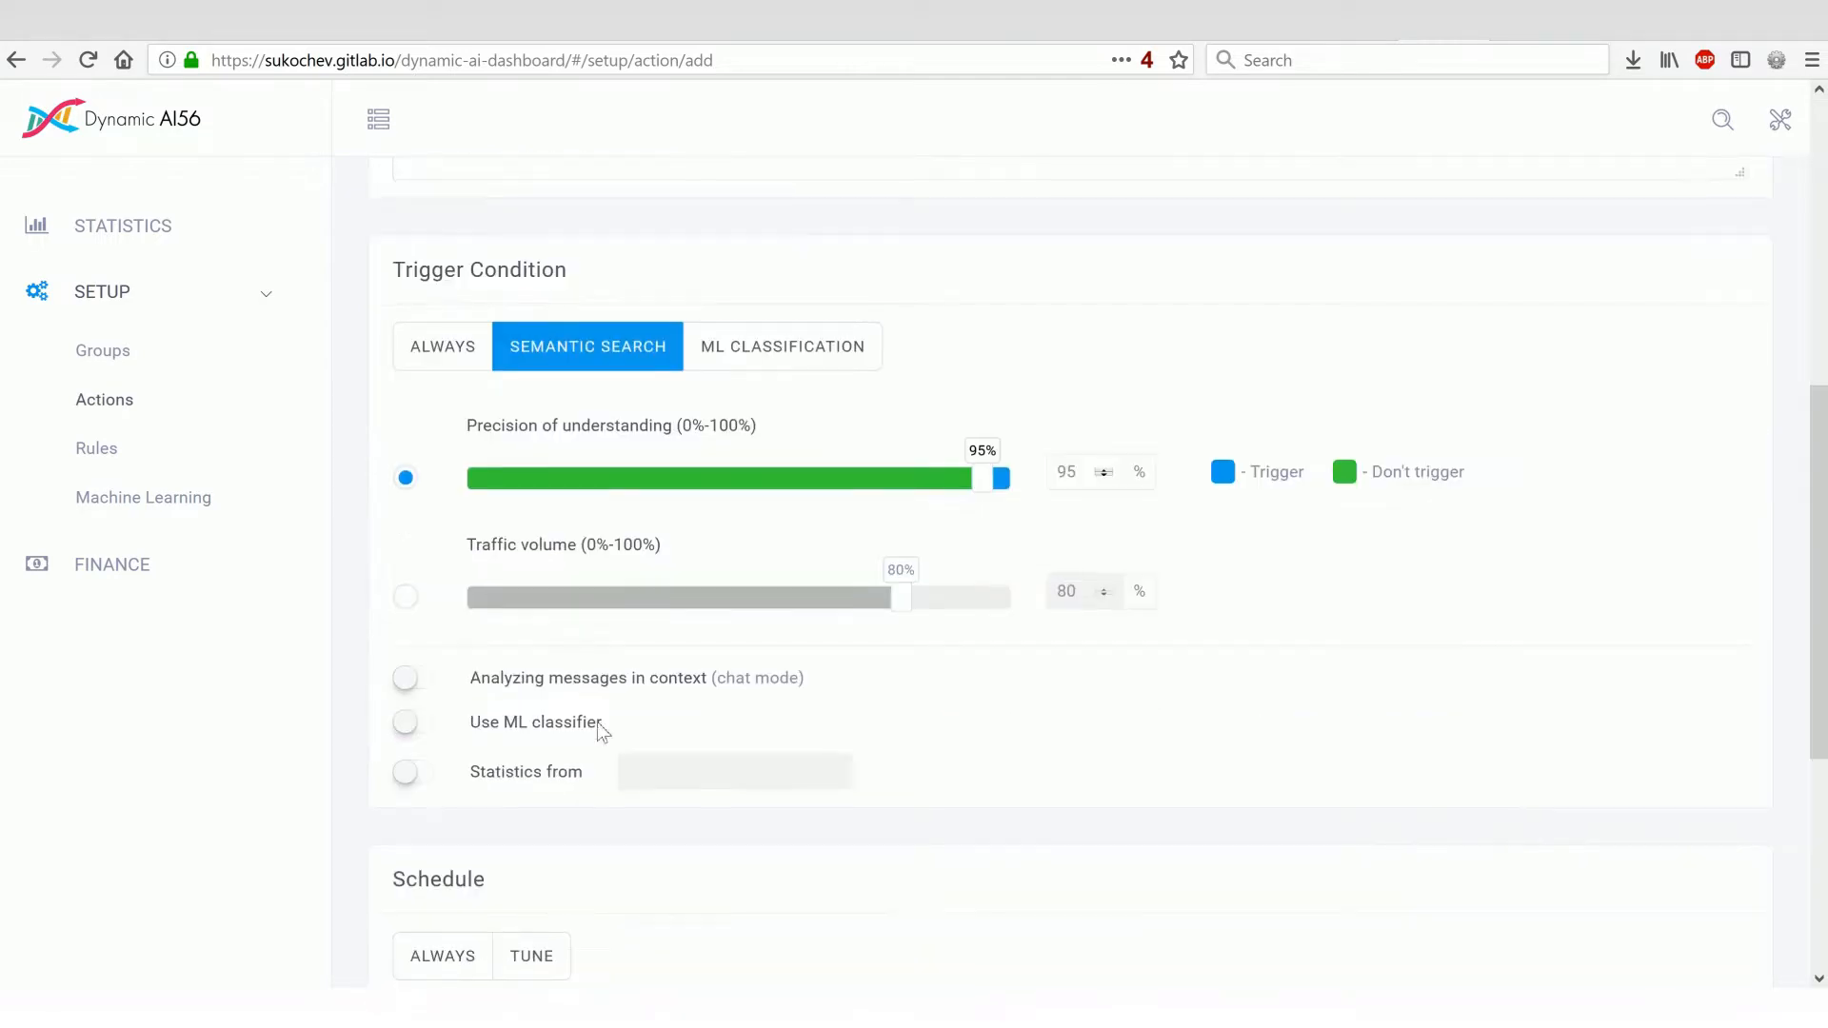
{"action": "left_click", "coordinate": [404, 721]}
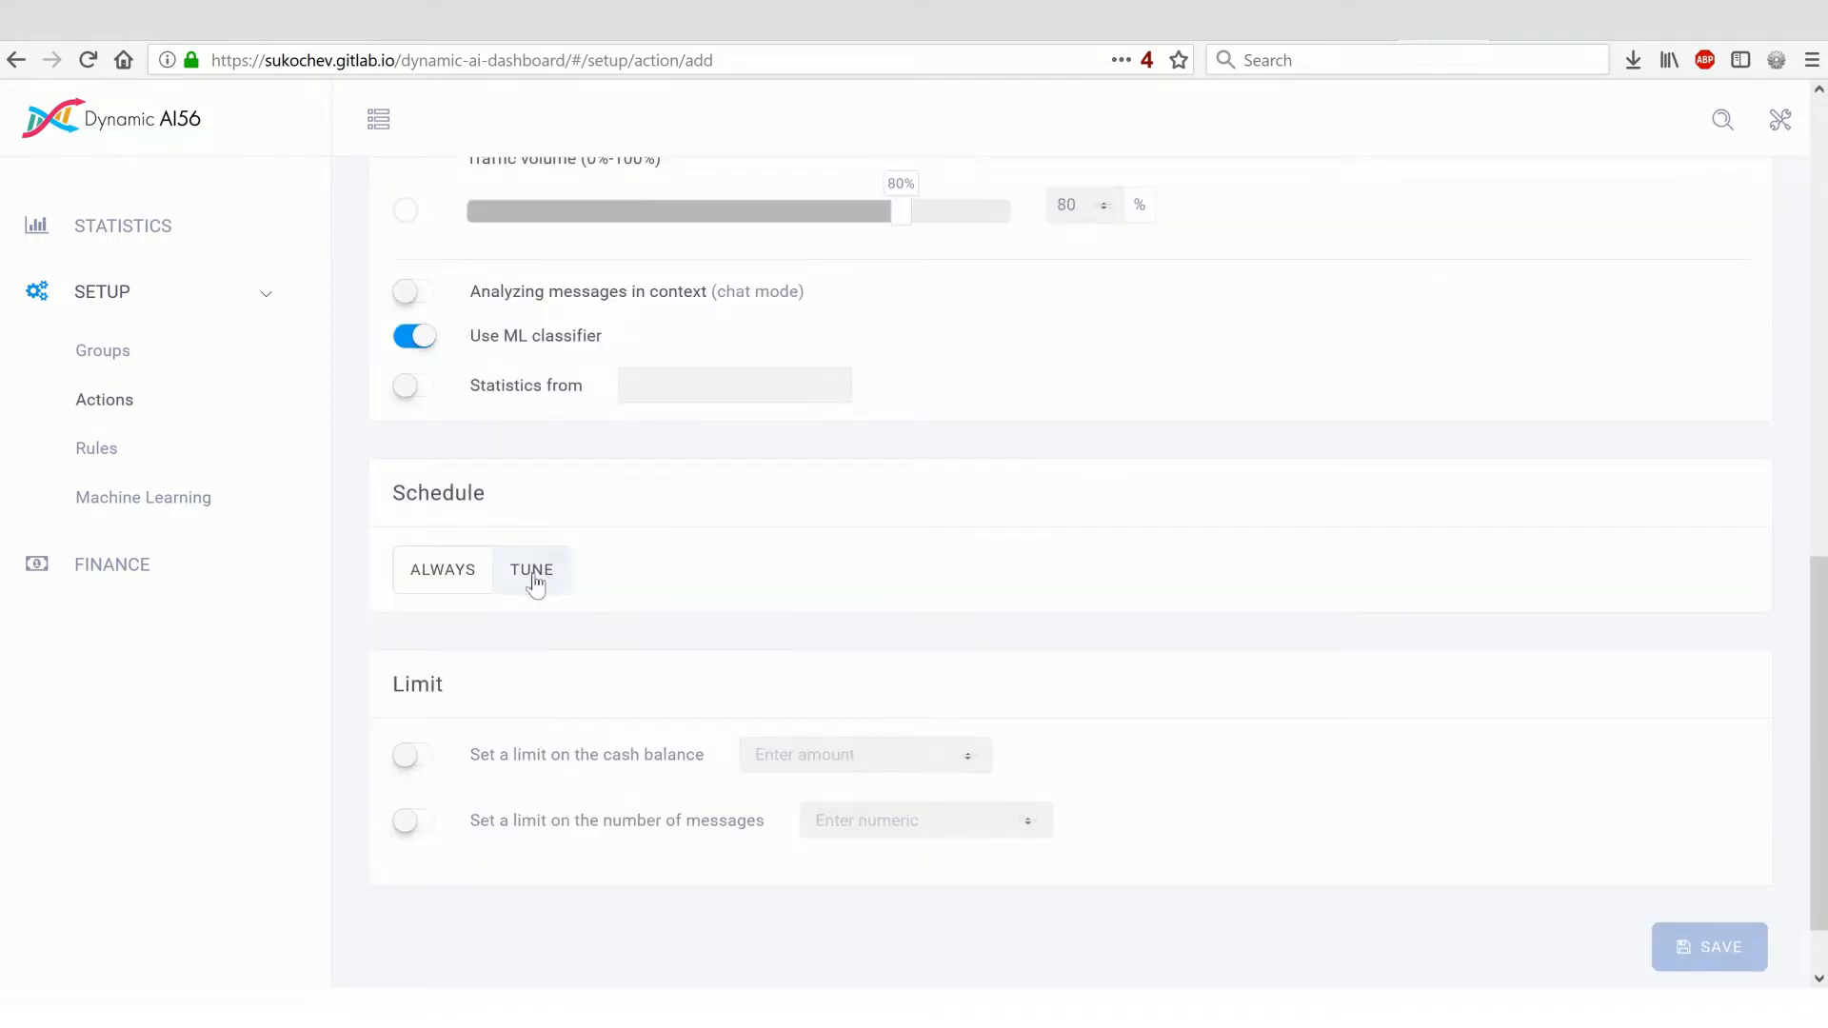
{"action": "left_click", "coordinate": [531, 570]}
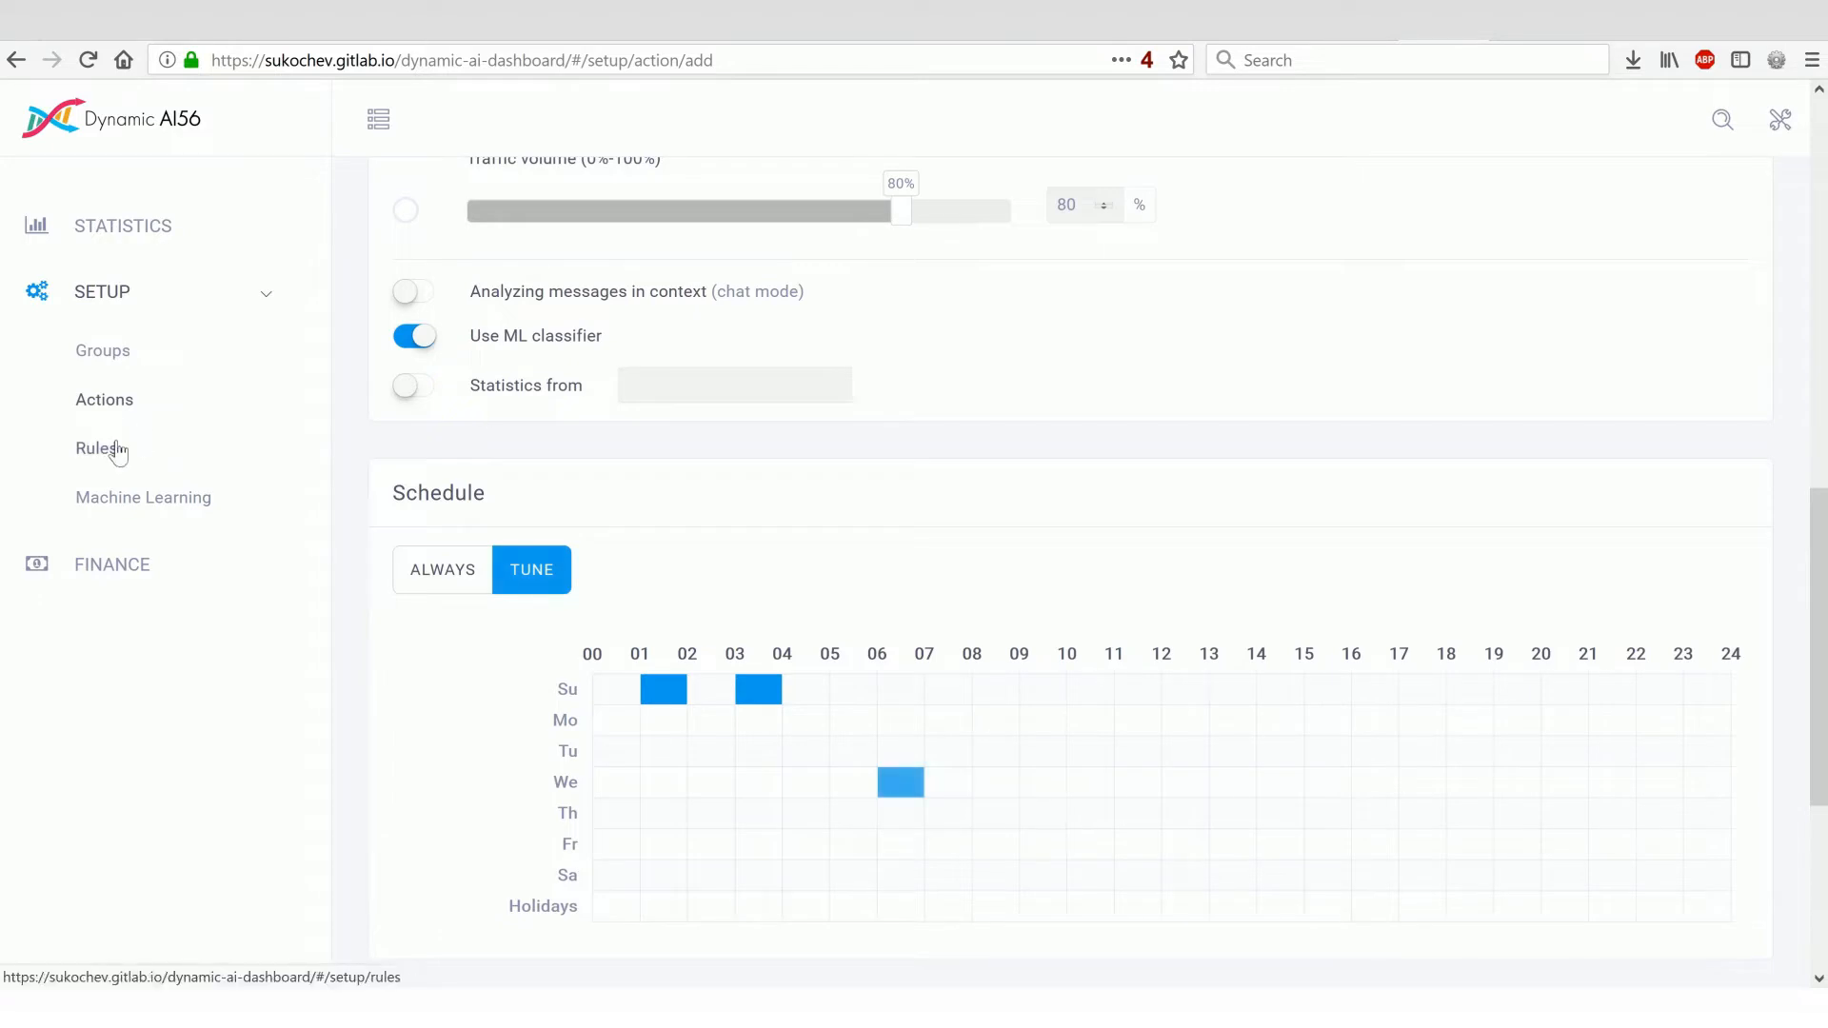
{"action": "left_click", "coordinate": [96, 450]}
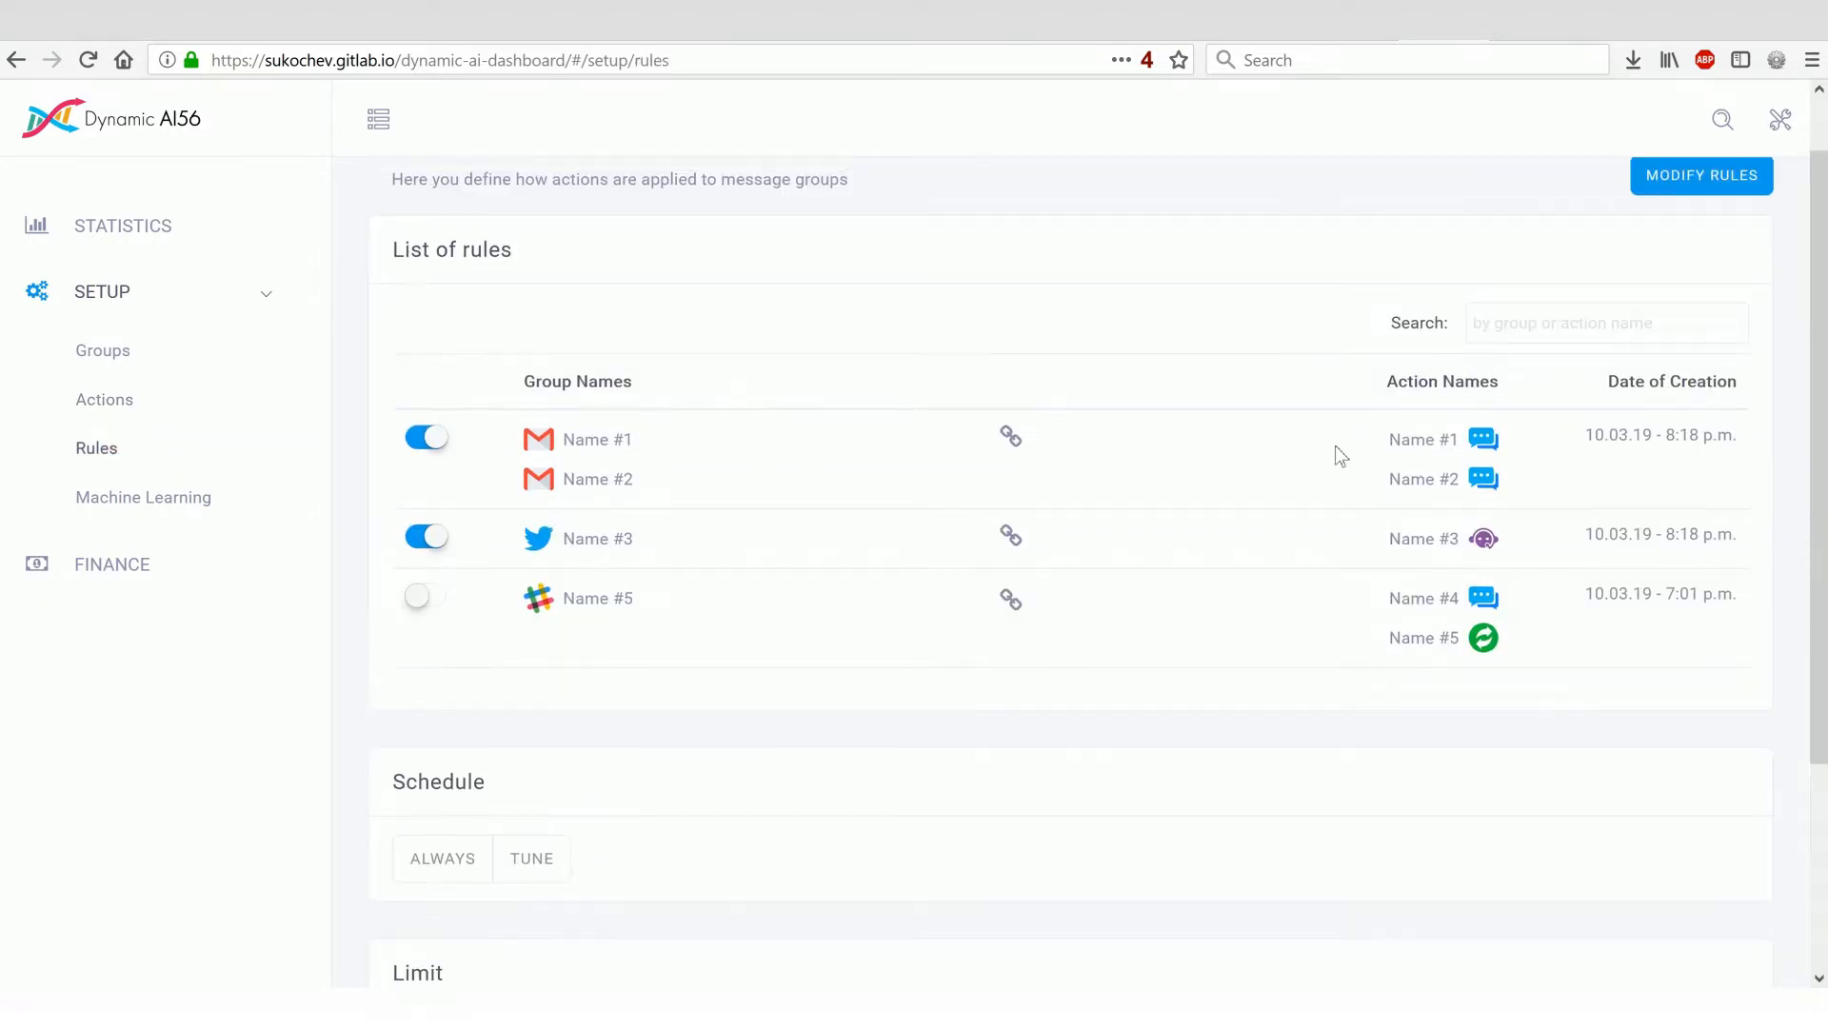
{"action": "mouse_move", "coordinate": [1198, 455]}
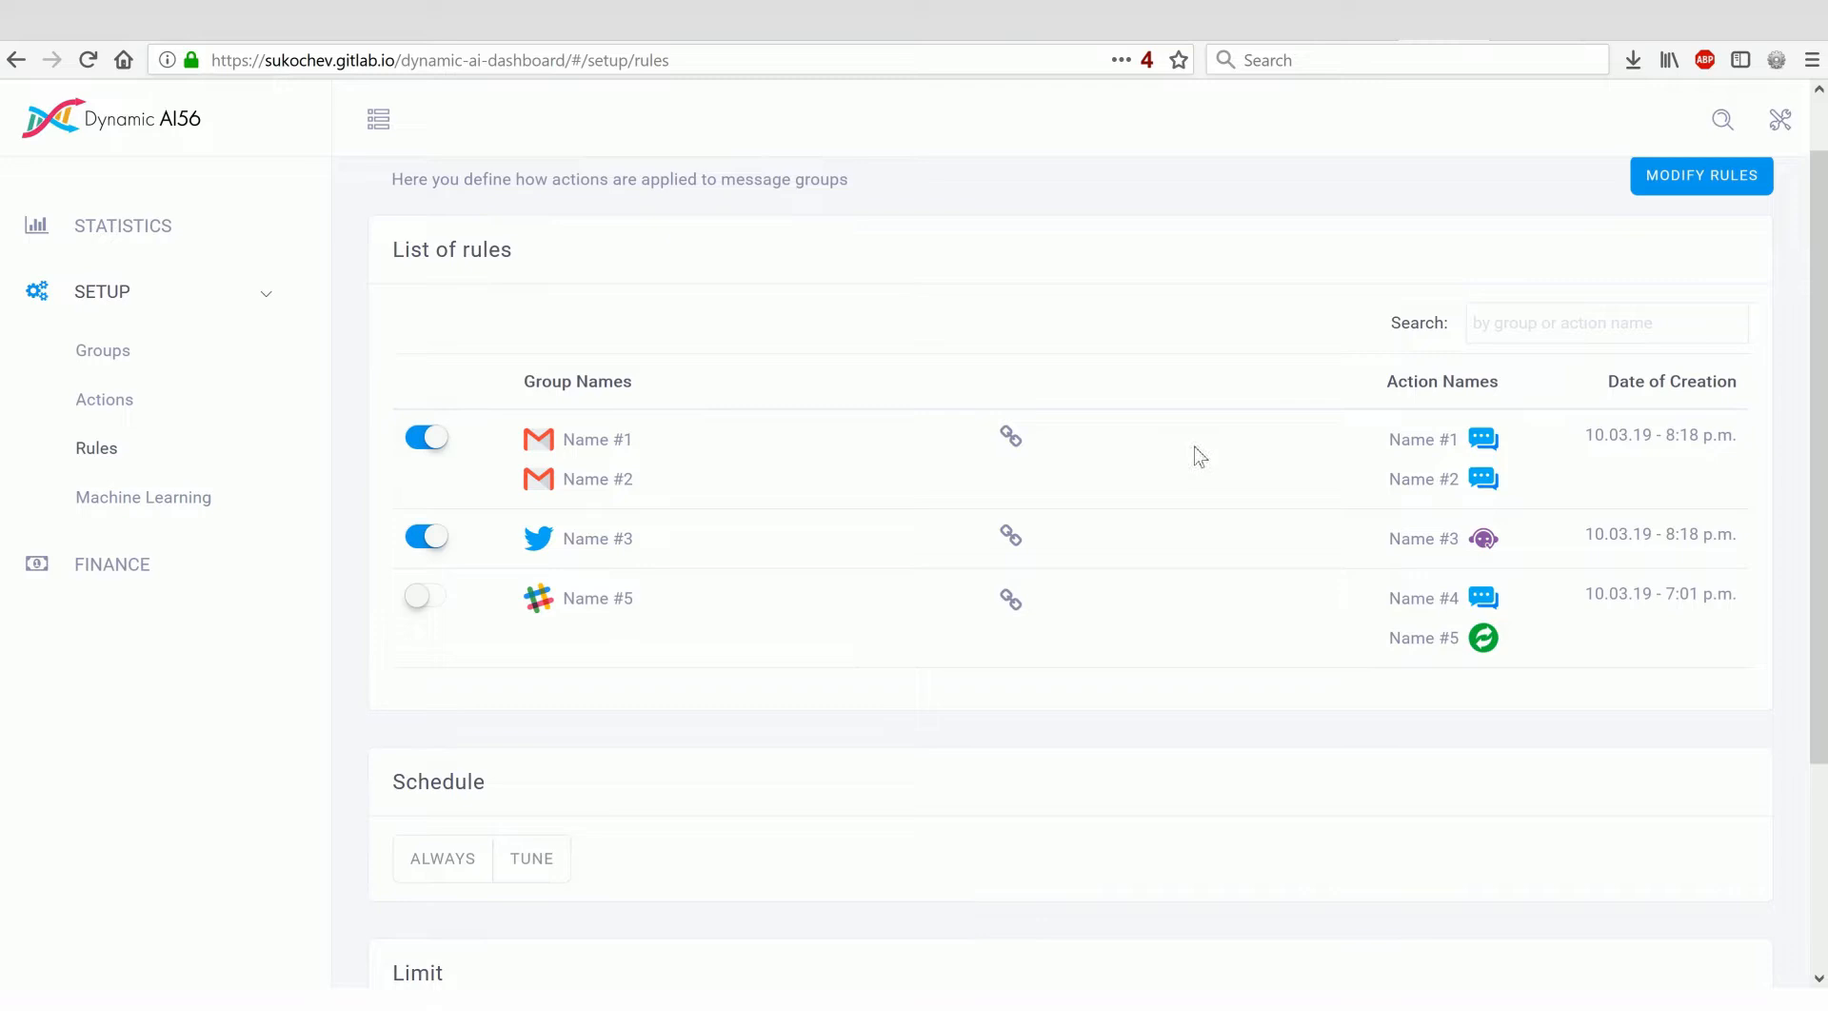
{"action": "mouse_move", "coordinate": [743, 350]}
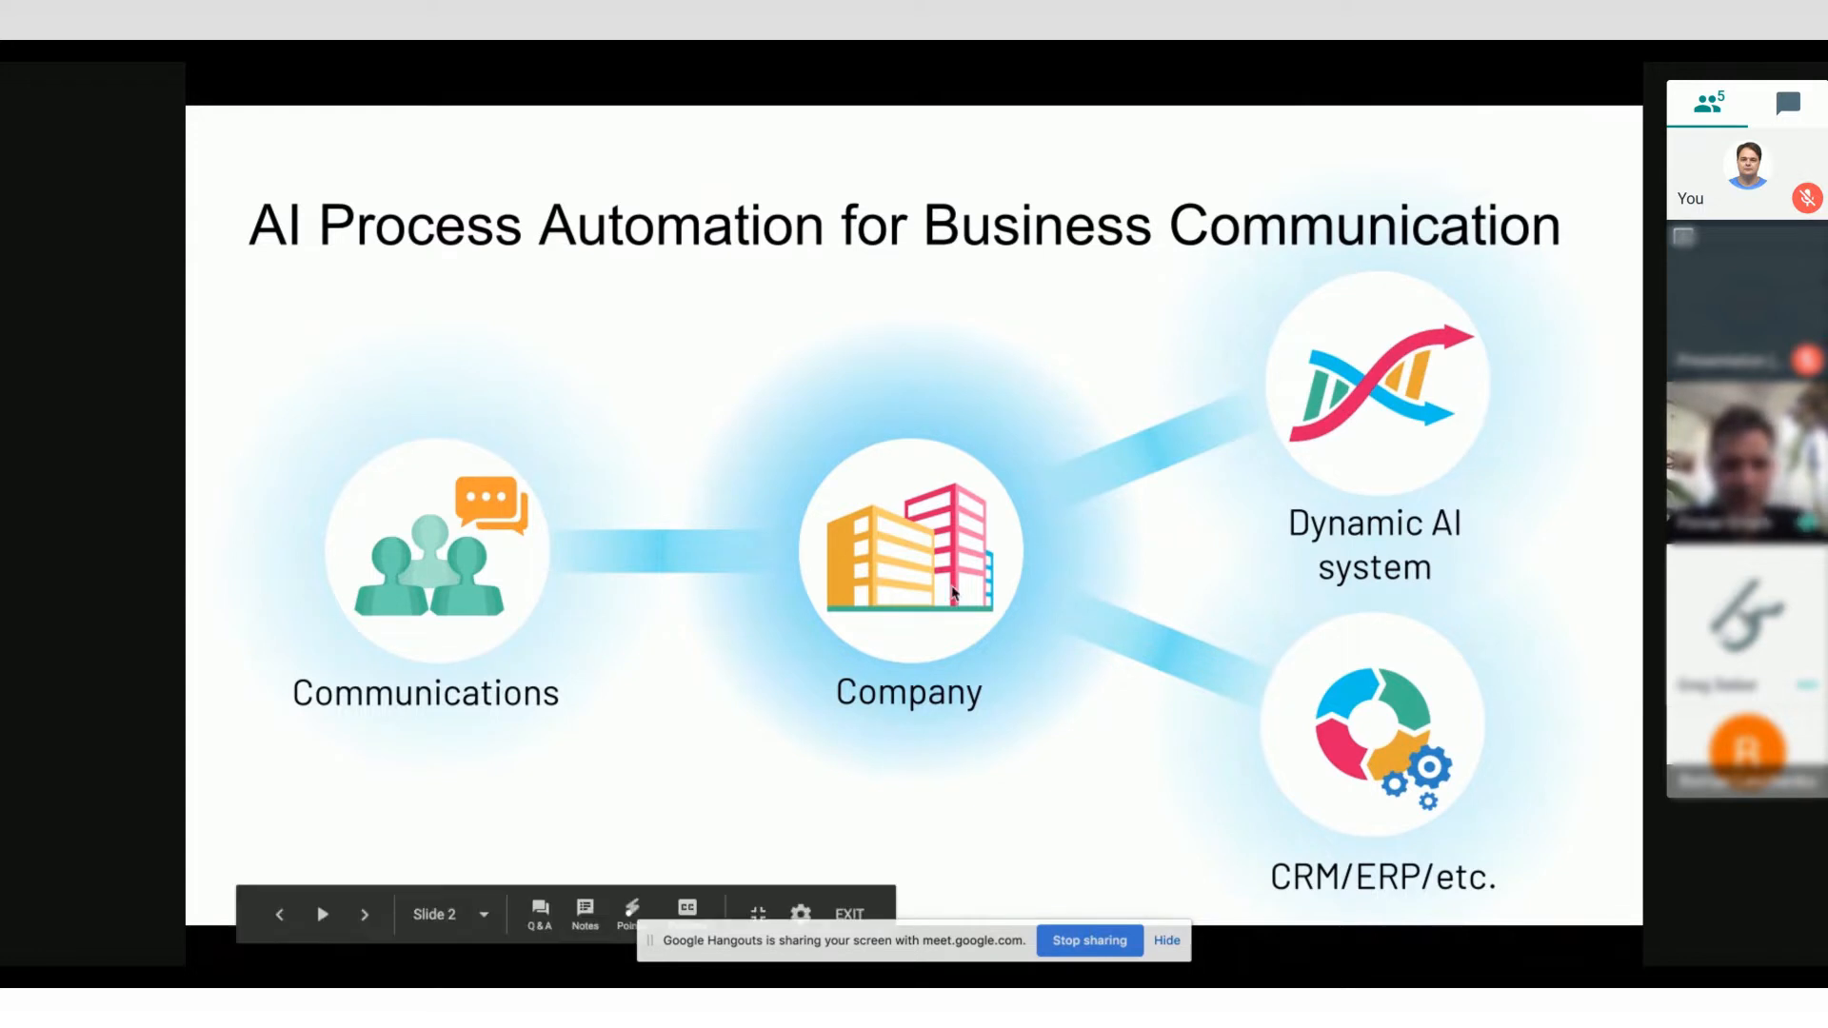
{"action": "mouse_move", "coordinate": [878, 666]}
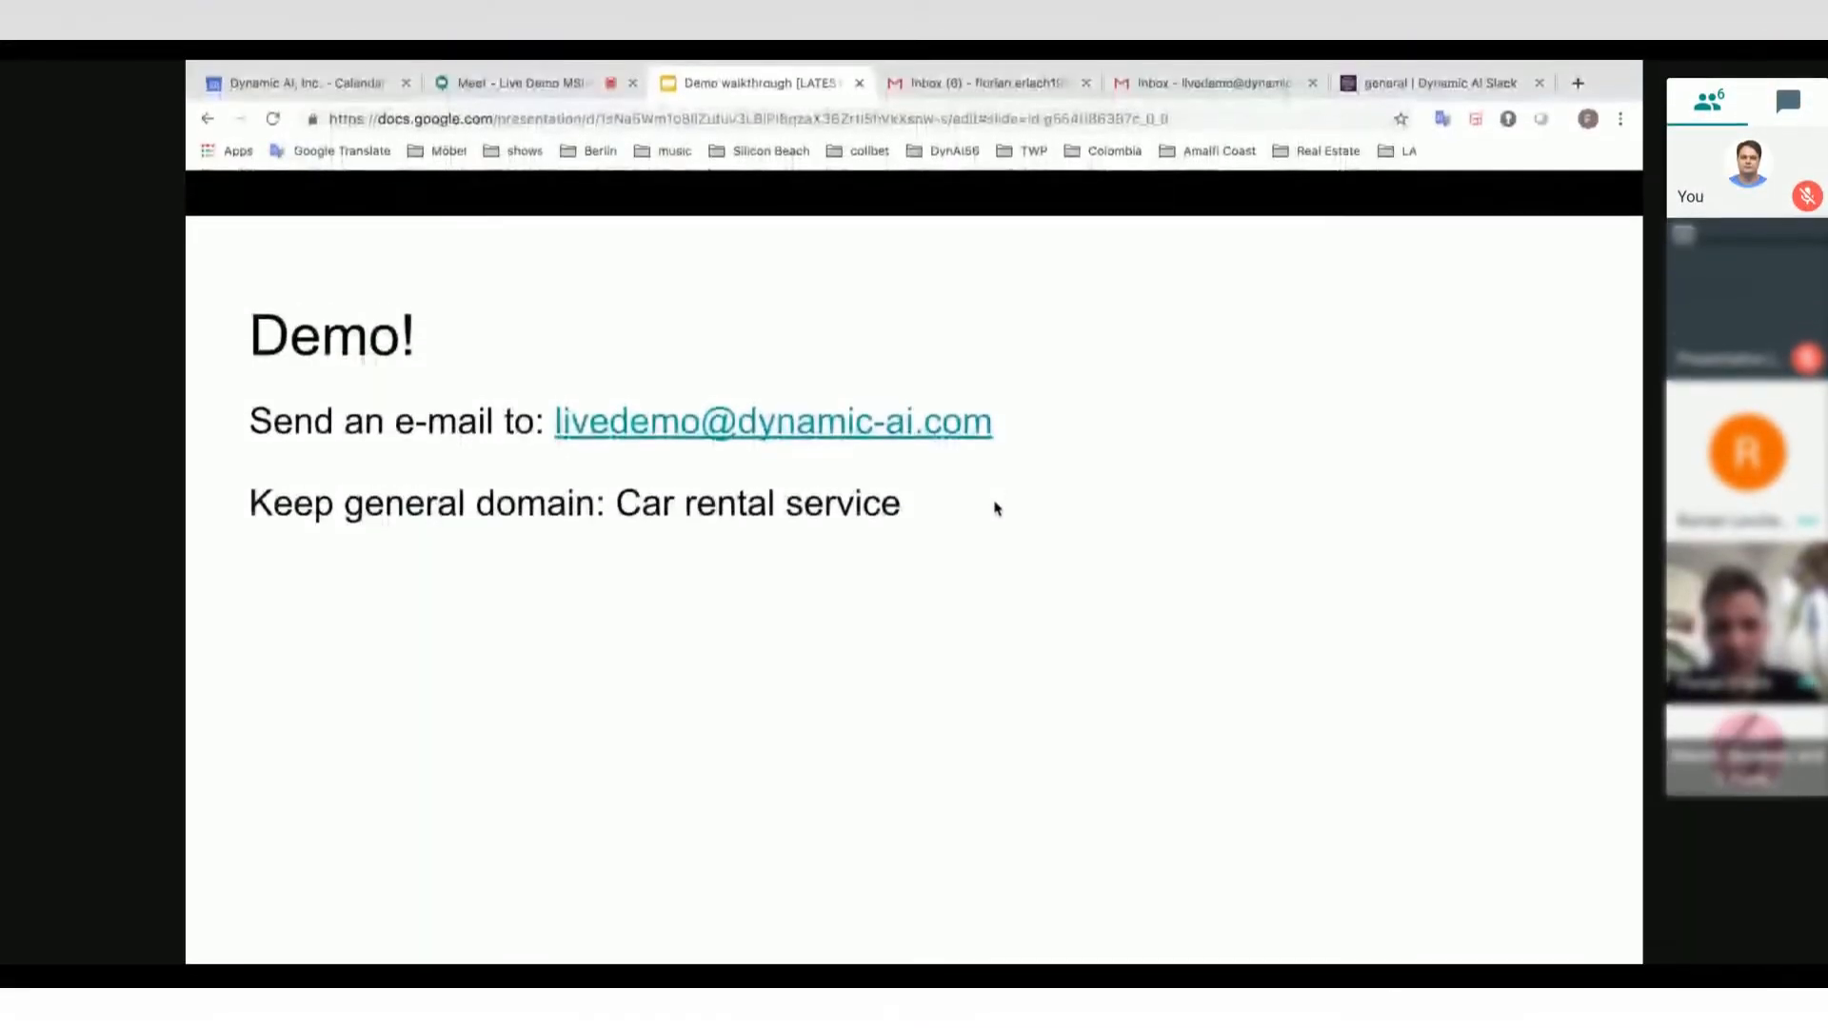
Step: Review the live demo inbox's payment-problem threads, ending back on the personal inbox
{"action": "left_click", "coordinate": [984, 84]}
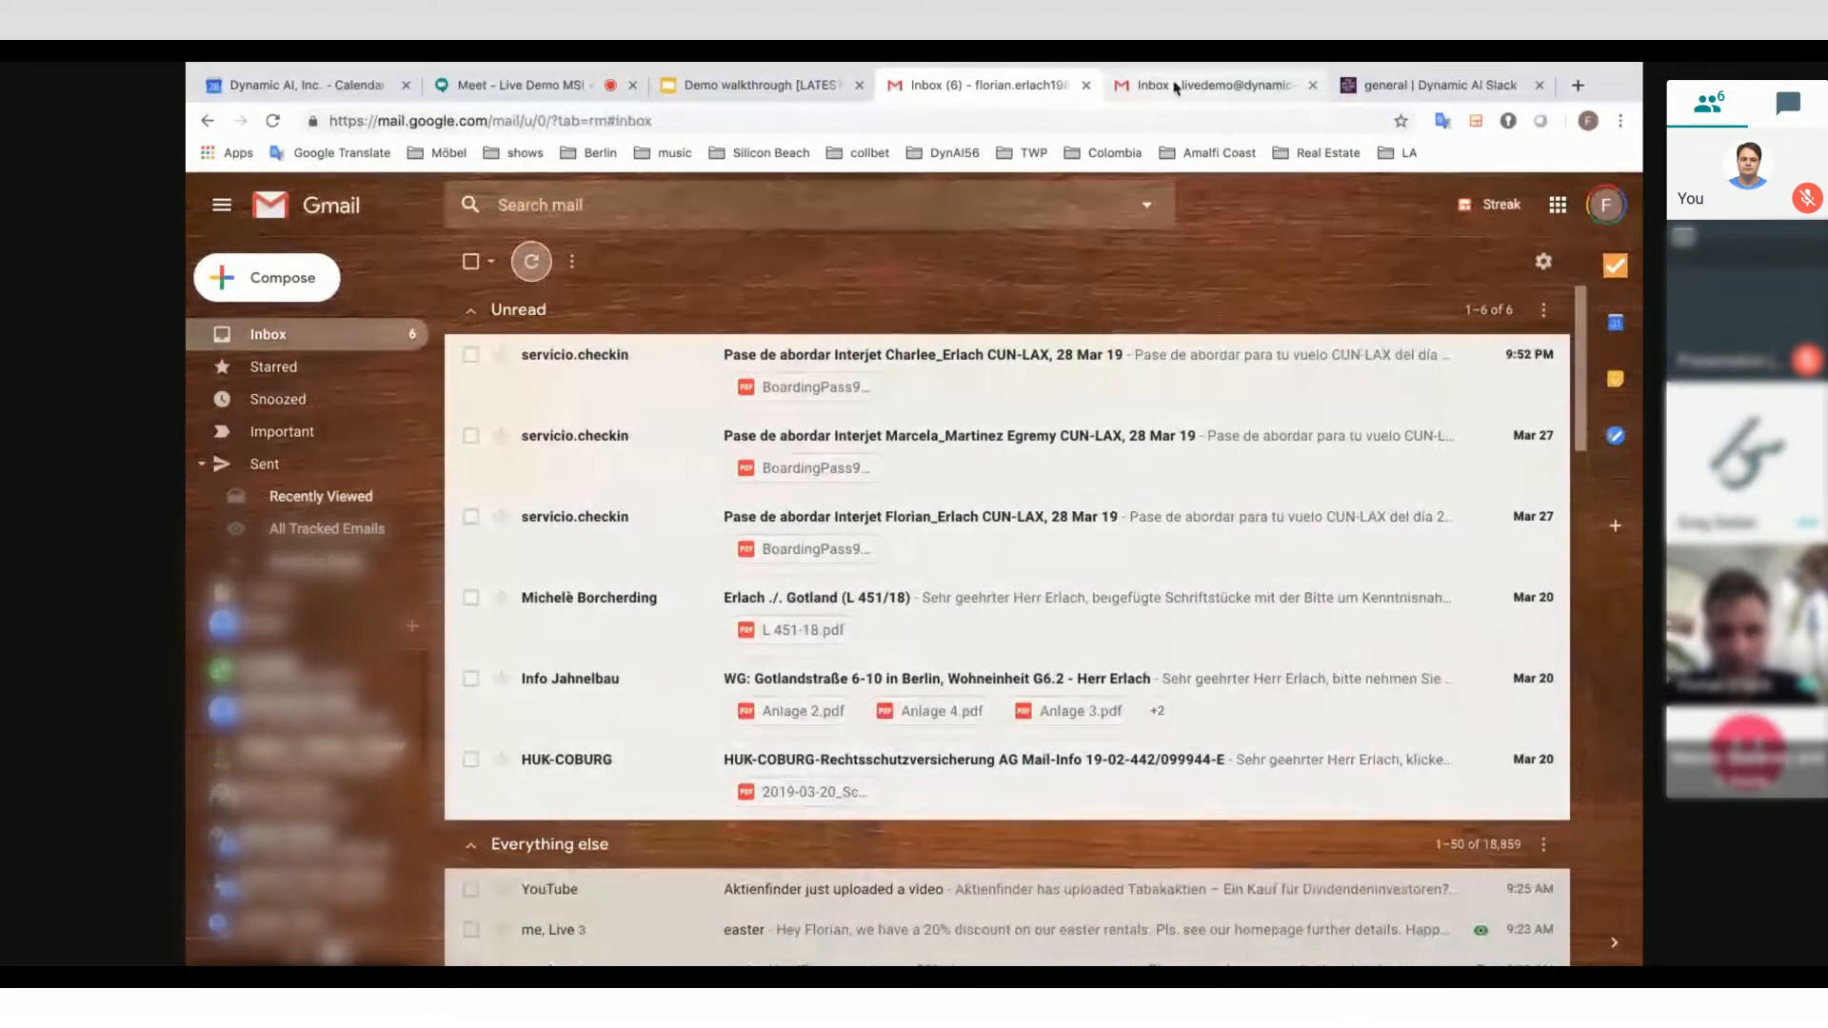
{"action": "left_click", "coordinate": [1213, 83]}
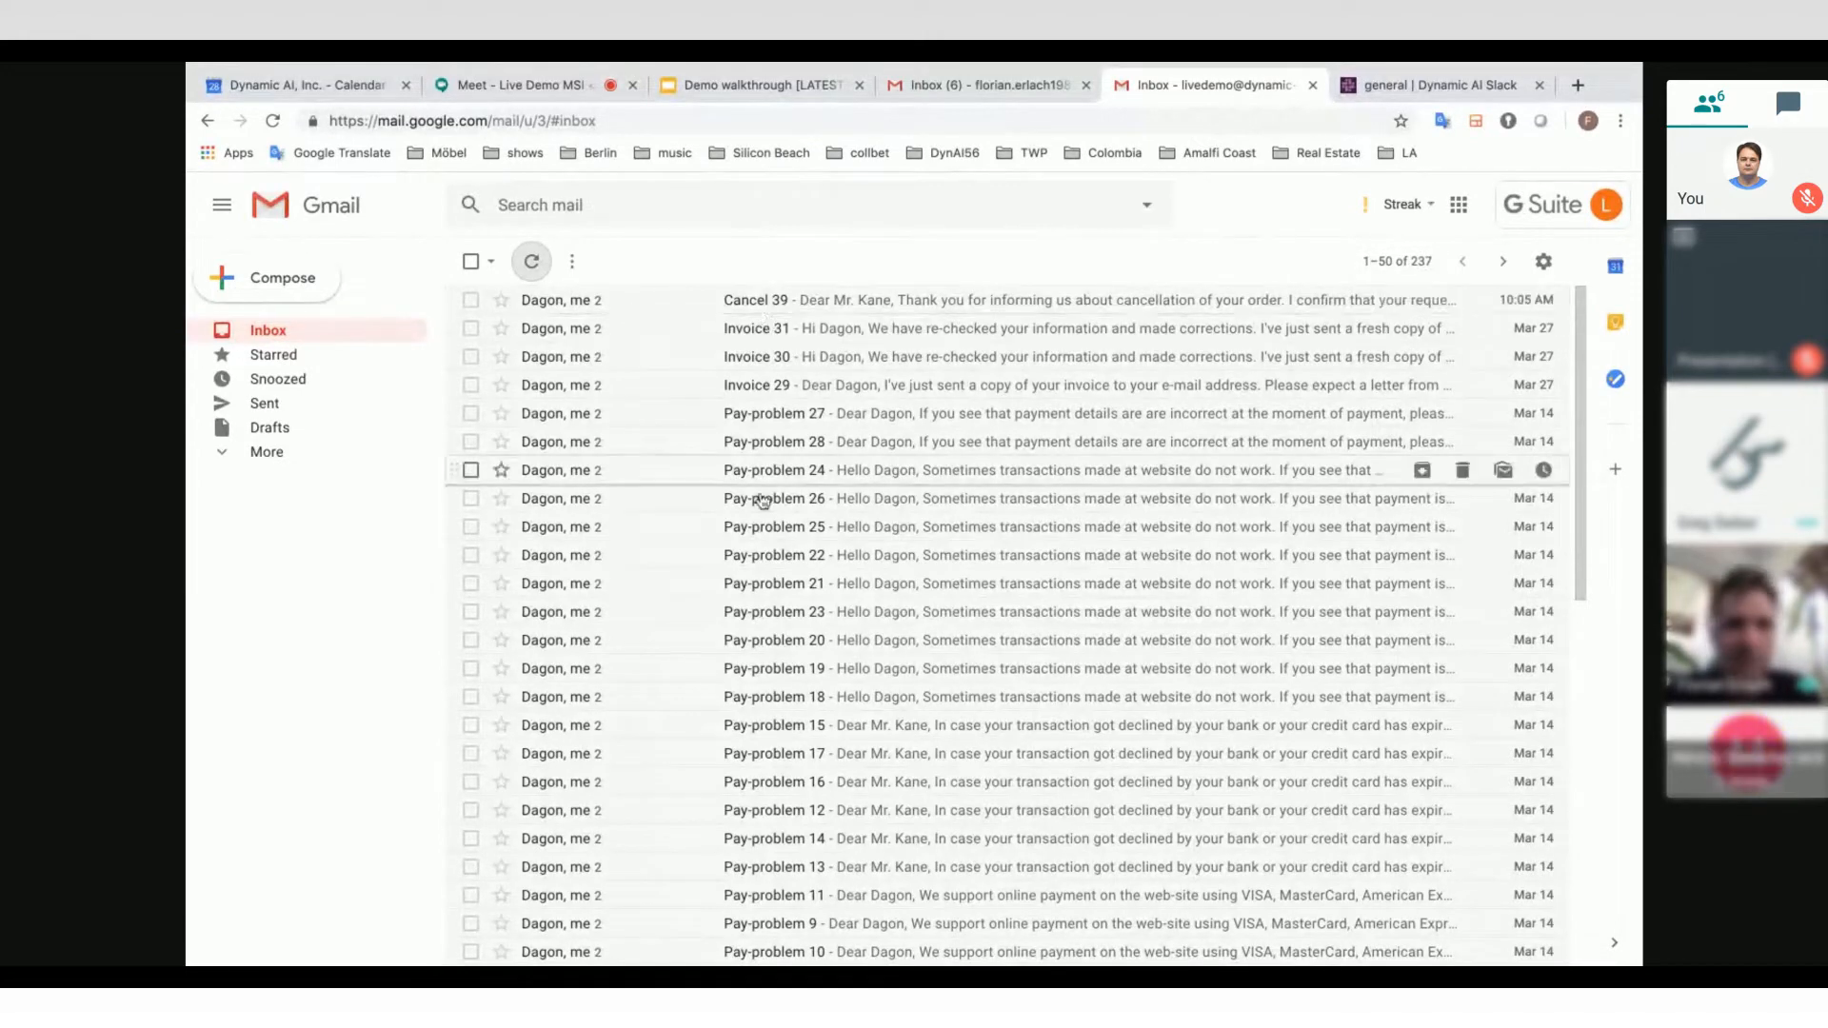
{"action": "scroll", "scroll_direction": "down", "scroll_amount": 3}
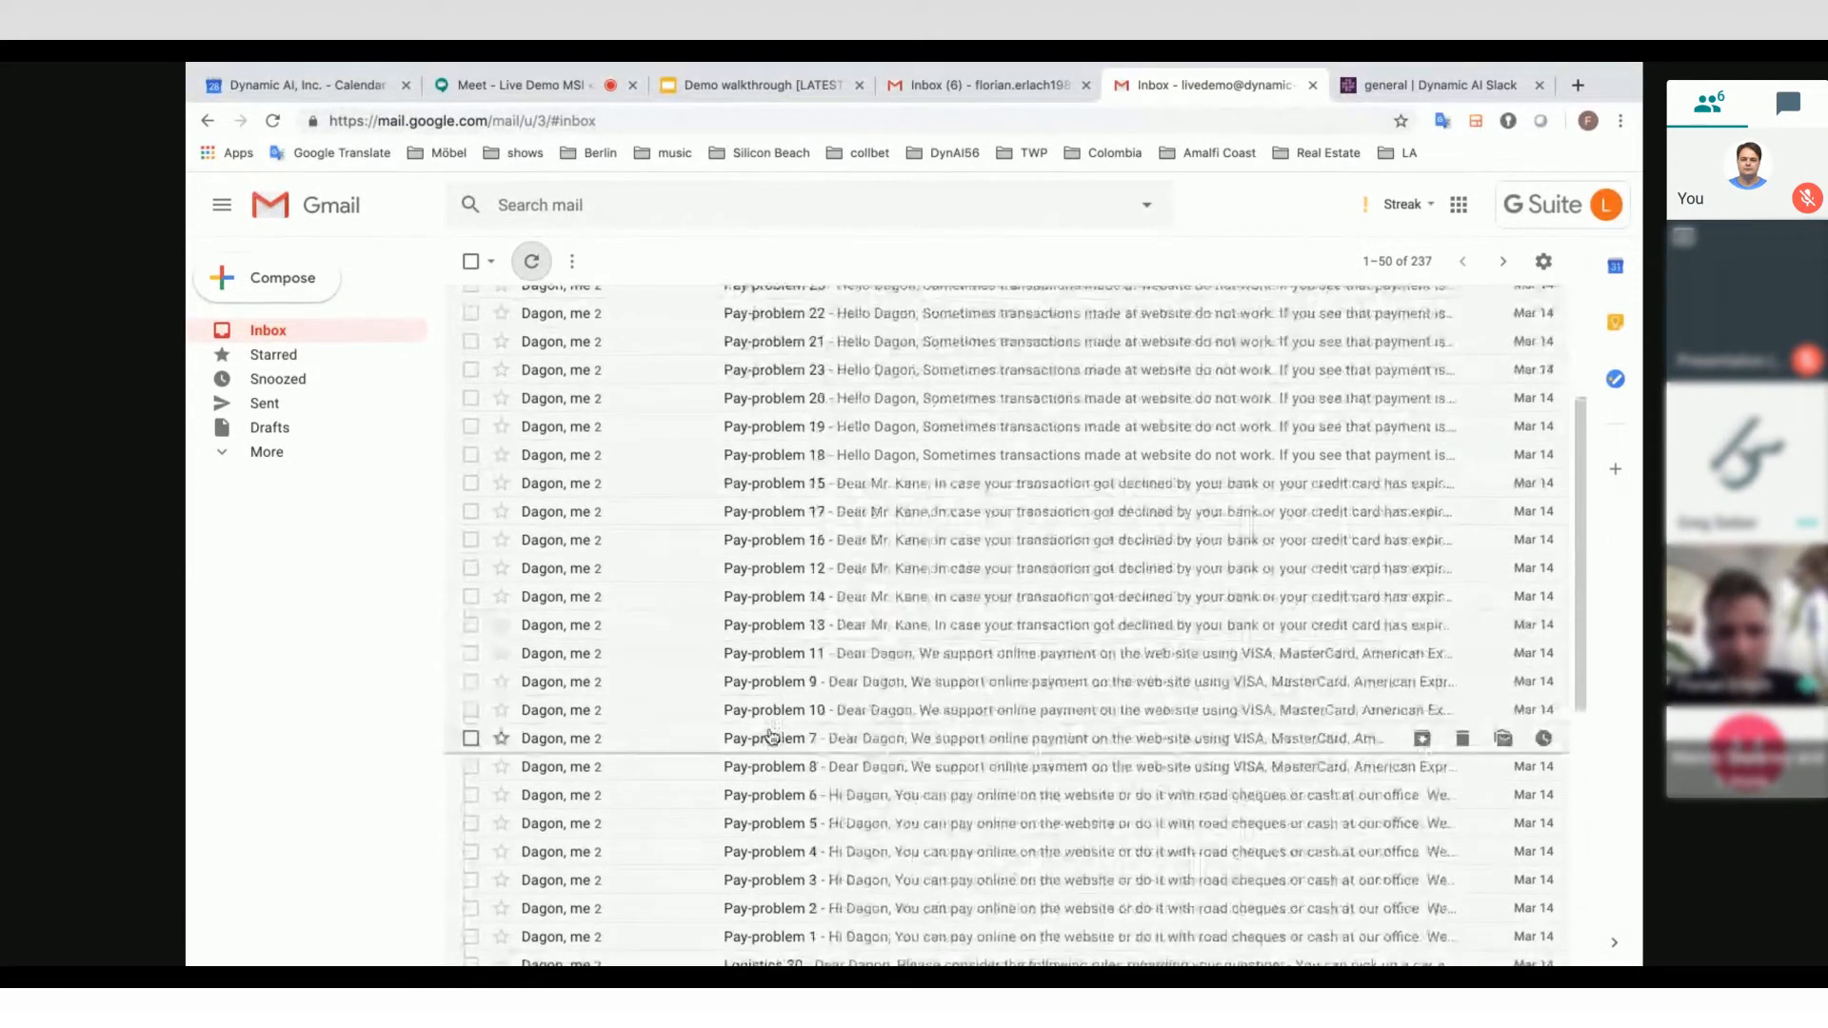
{"action": "left_click", "coordinate": [984, 84]}
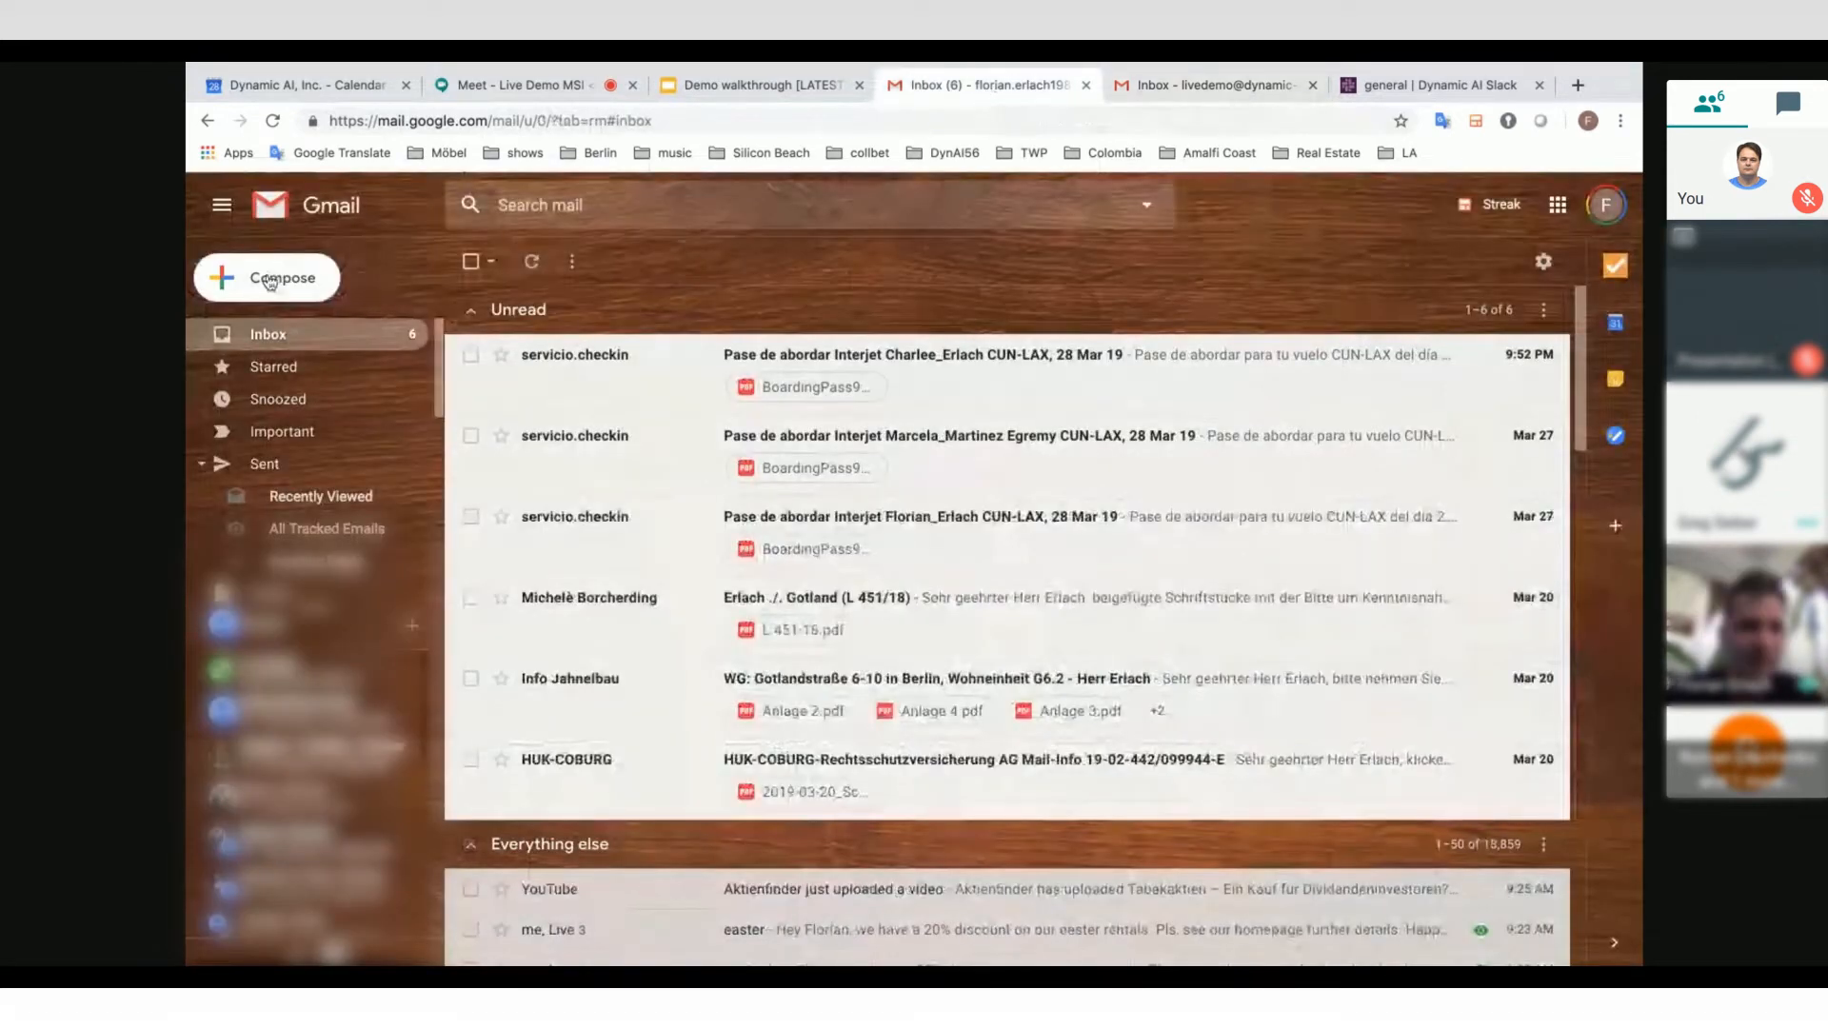
Step: Start two new messages and send the invoice-issue e-mail to the live demo address
{"action": "left_click", "coordinate": [266, 278]}
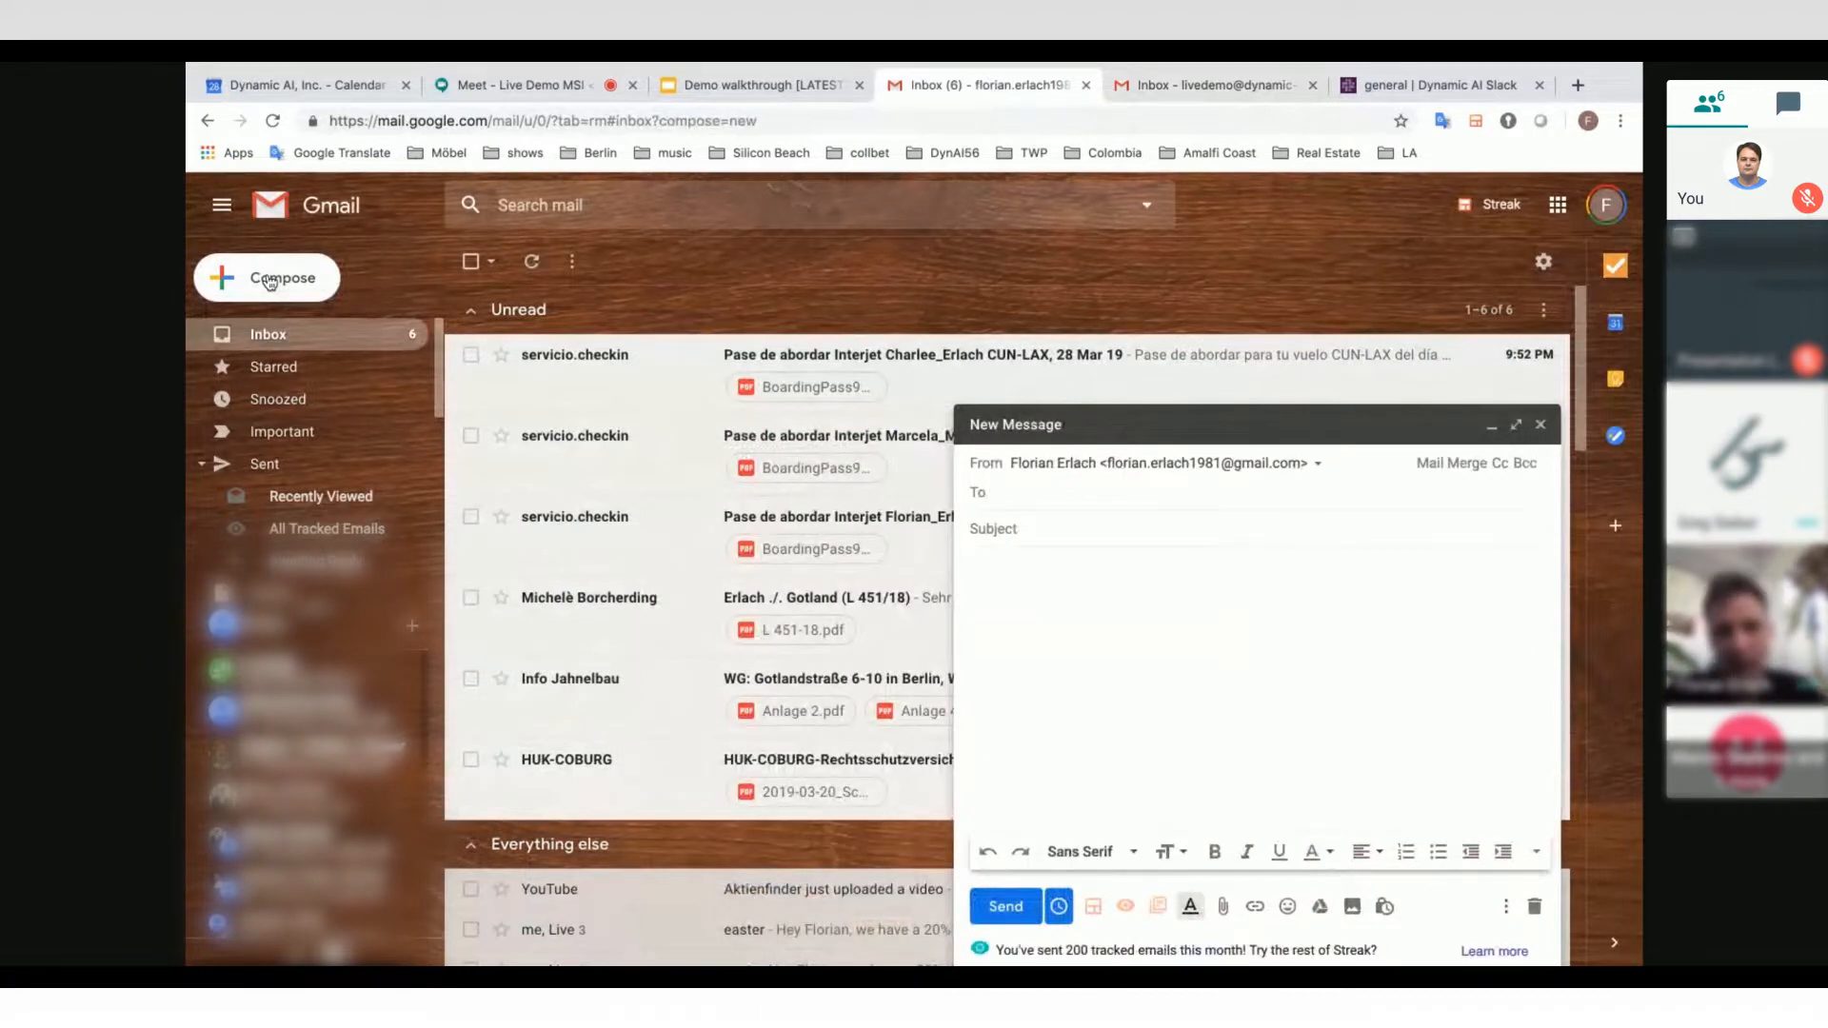
{"action": "left_click", "coordinate": [267, 278]}
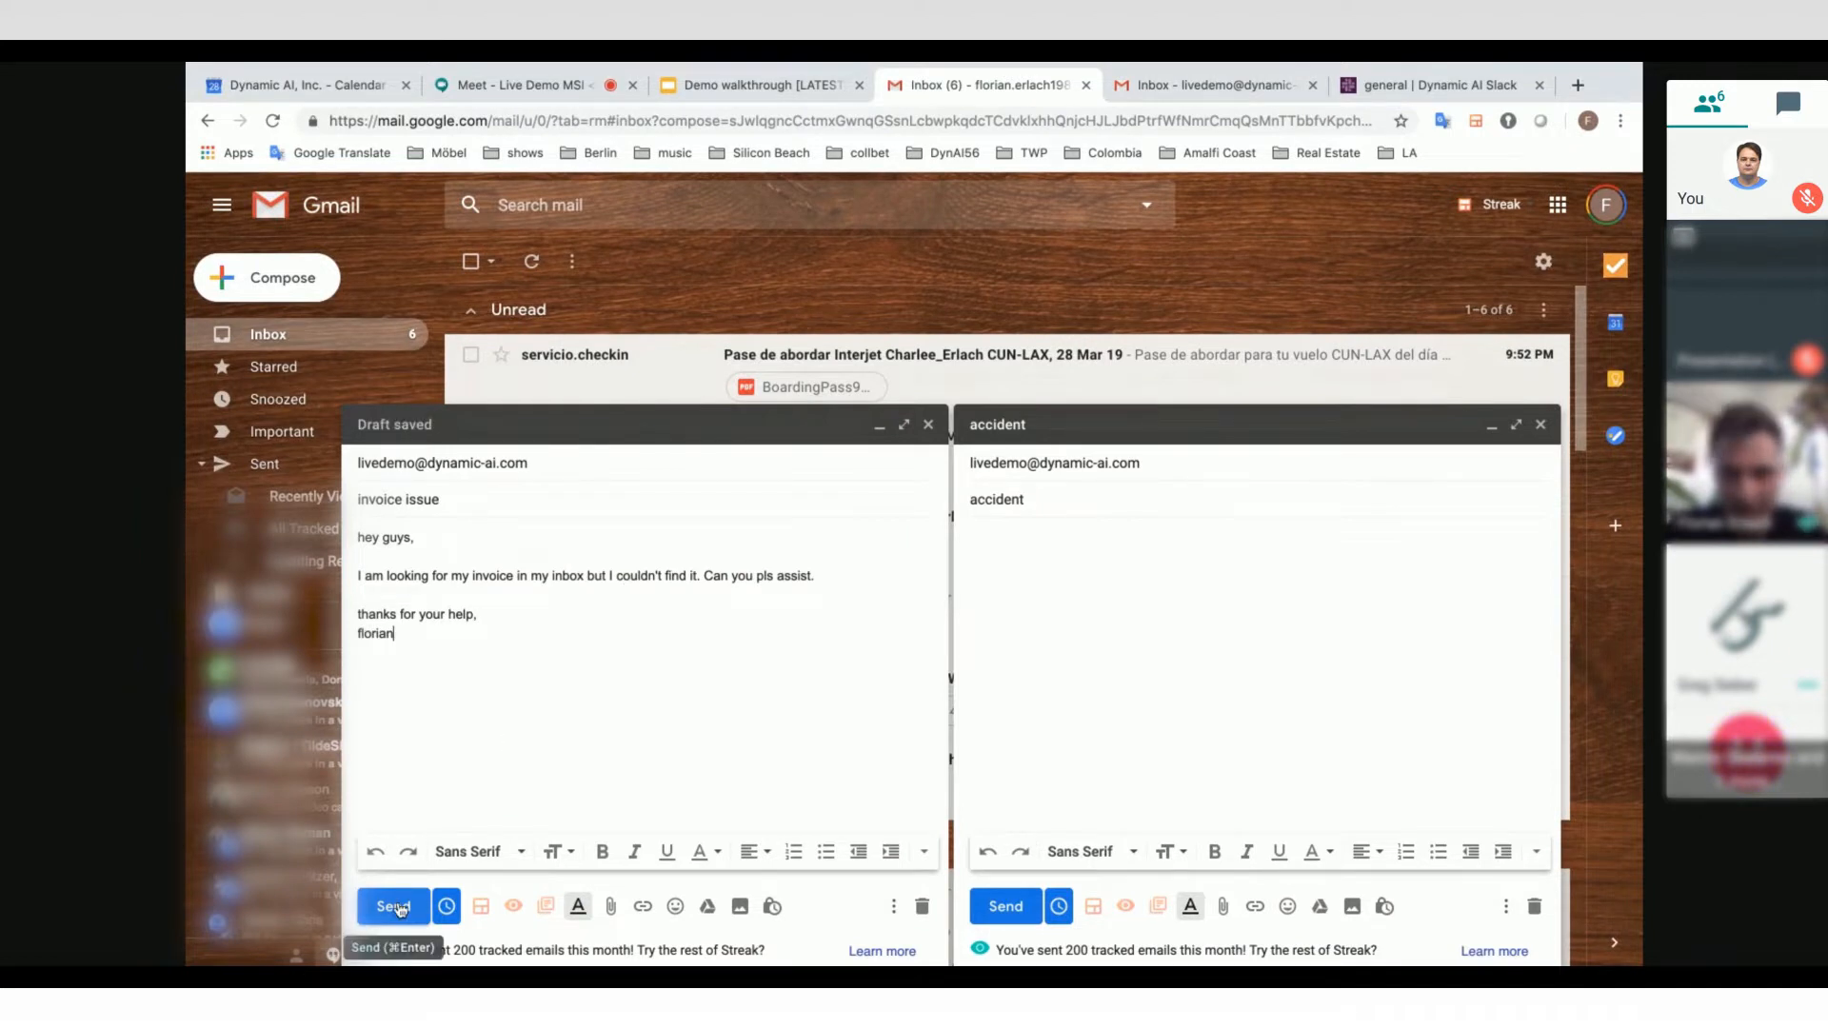
{"action": "left_click", "coordinate": [392, 906]}
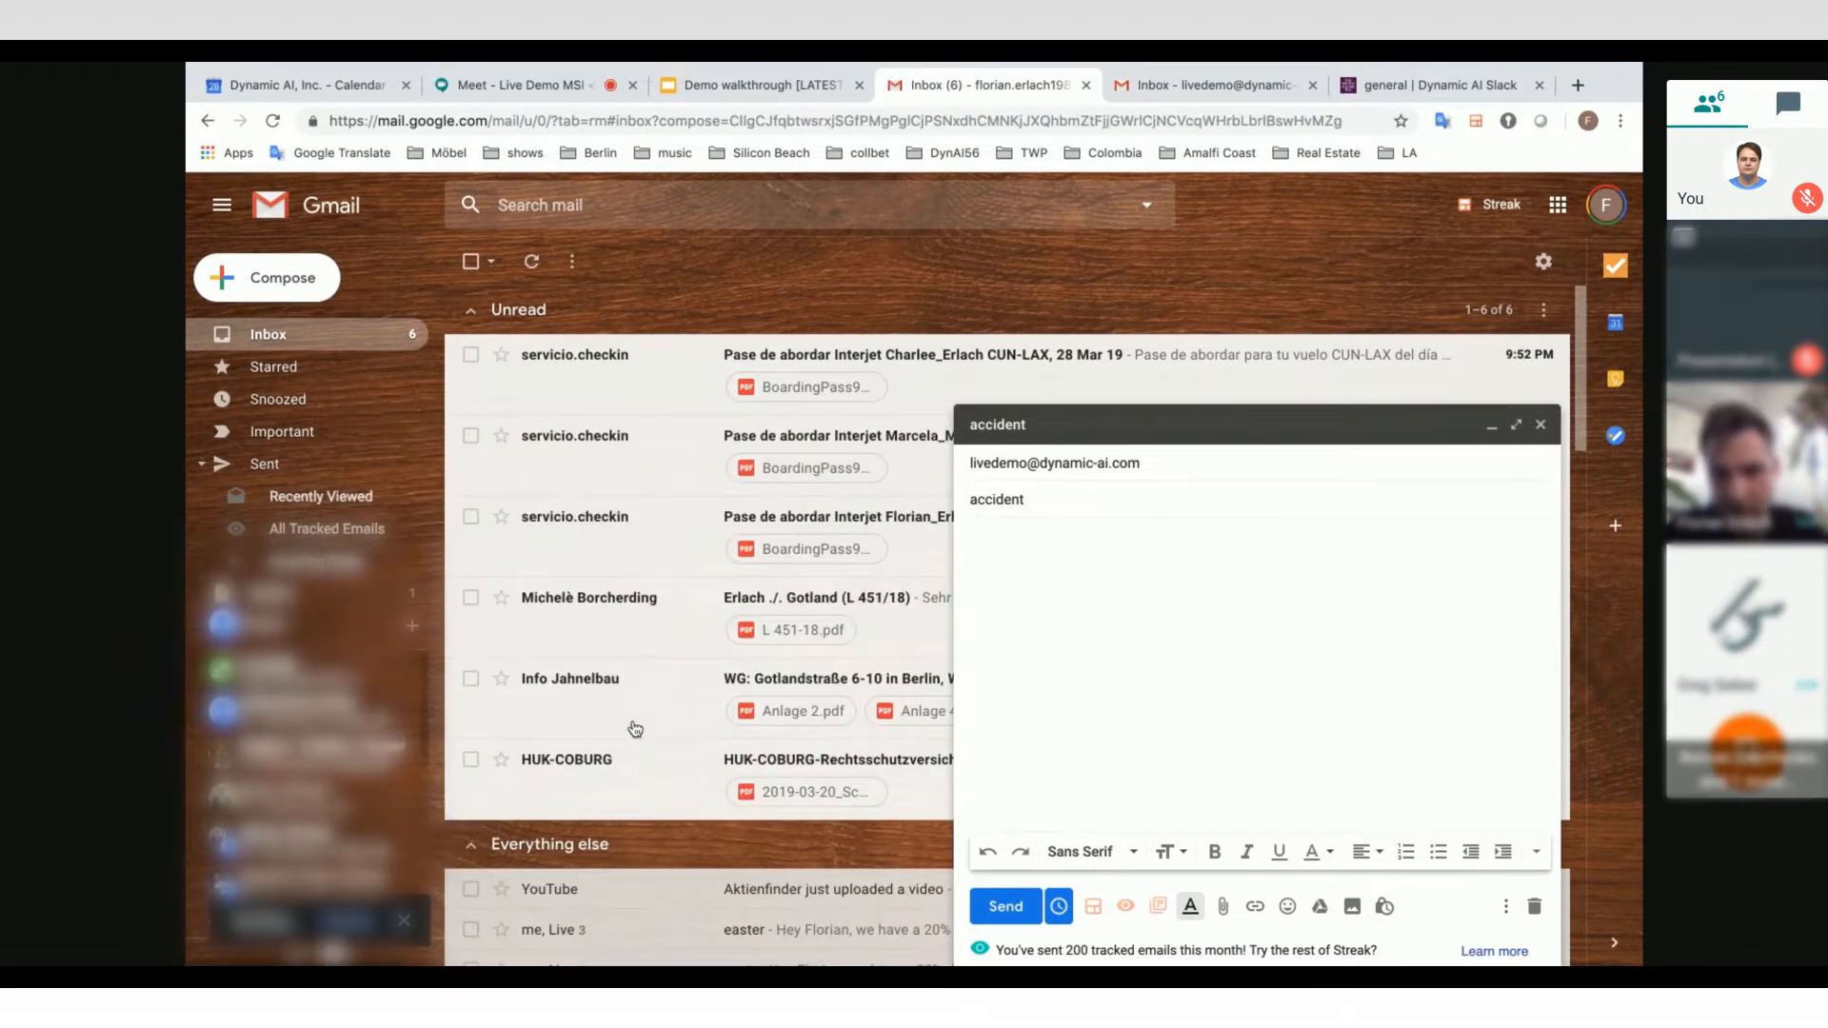
Step: Write the accident body: route 66 crash with the rental car, asking for help with the police, signed 'thanks,'
{"action": "type", "text": "hey,"}
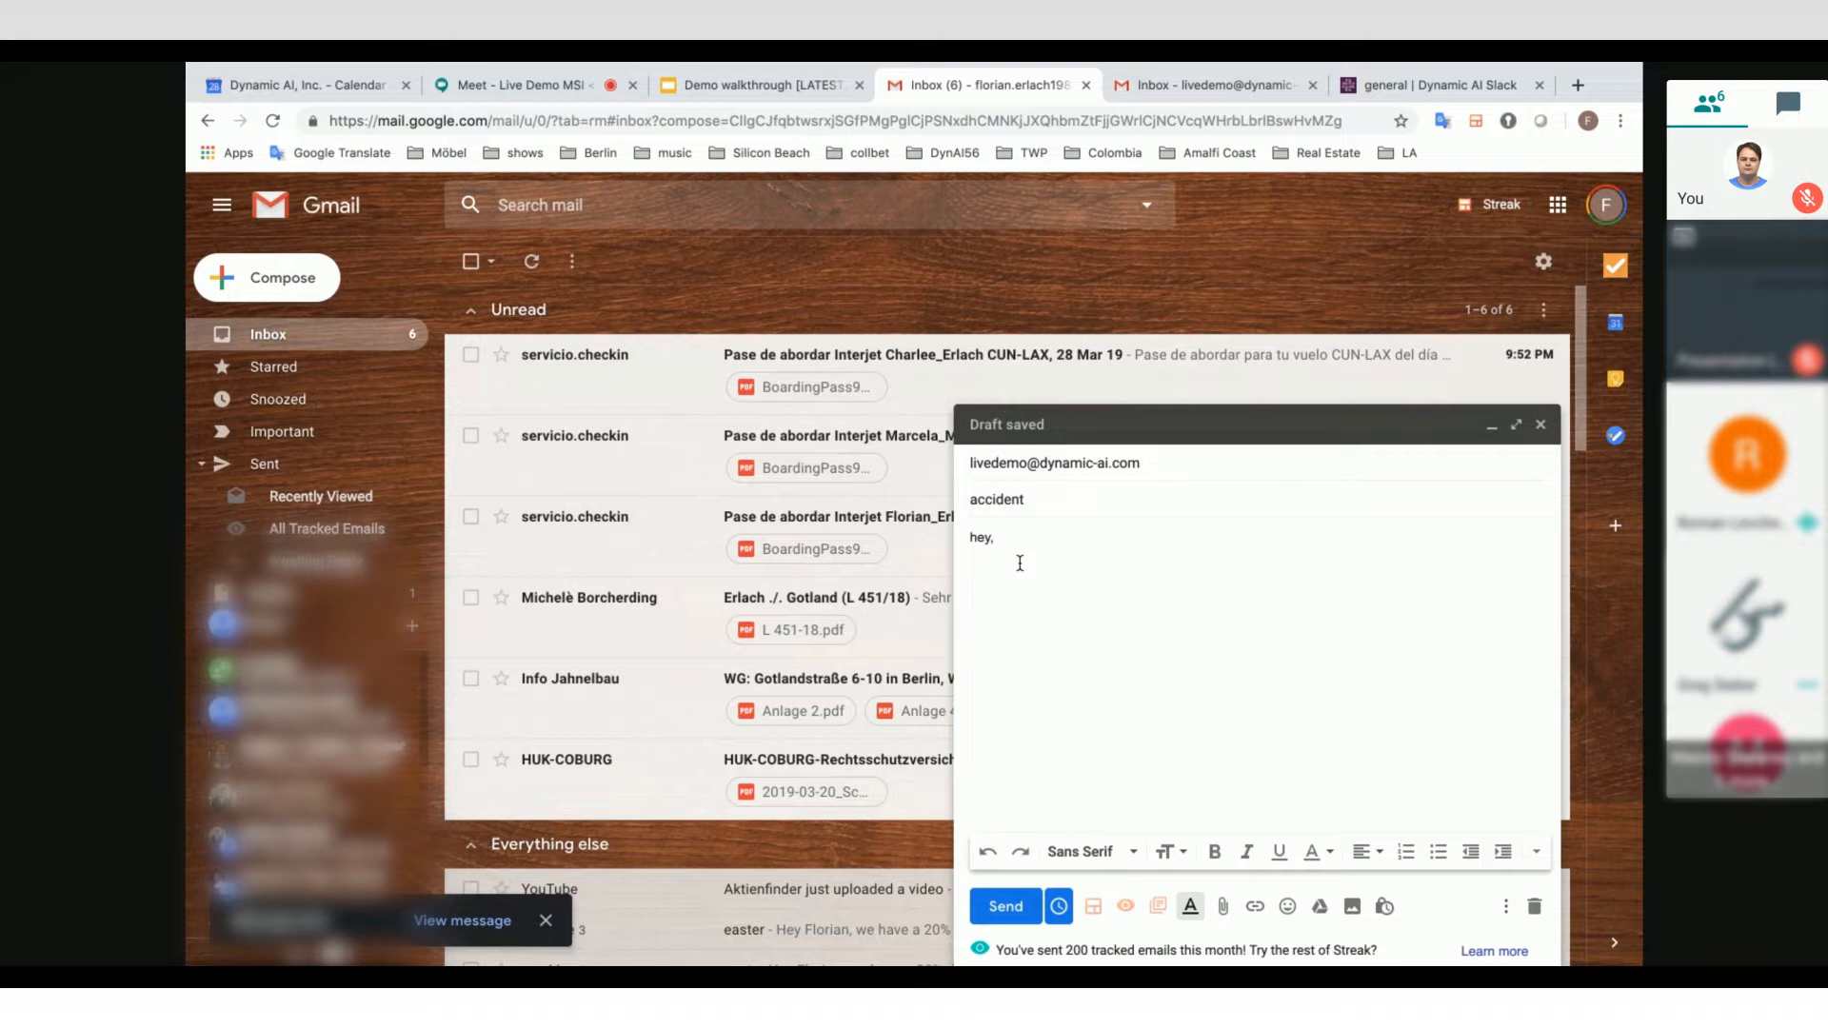
{"action": "key", "text": "enter"}
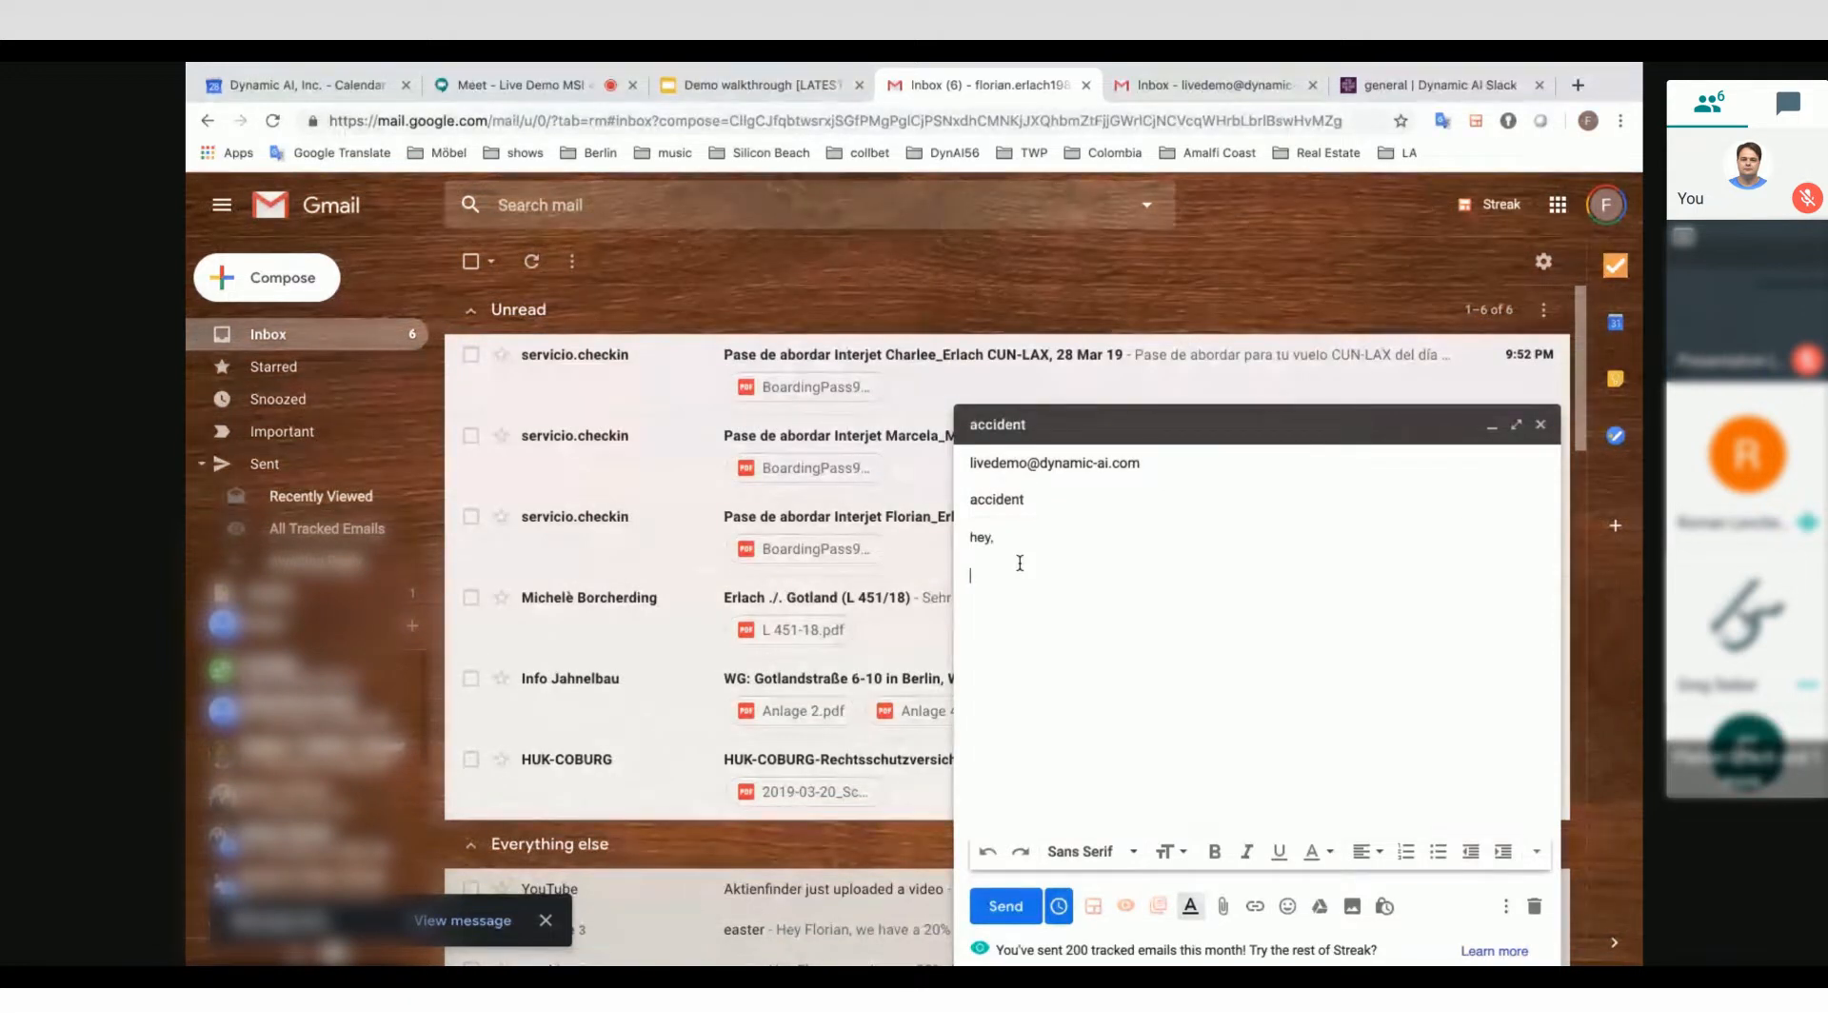
{"action": "type", "text": "I had an acc"}
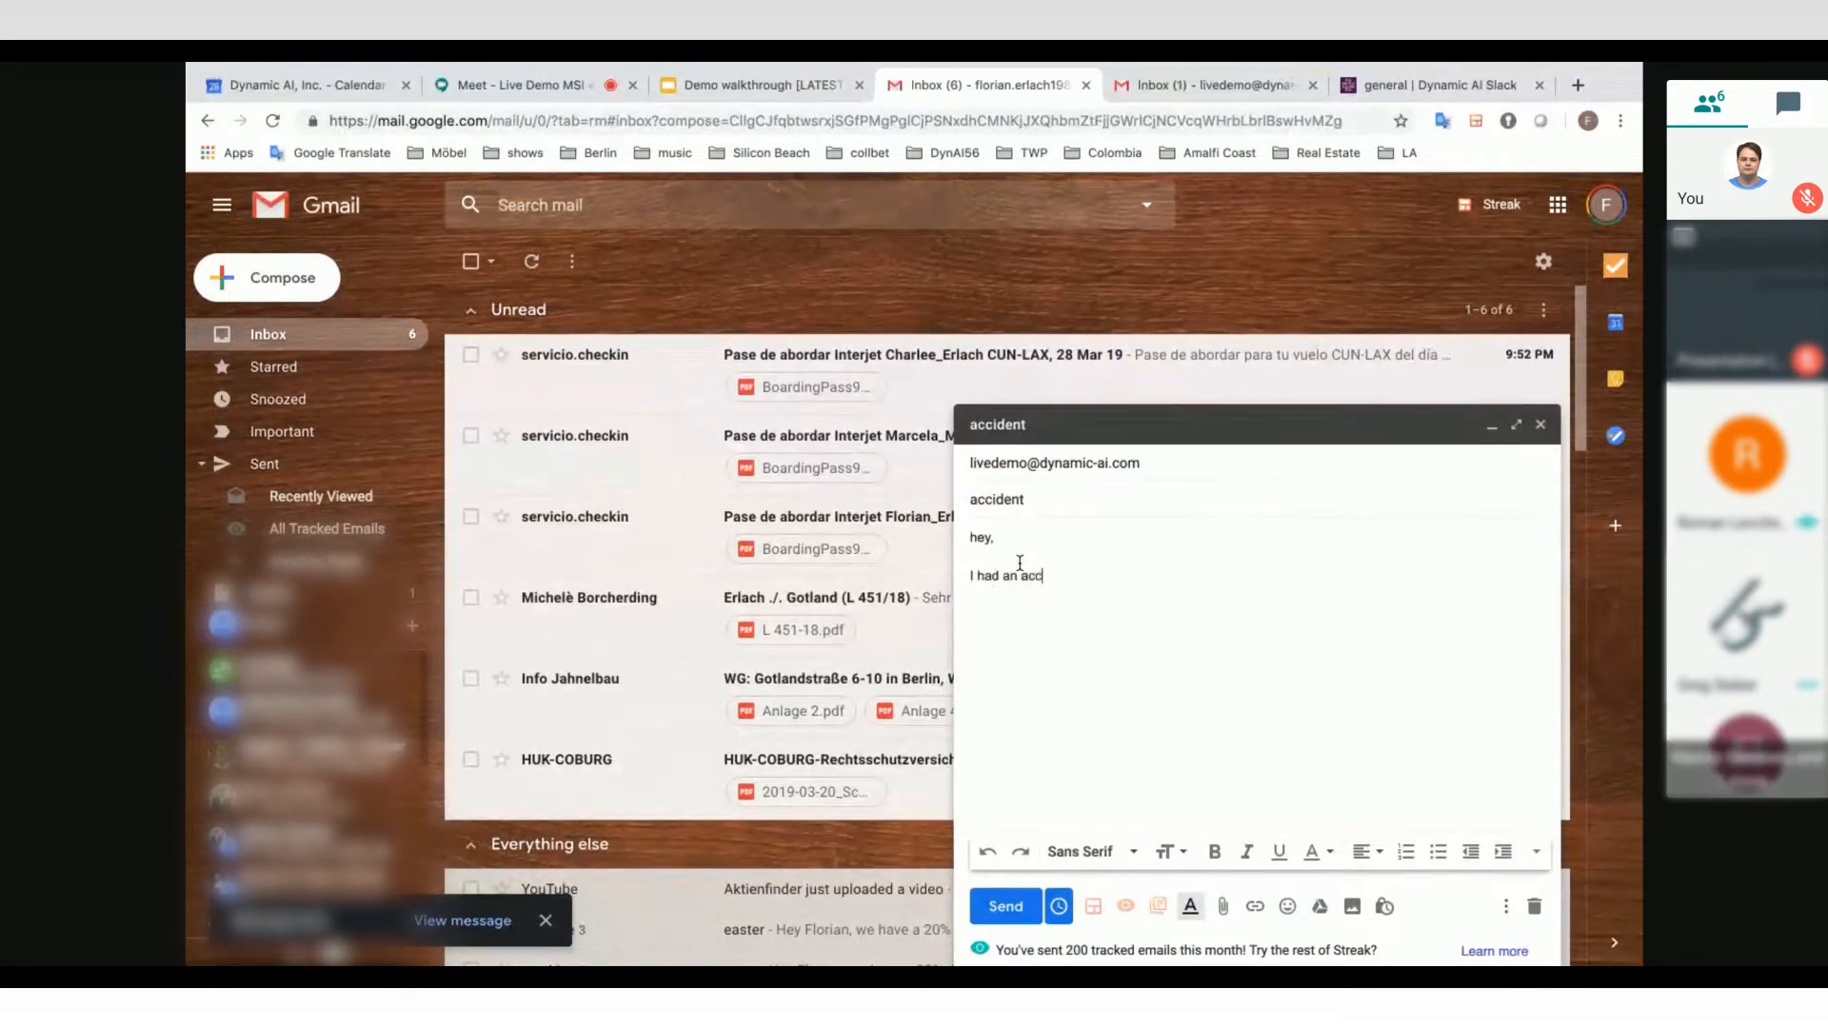
{"action": "type", "text": "ident on route"}
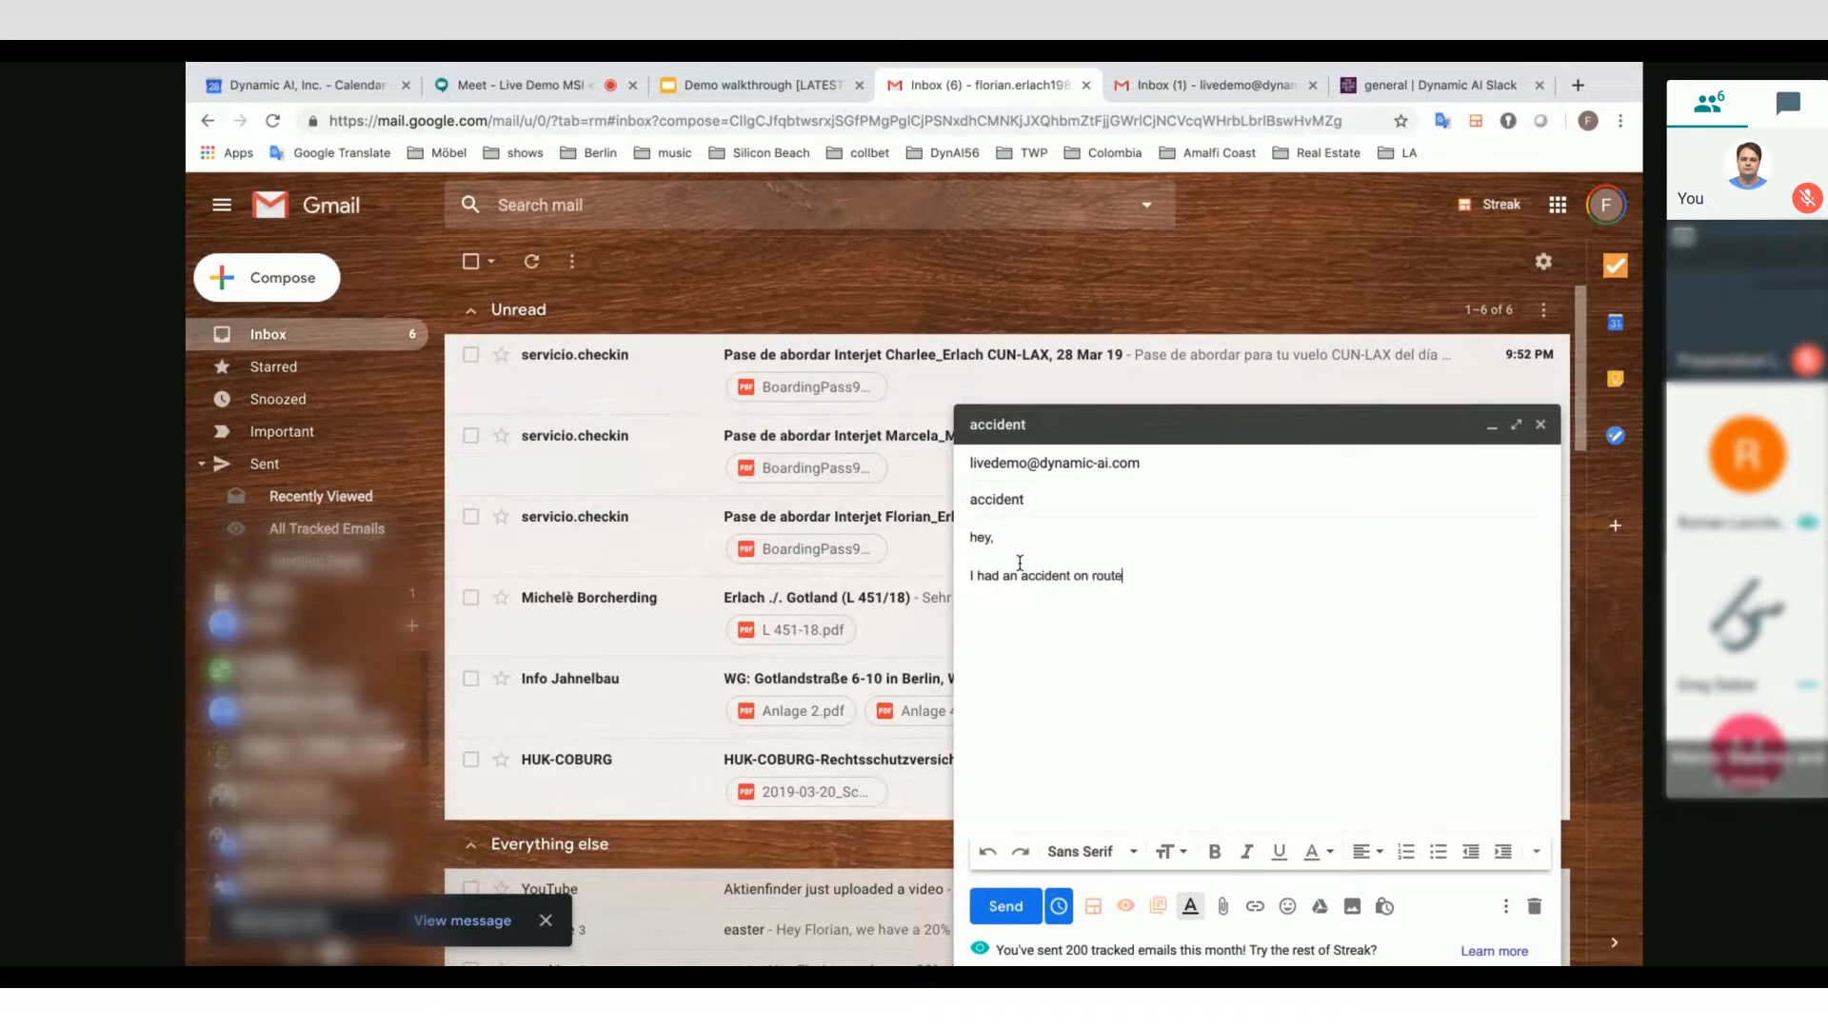
{"action": "type", "text": "66 with"}
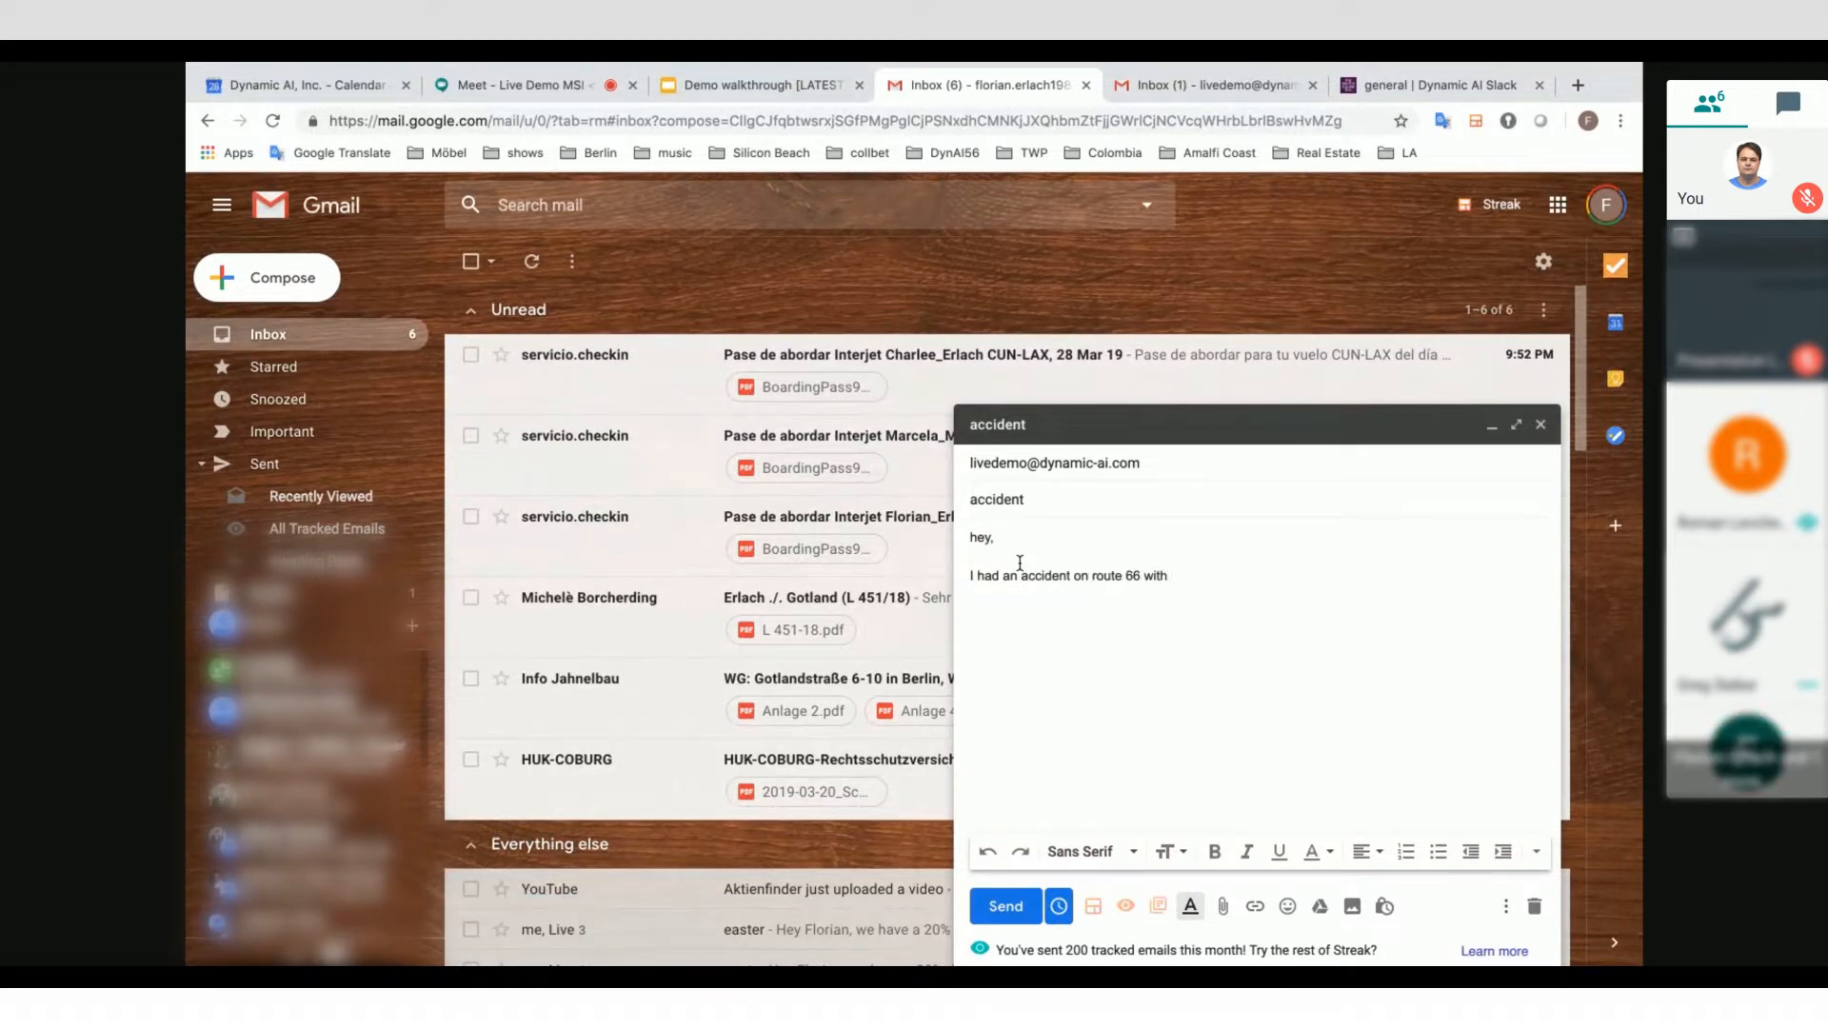
{"action": "type", "text": "the ren"}
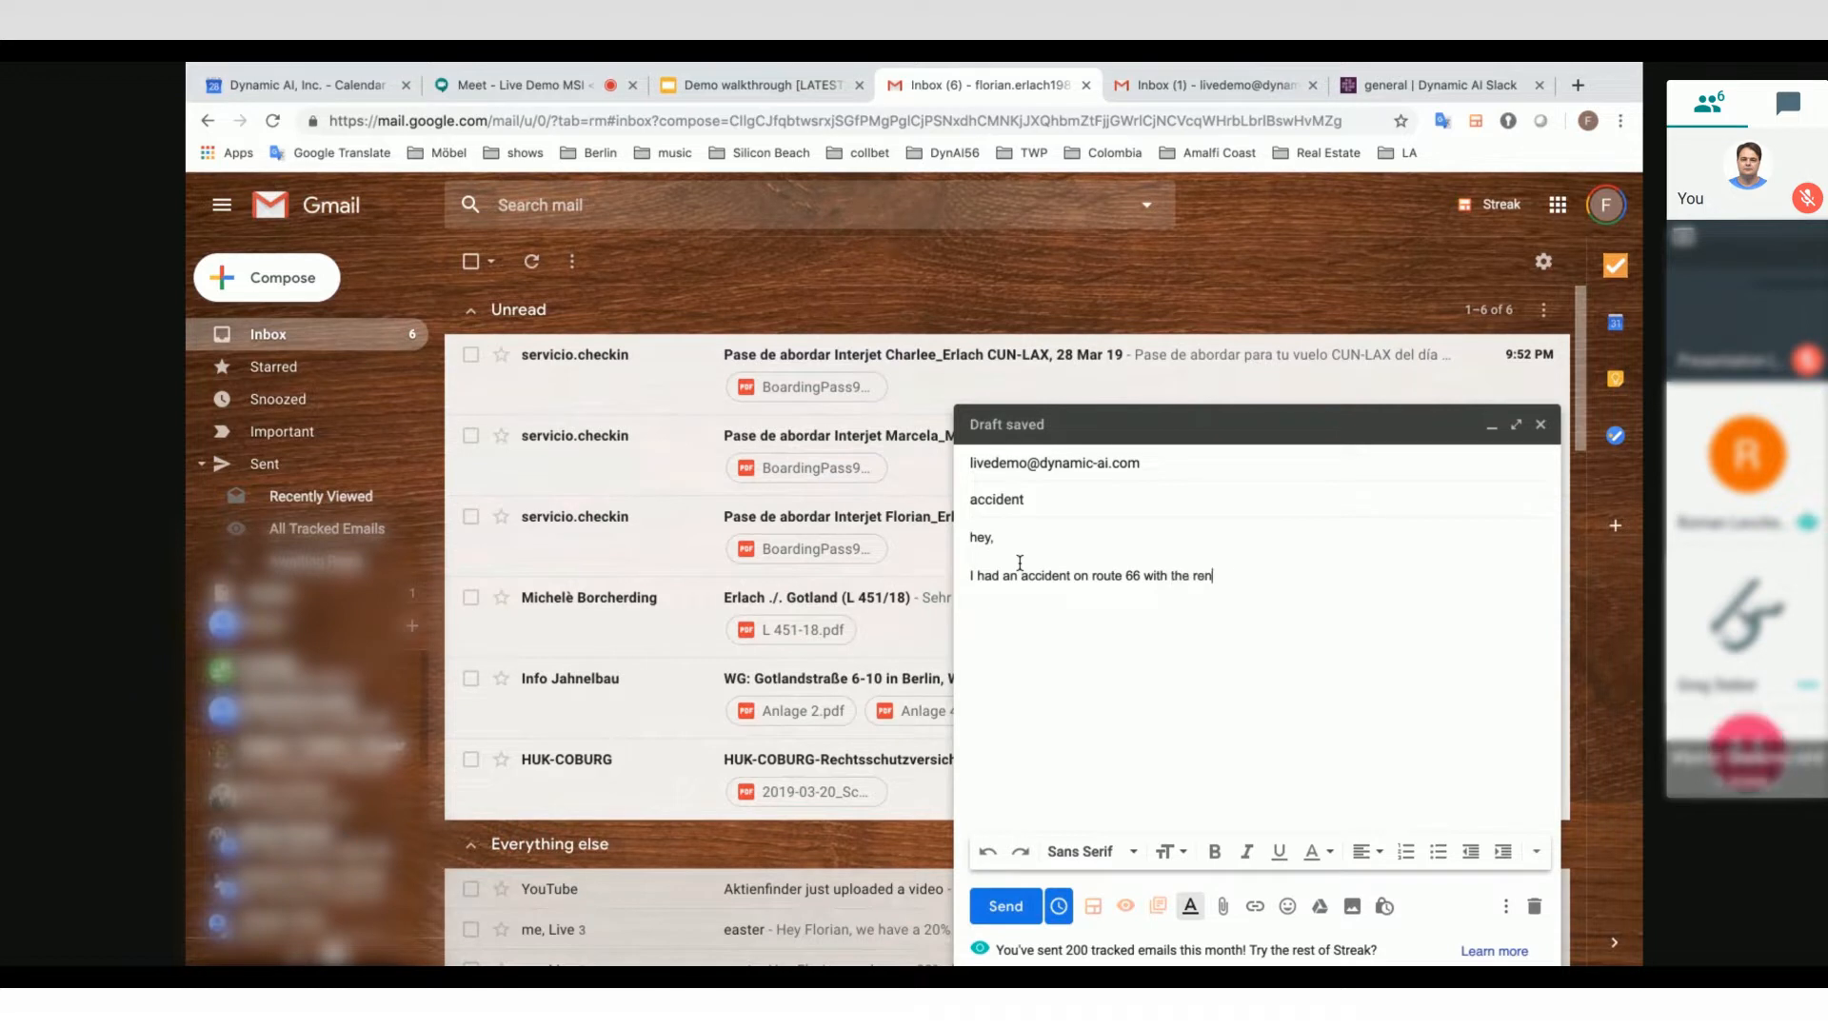
{"action": "type", "text": "tal car."}
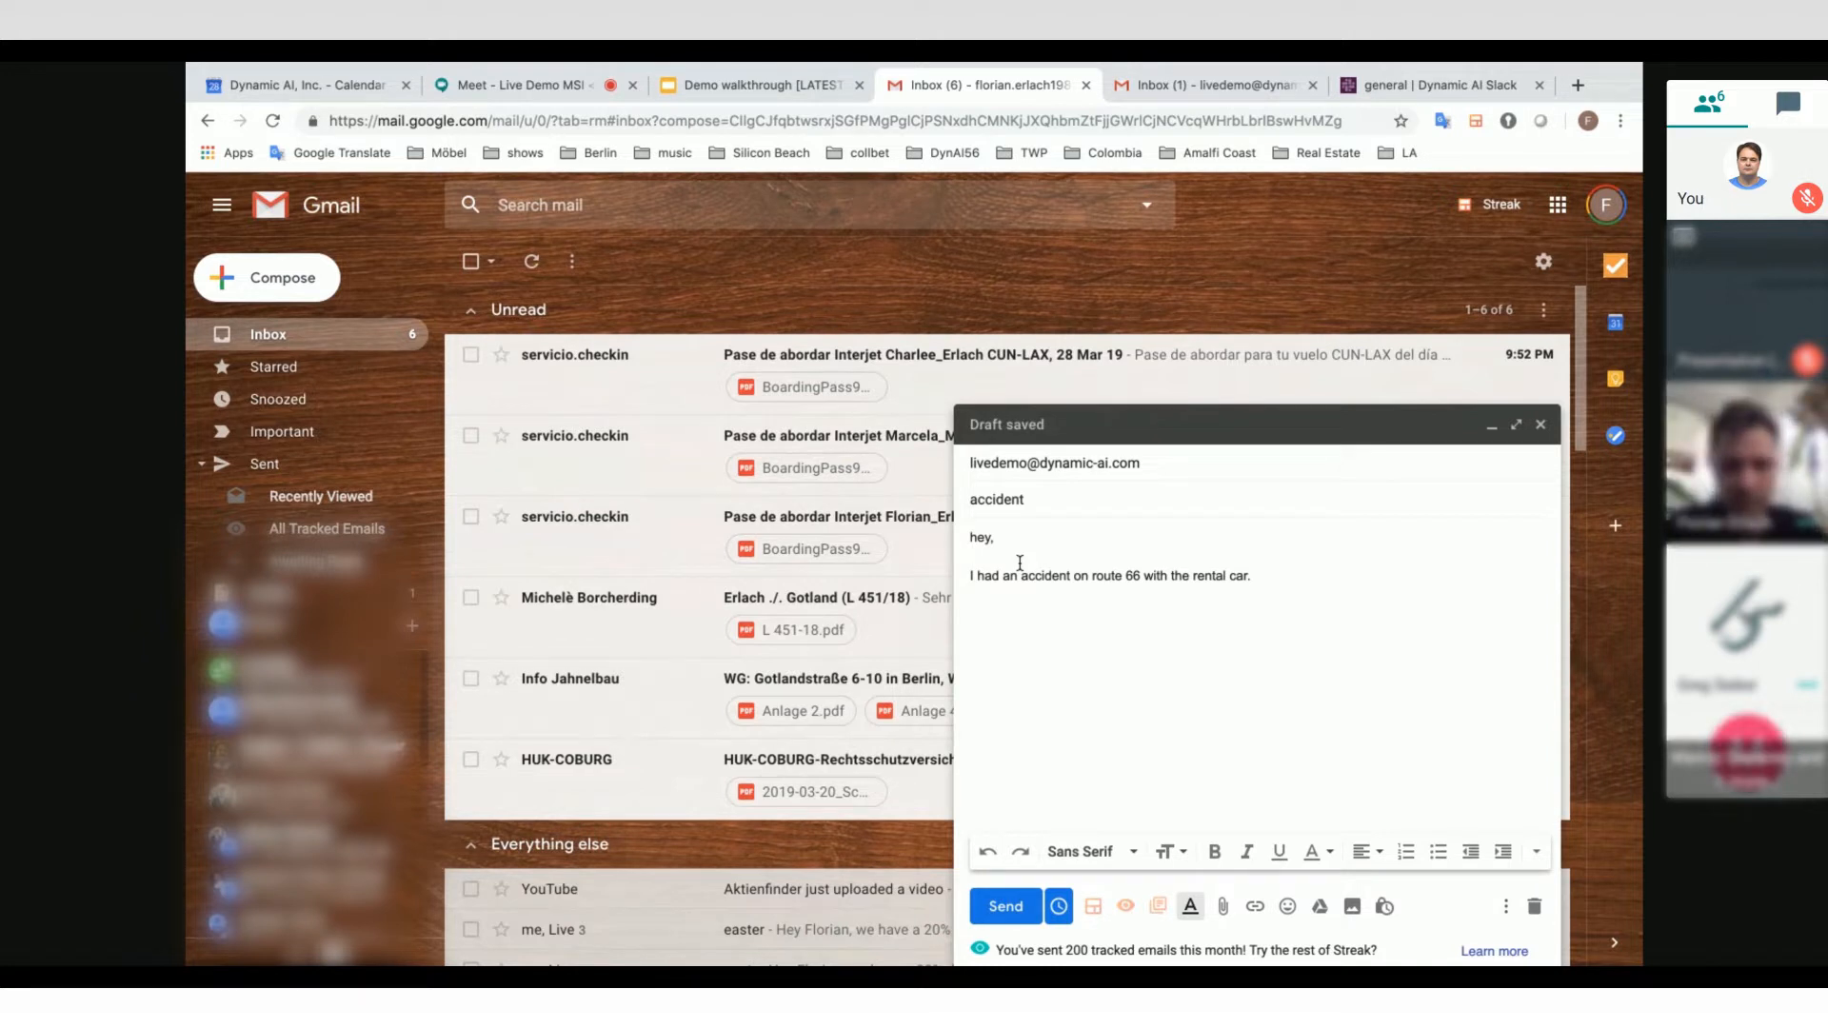
{"action": "type", "text": "Can you pls help me w"}
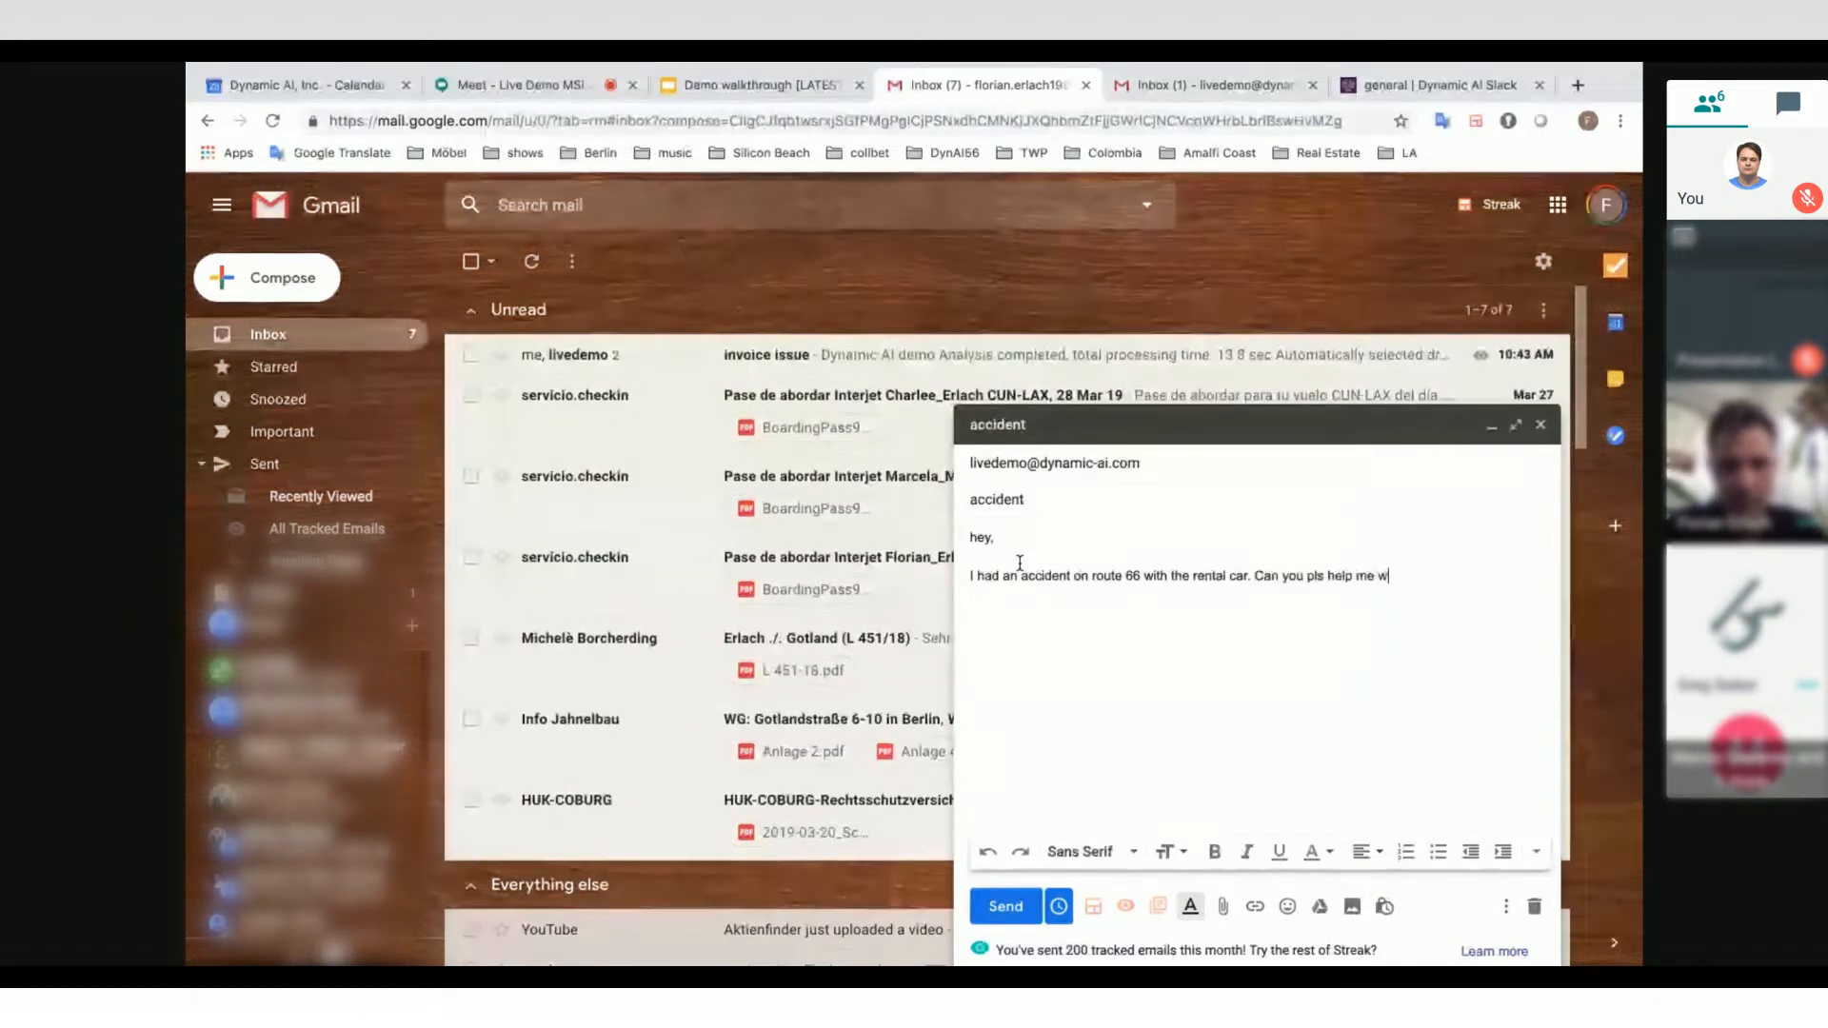
{"action": "type", "text": "ith the police."}
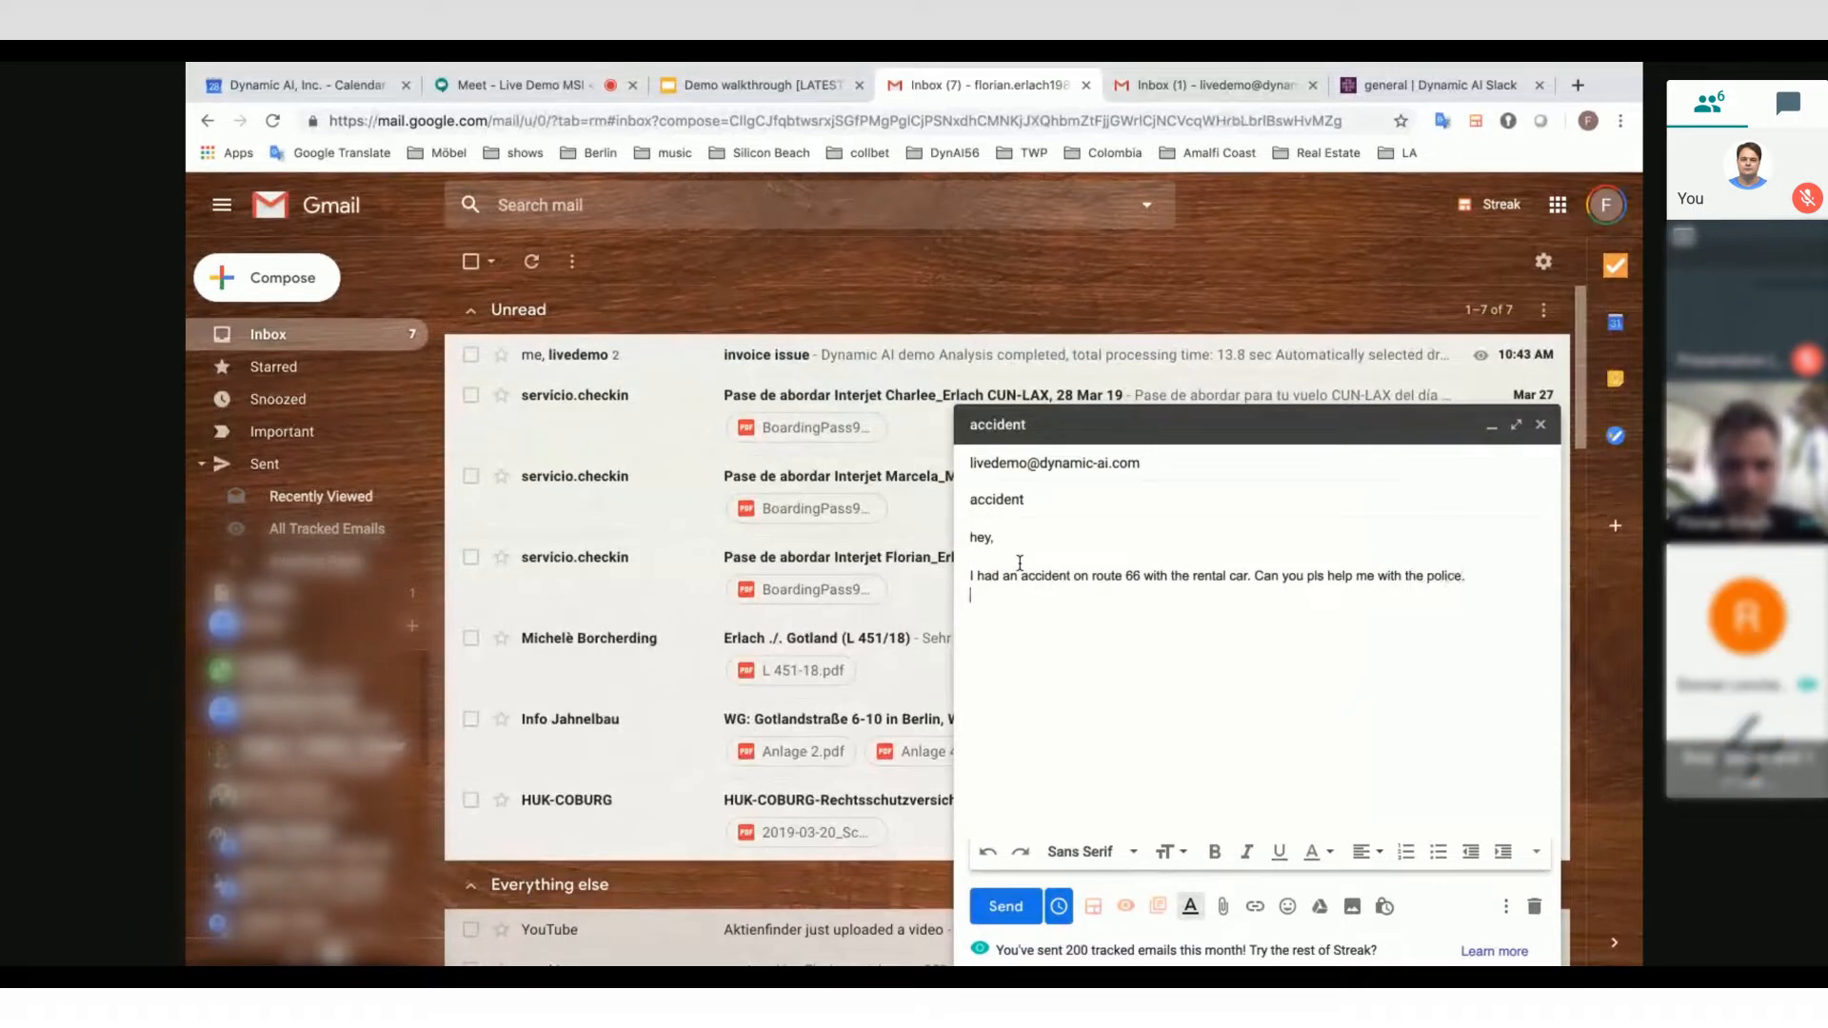
{"action": "type", "text": "thanks,"}
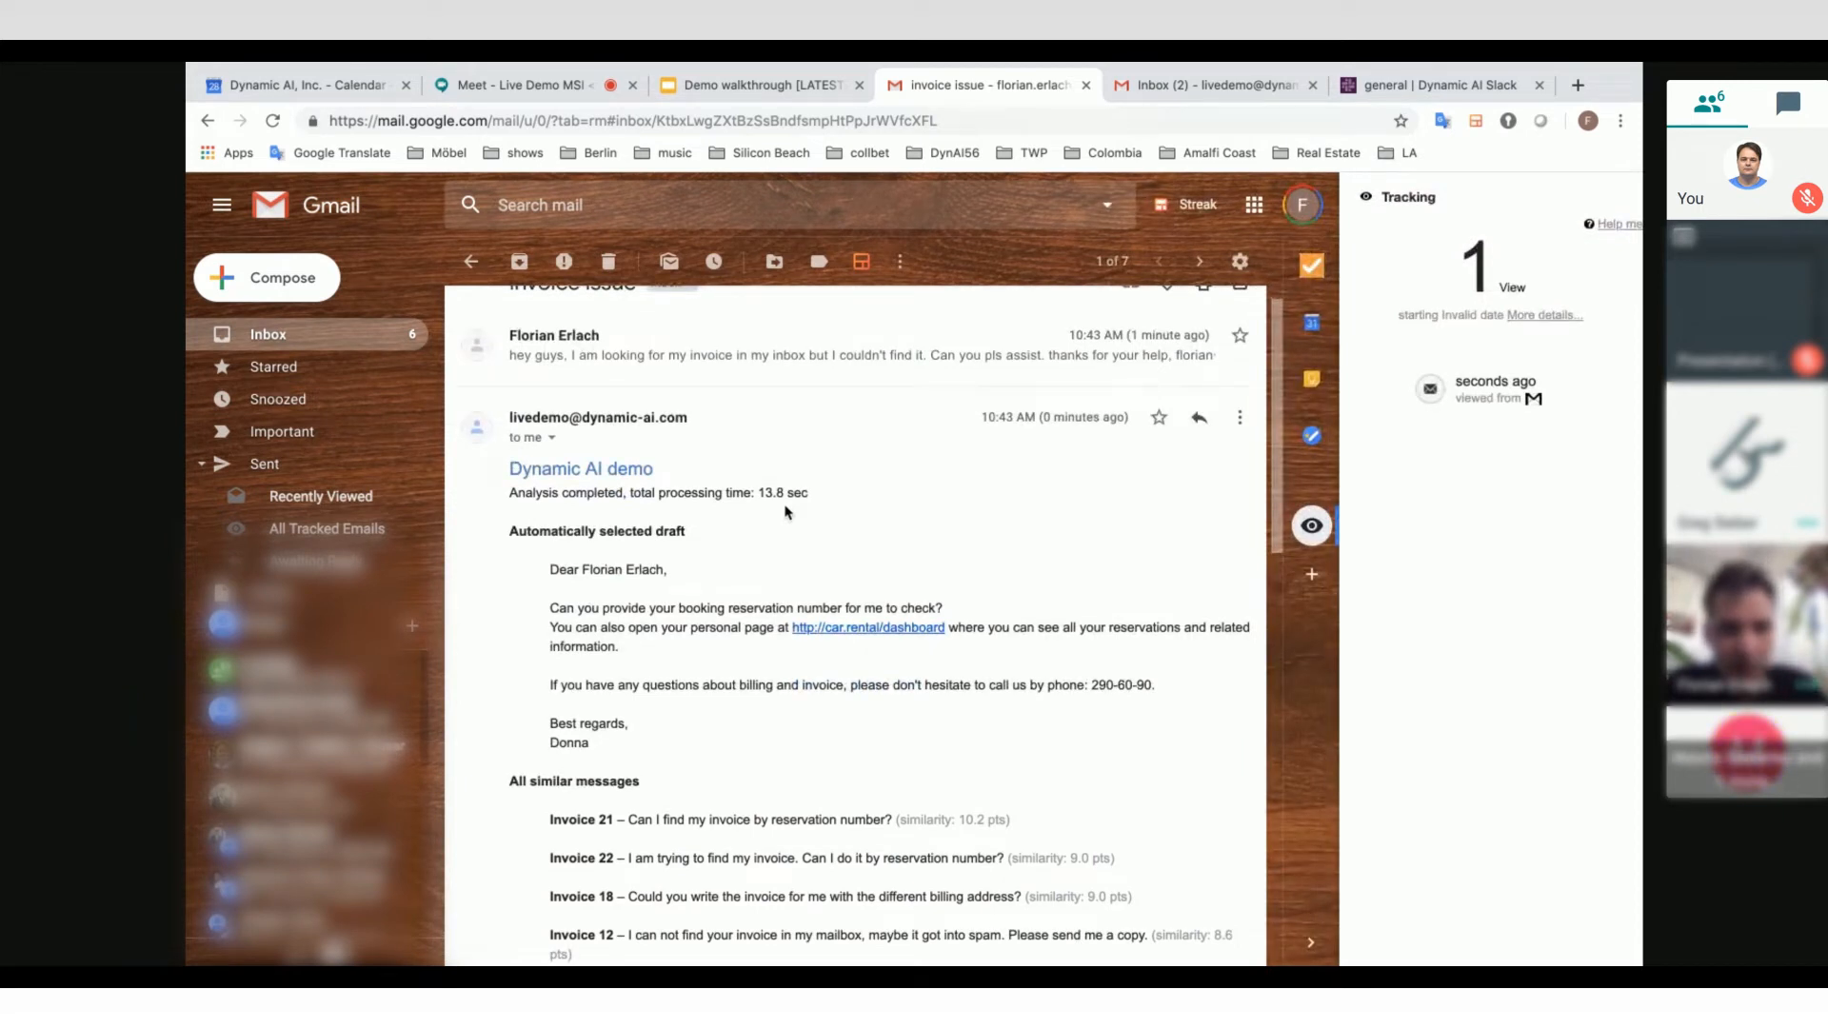
Step: Read through the invoice reply's similar messages and return to the inbox list
{"action": "scroll", "scroll_direction": "down", "scroll_amount": 3}
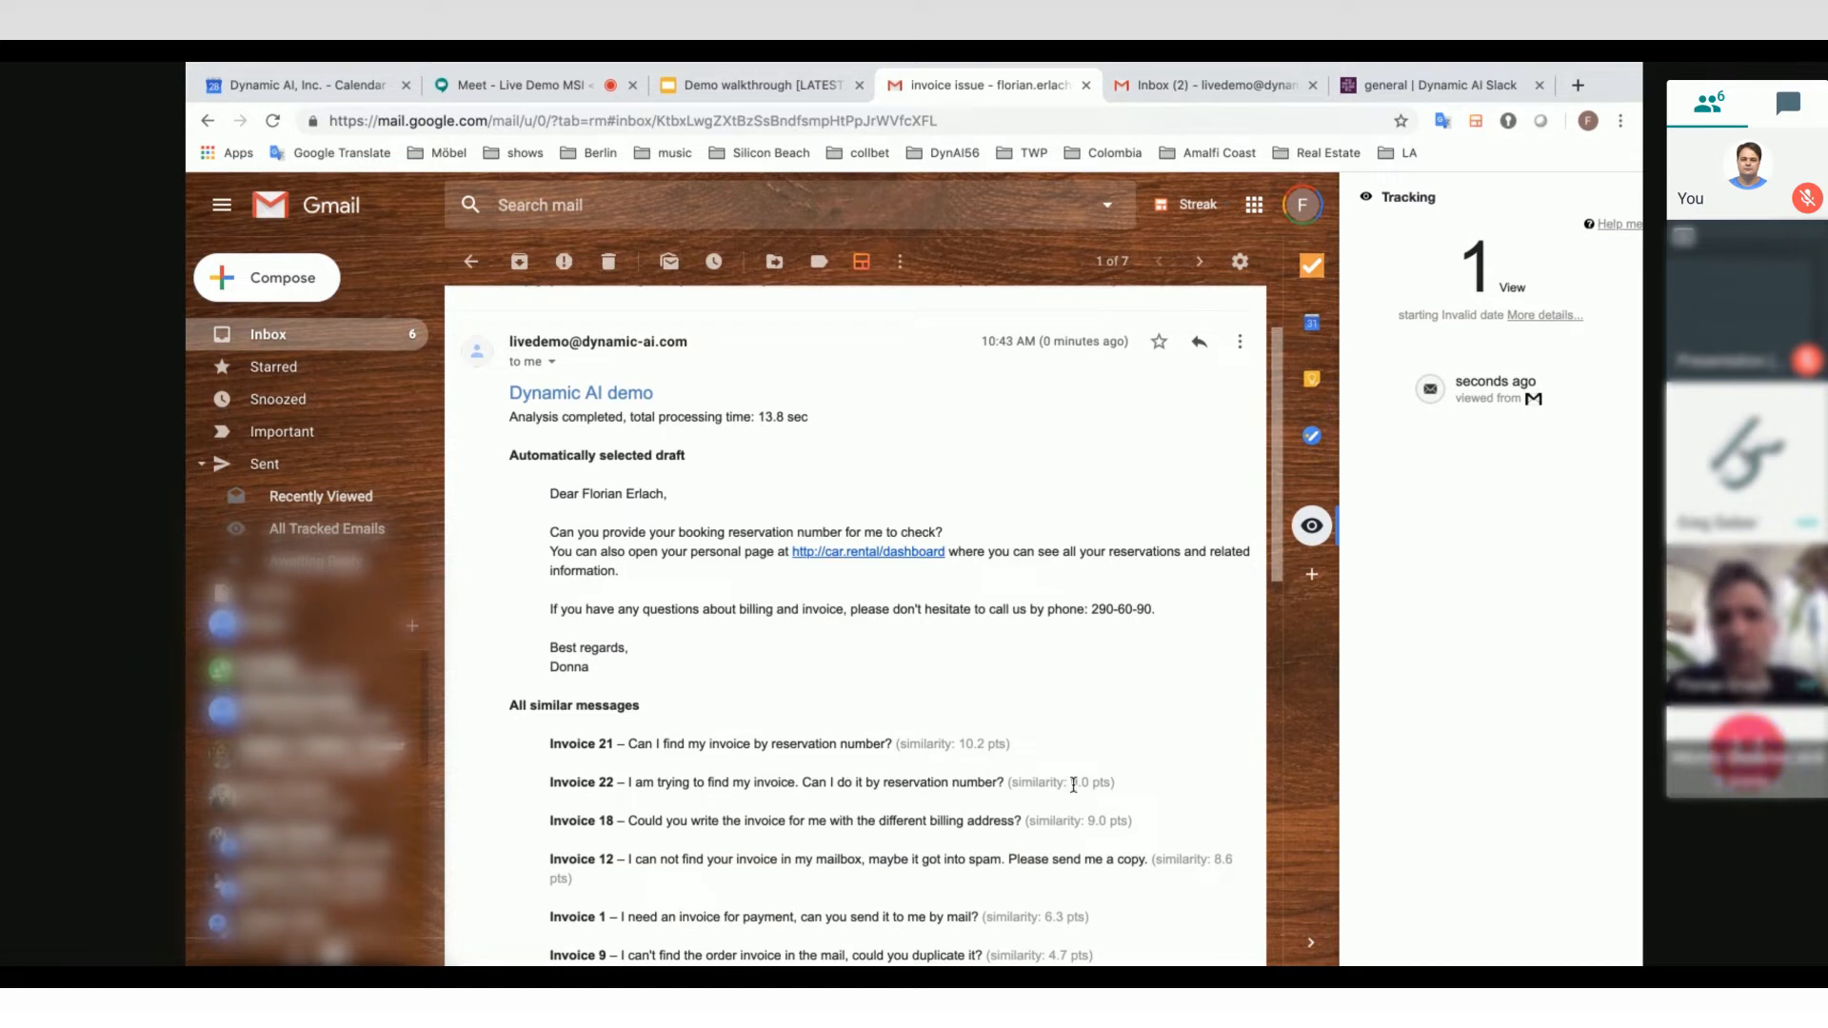
{"action": "mouse_move", "coordinate": [1036, 807]}
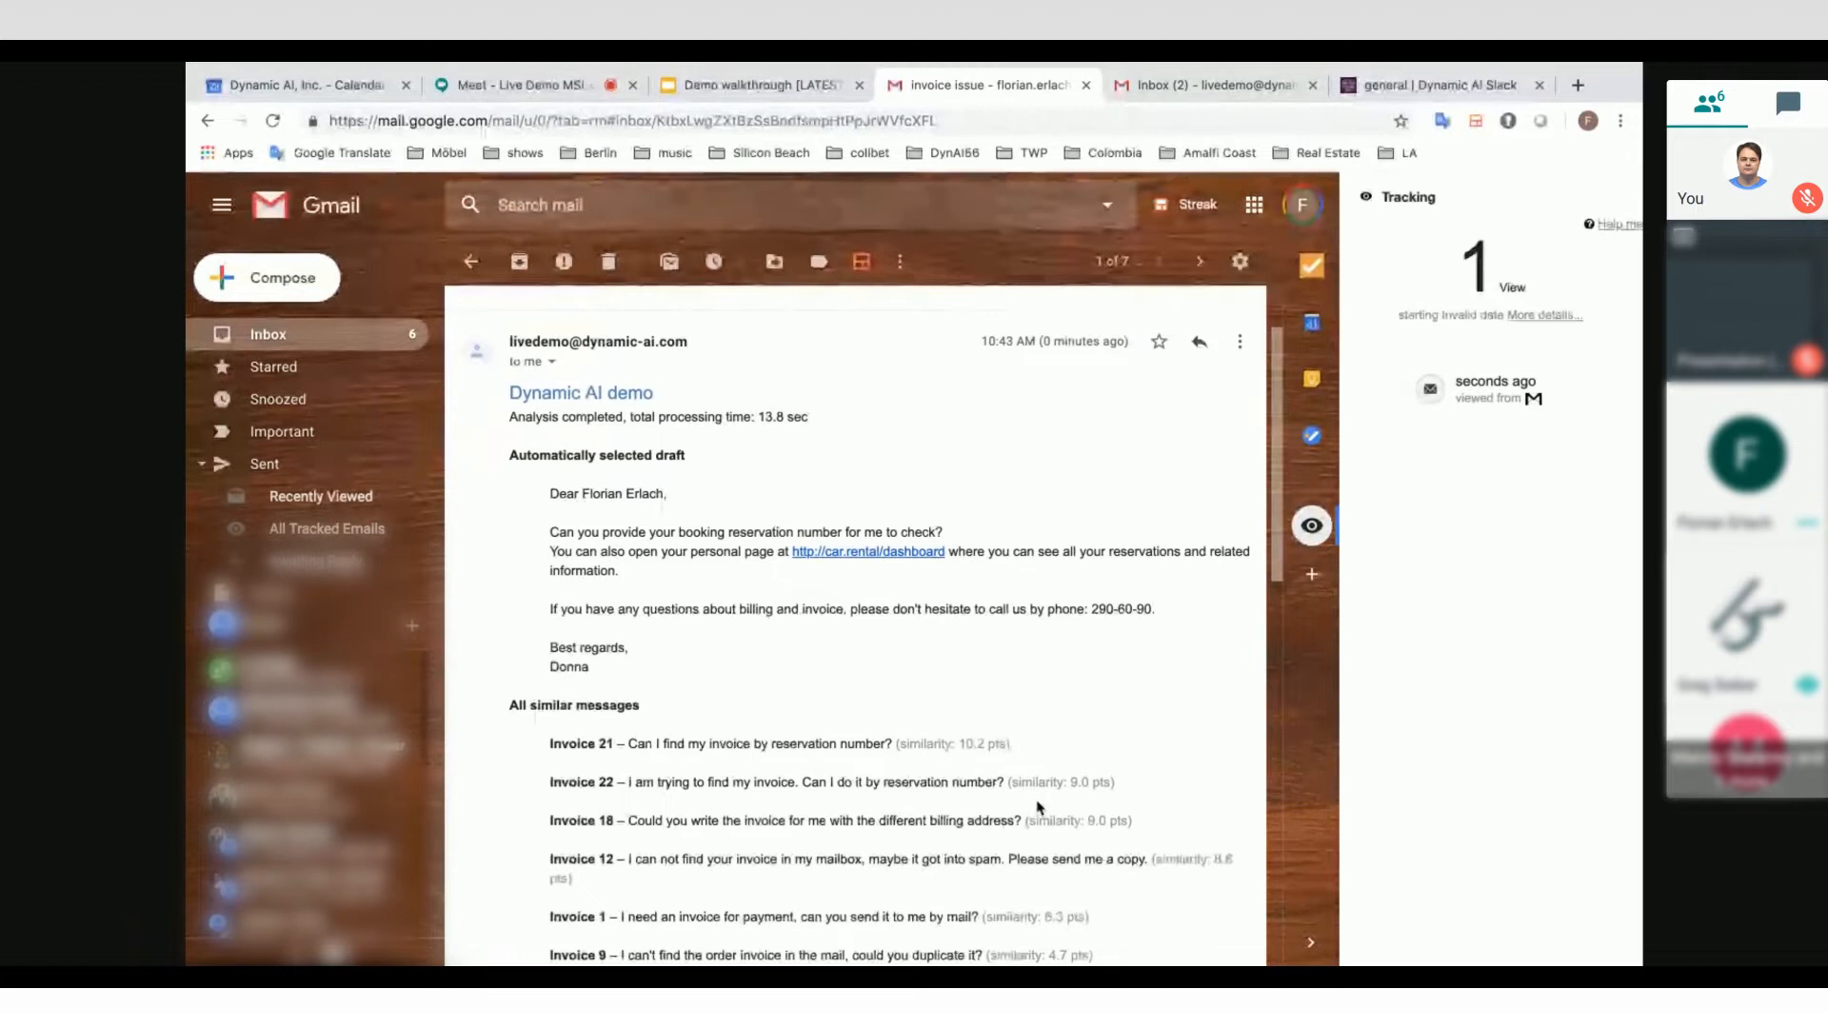
{"action": "mouse_move", "coordinate": [783, 583]}
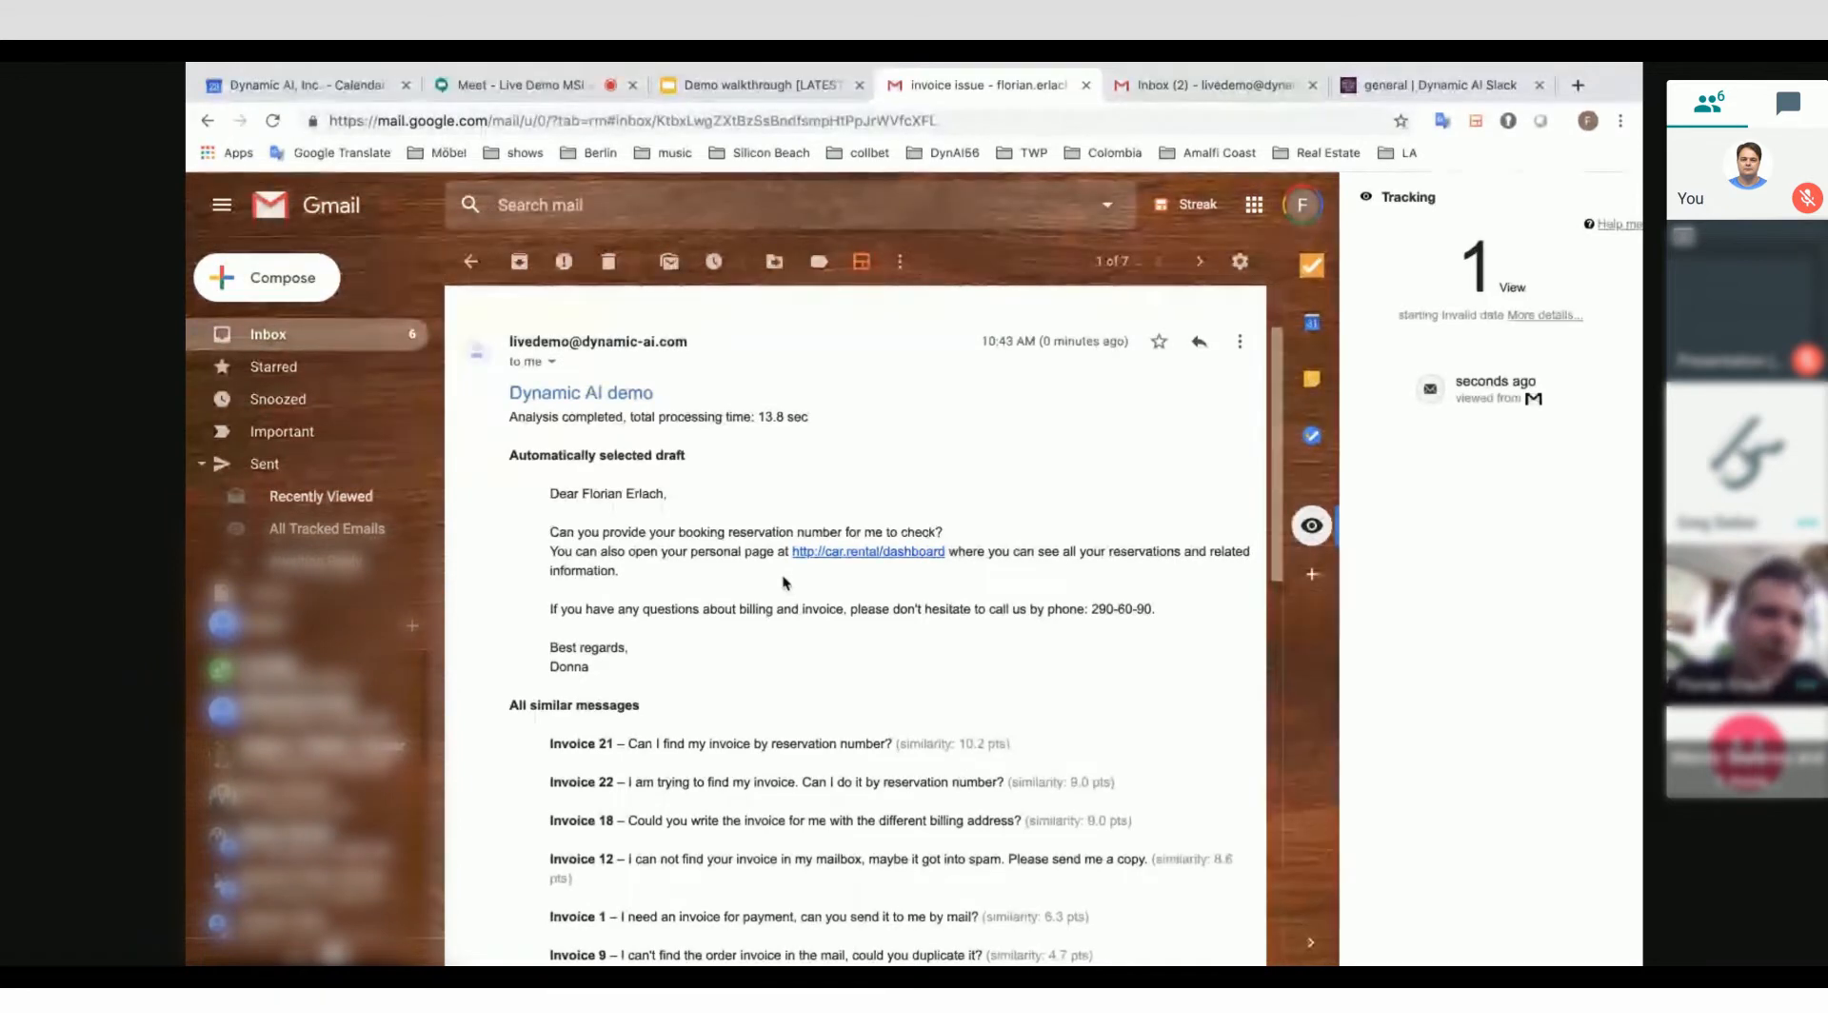
{"action": "scroll", "scroll_direction": "down", "scroll_amount": 3}
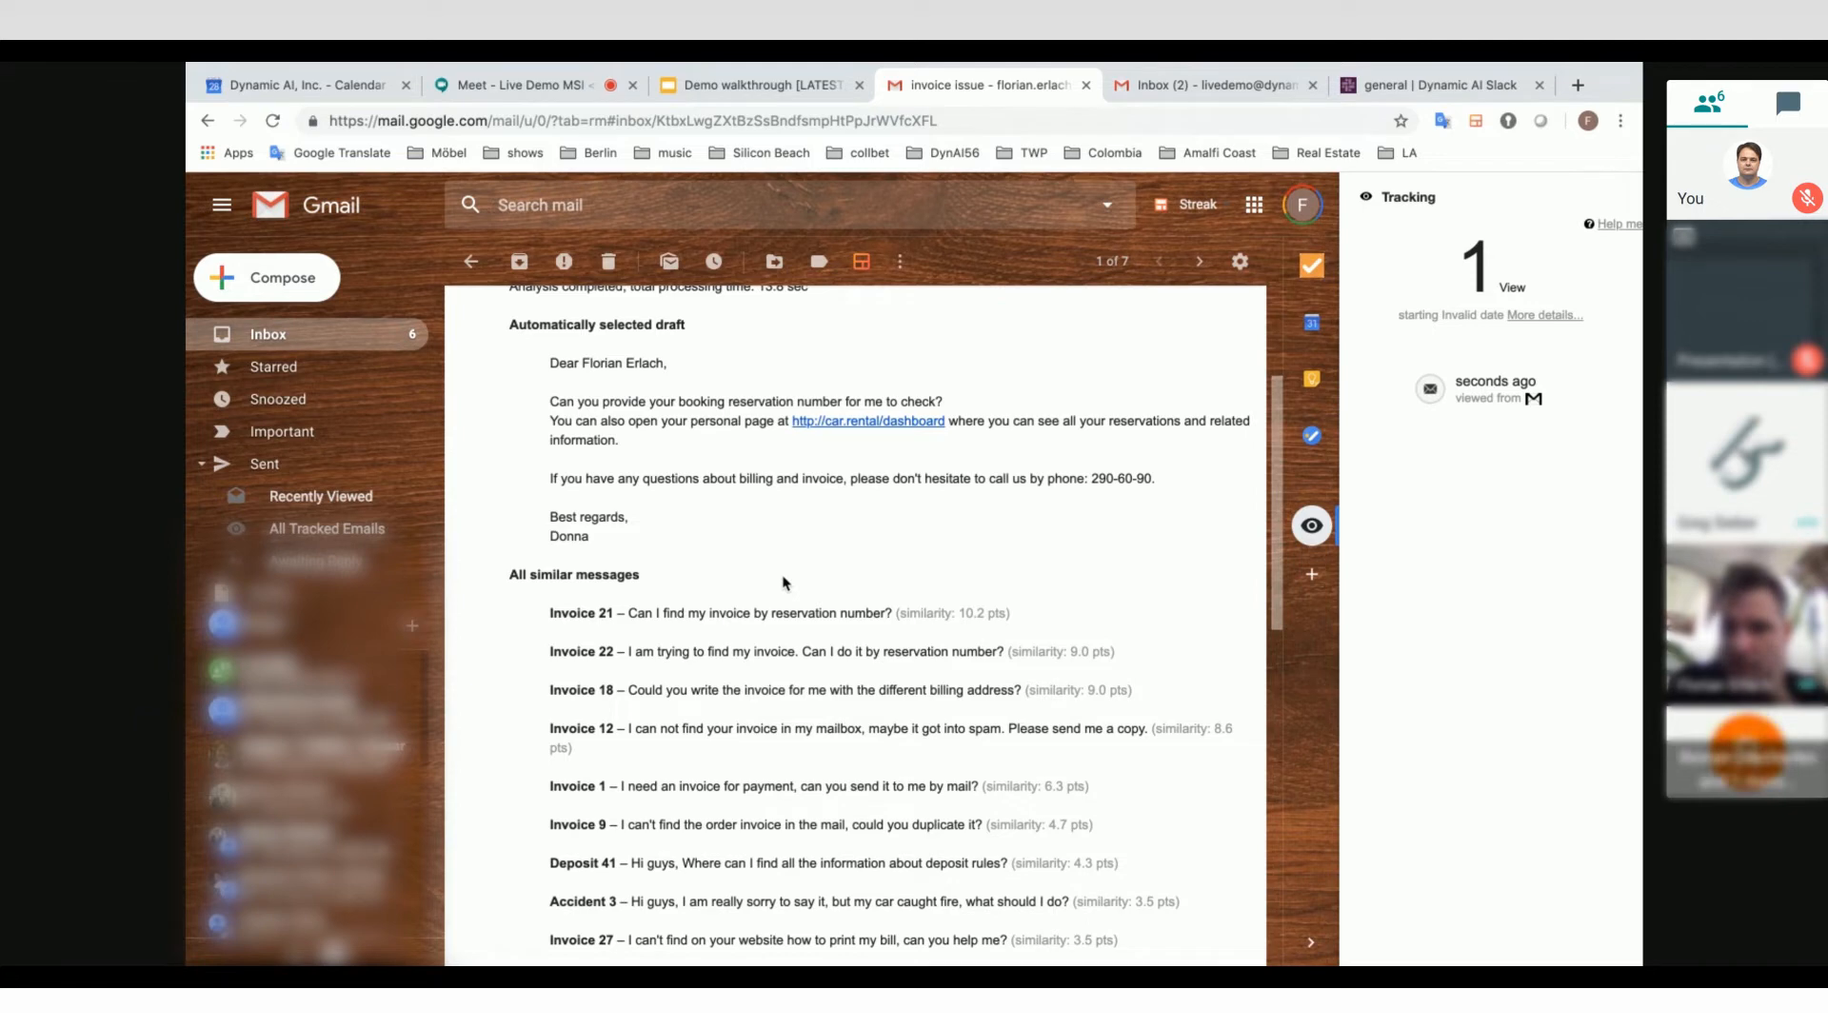
{"action": "left_click", "coordinate": [472, 260]}
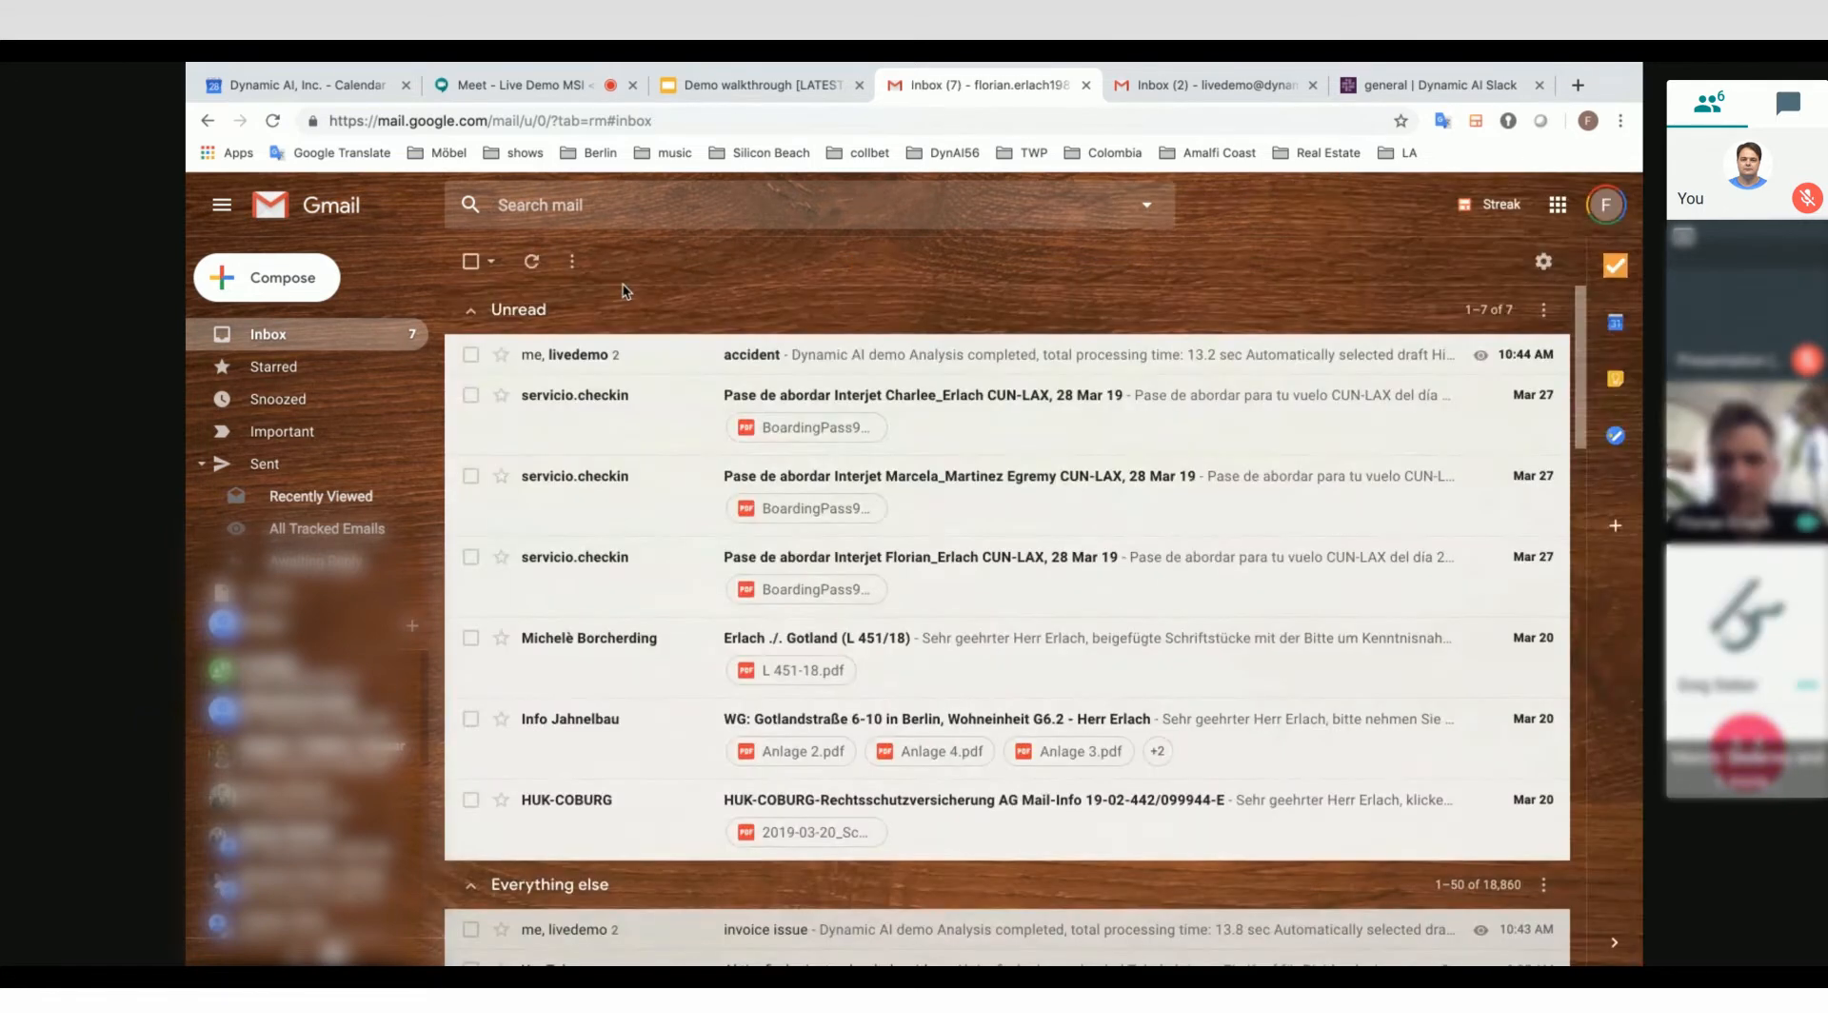
{"action": "mouse_move", "coordinate": [615, 356]}
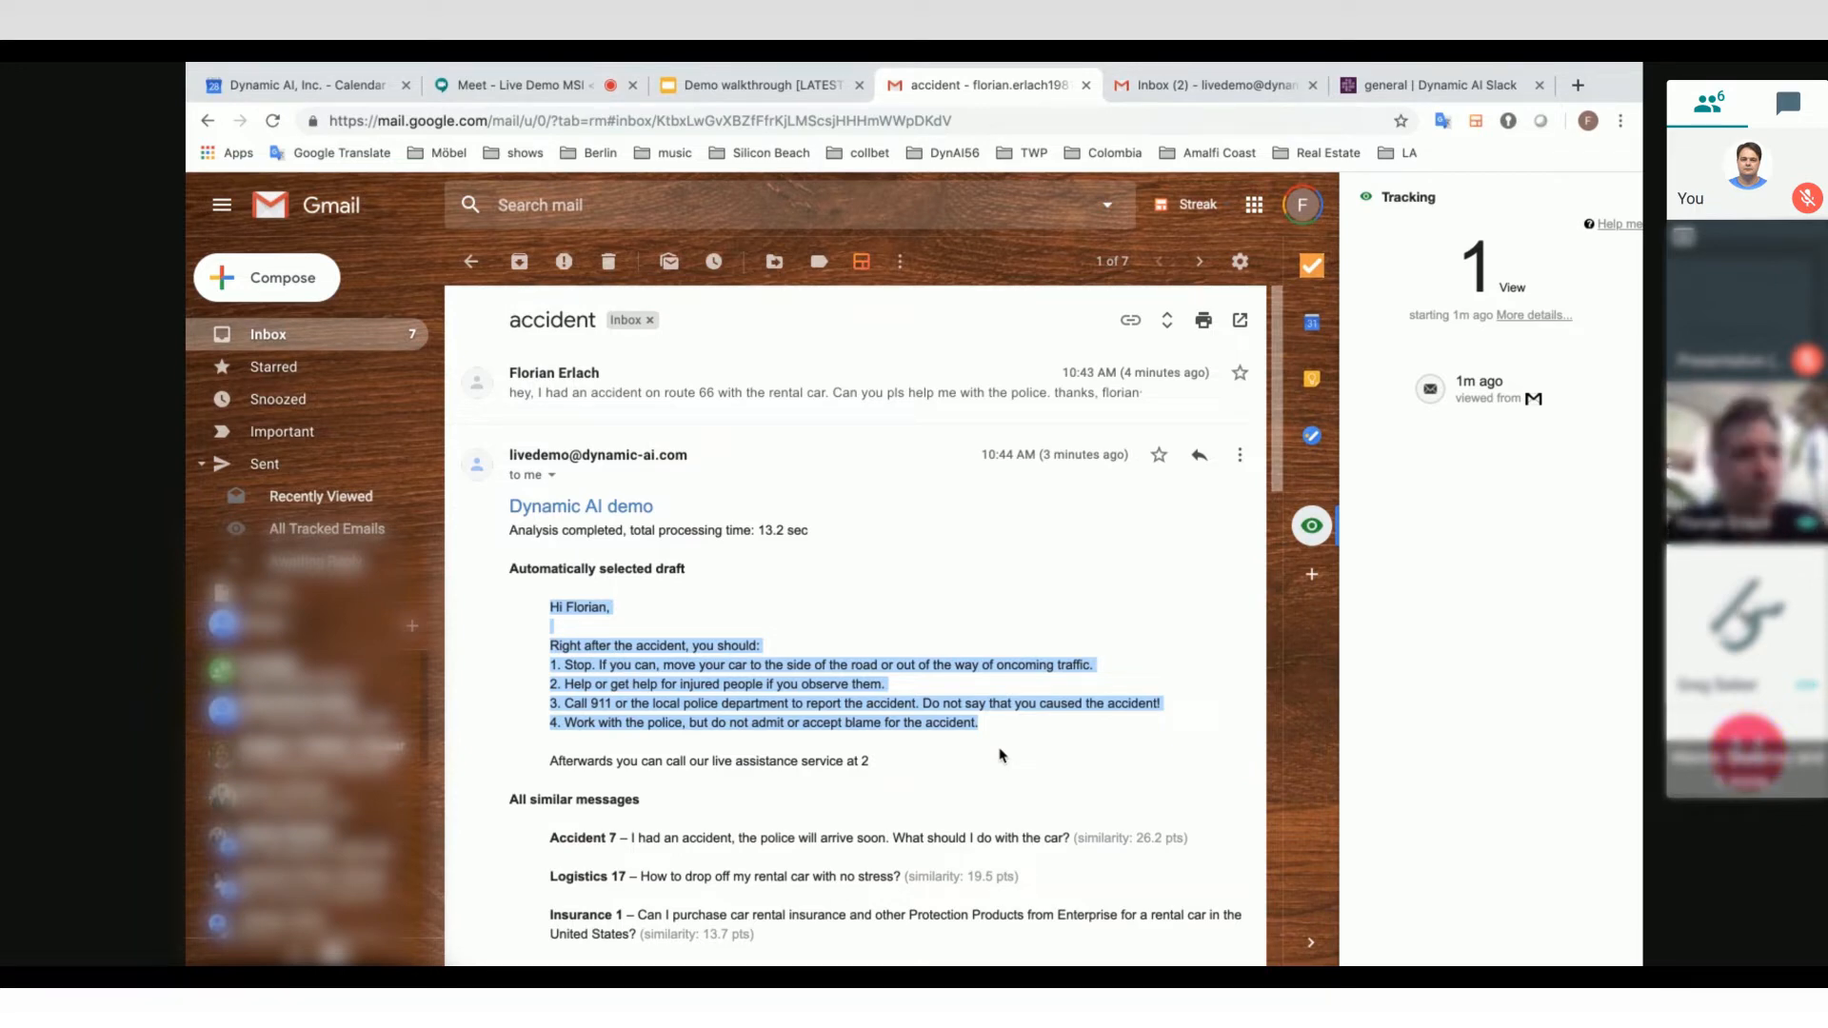
Step: Start a new blank message after reviewing the accident thread's drafted advice
{"action": "left_click", "coordinate": [278, 277]}
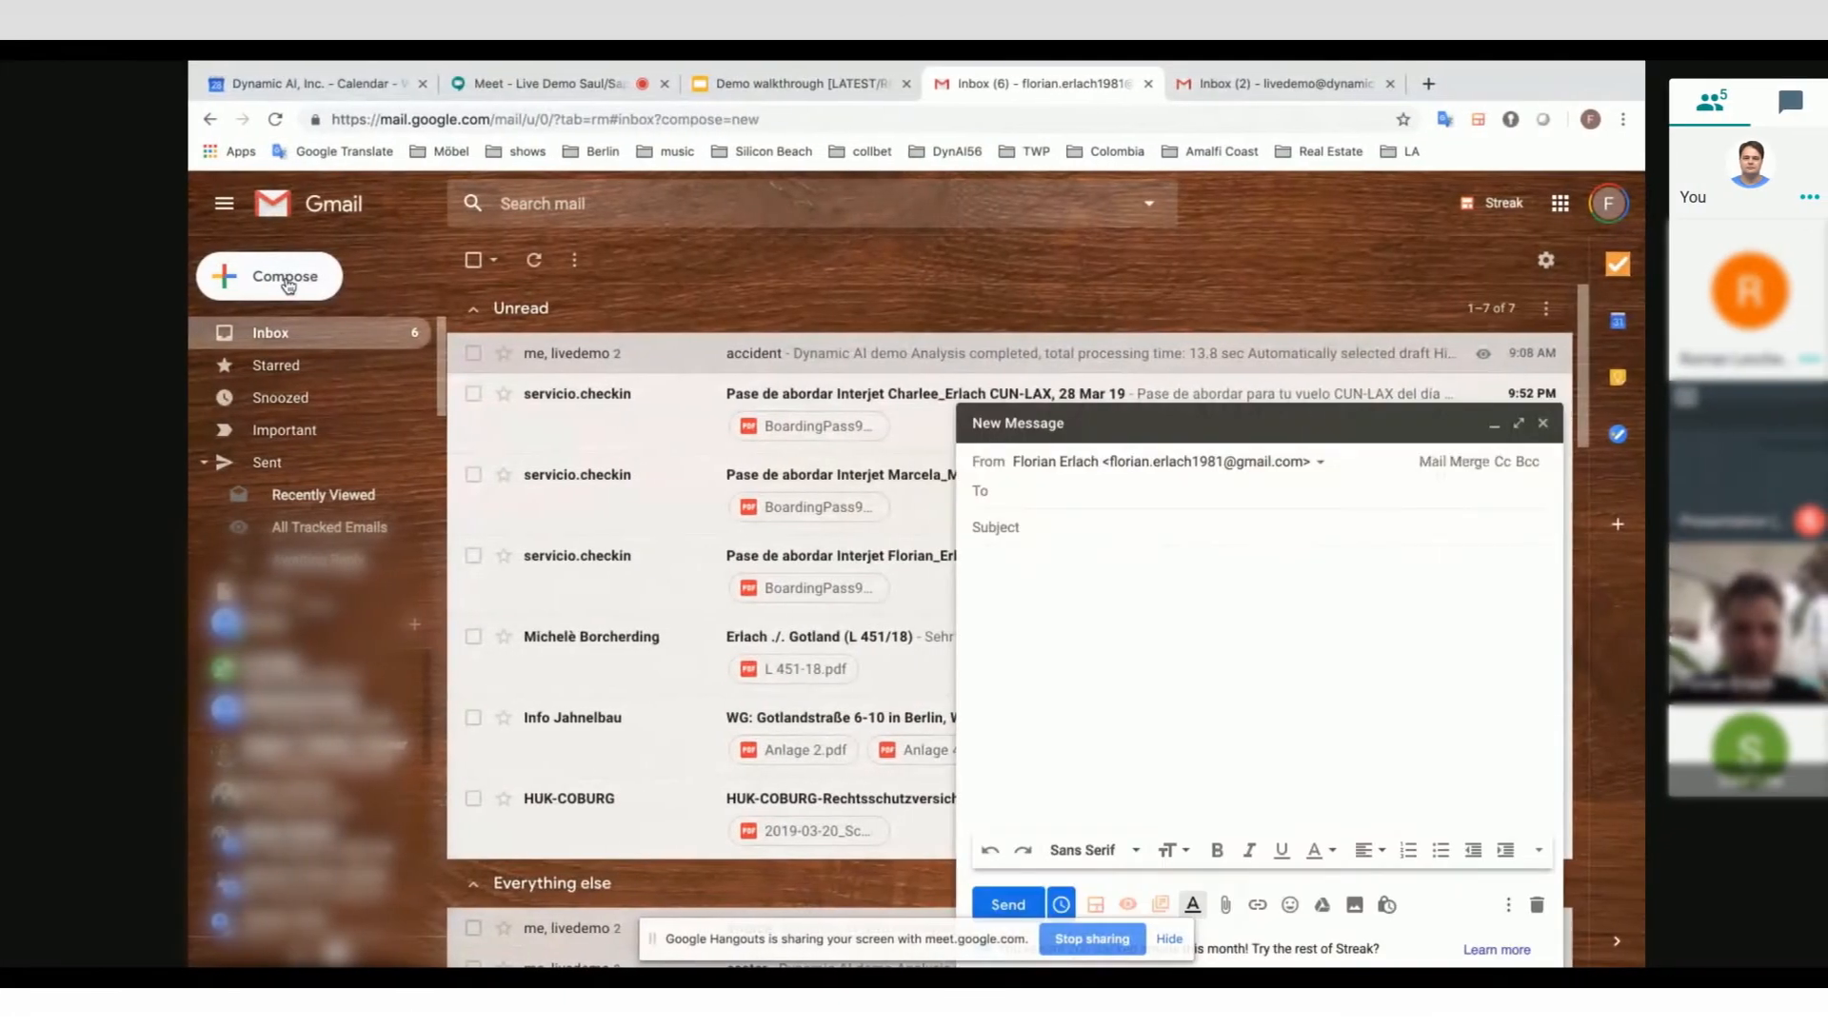
Step: Send the families easter offers inquiry and the elderly people one, then view the demo inbox
{"action": "left_click", "coordinate": [286, 277]}
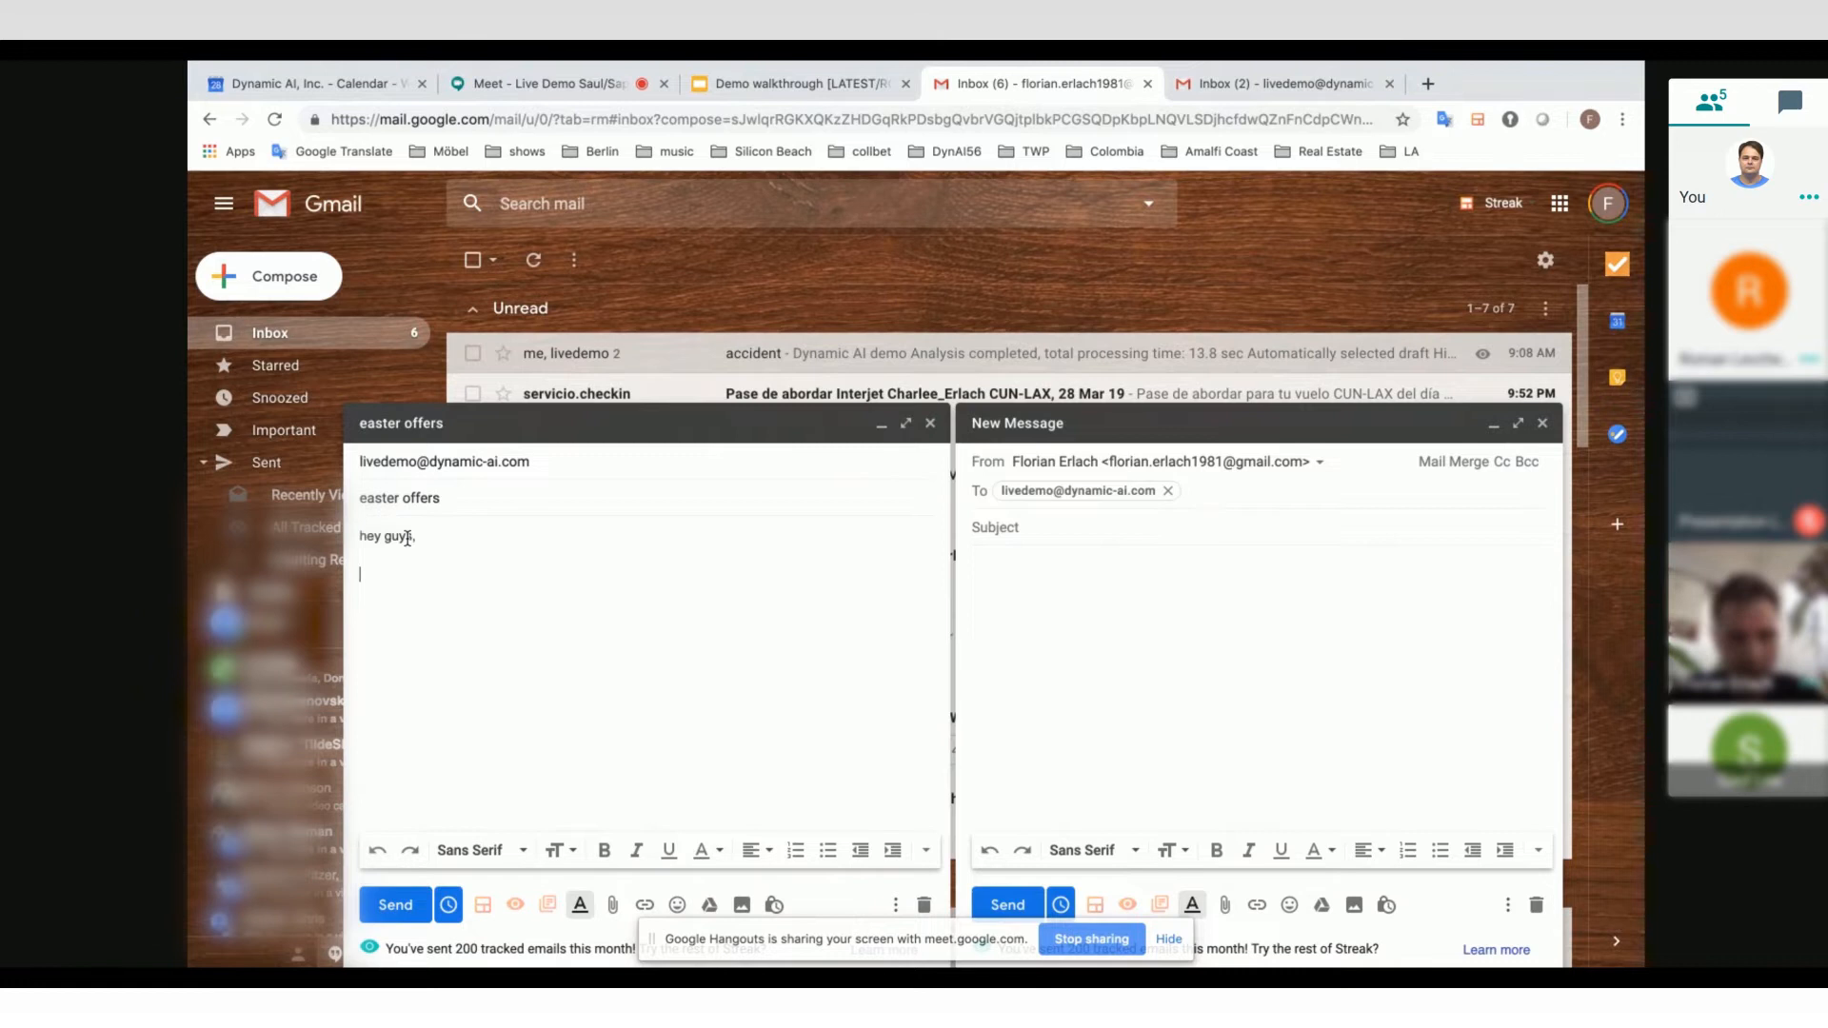
{"action": "type", "text": "do you have any ester offers for families? pls, give us feedback soon."}
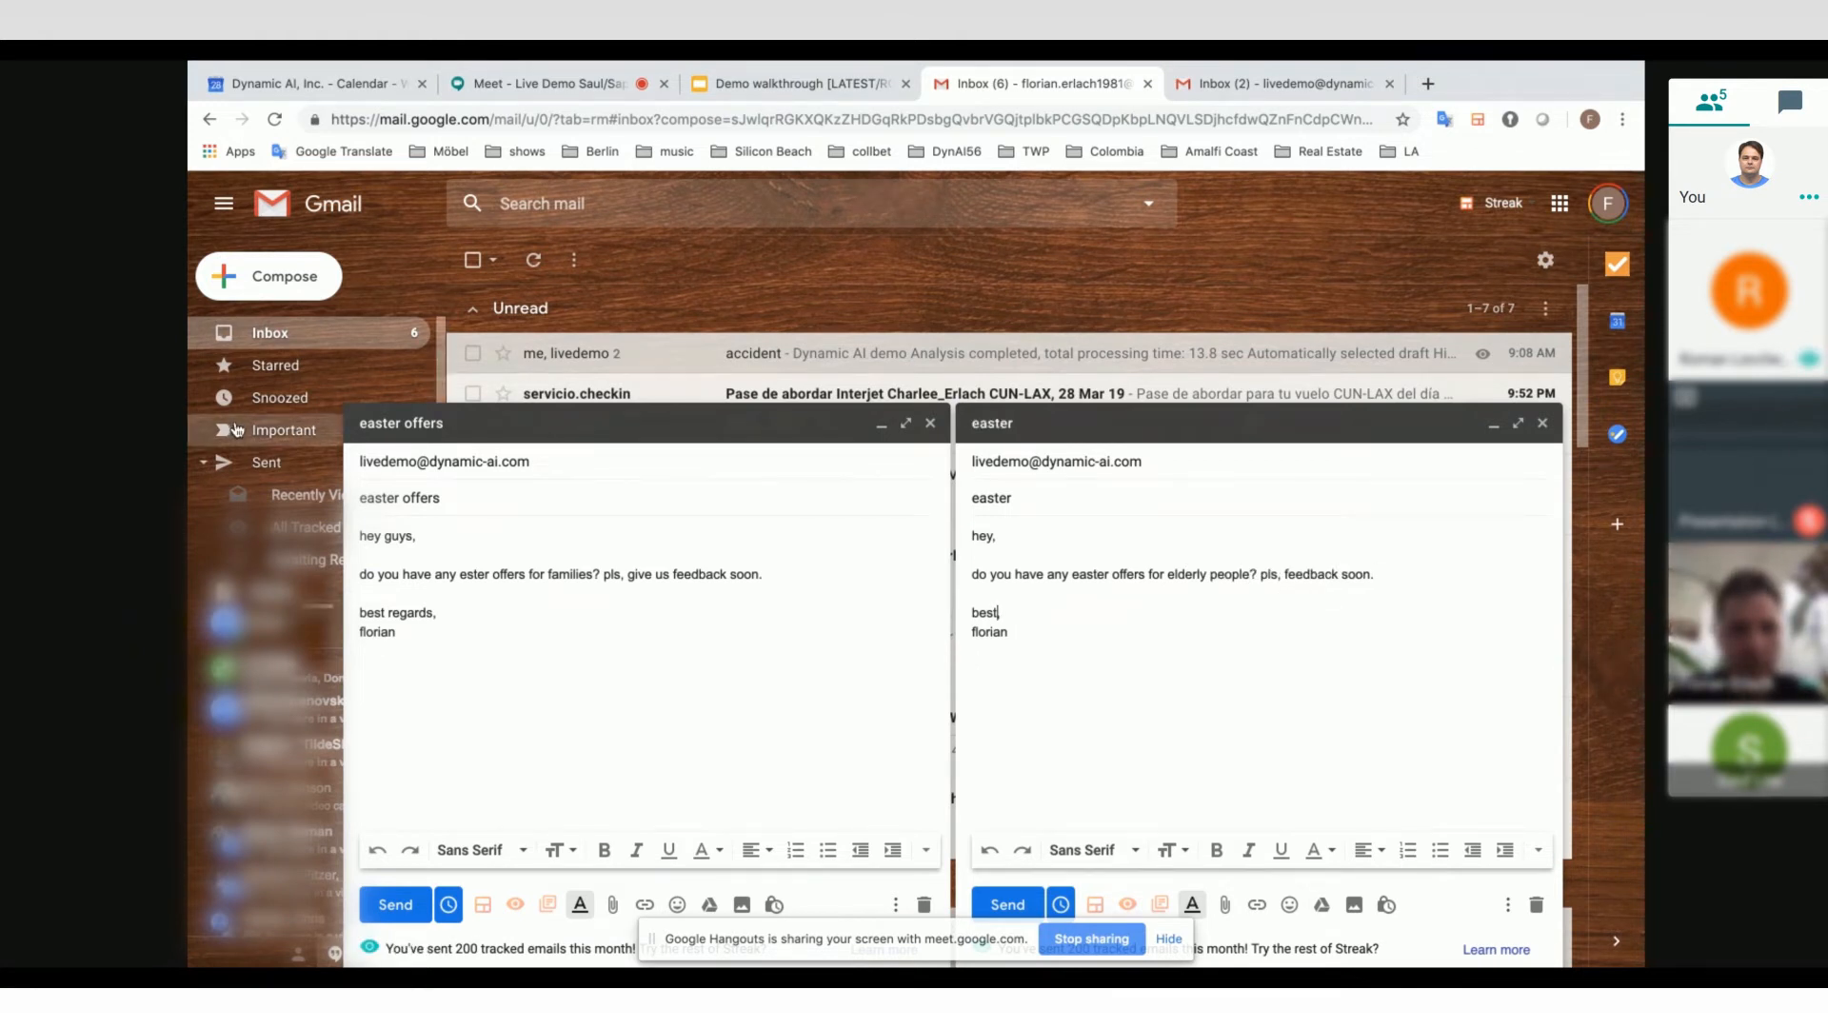
{"action": "left_click", "coordinate": [394, 904]}
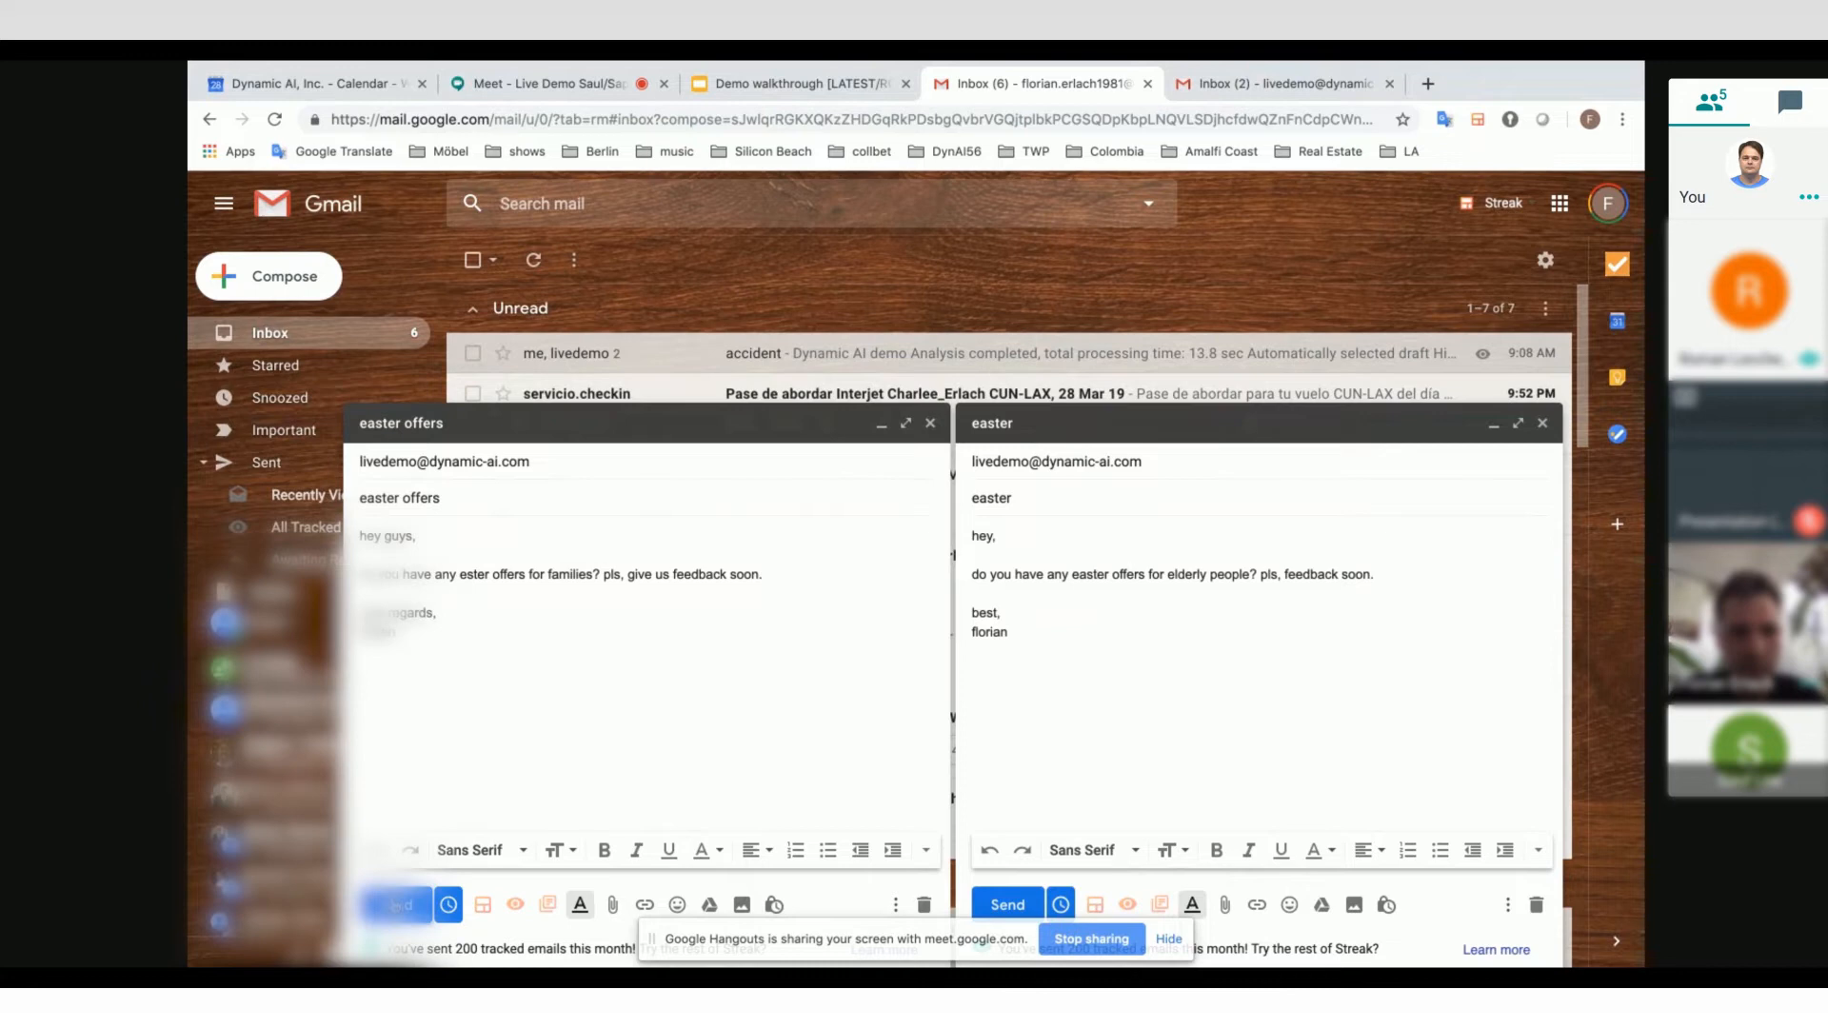
{"action": "left_click", "coordinate": [929, 423]}
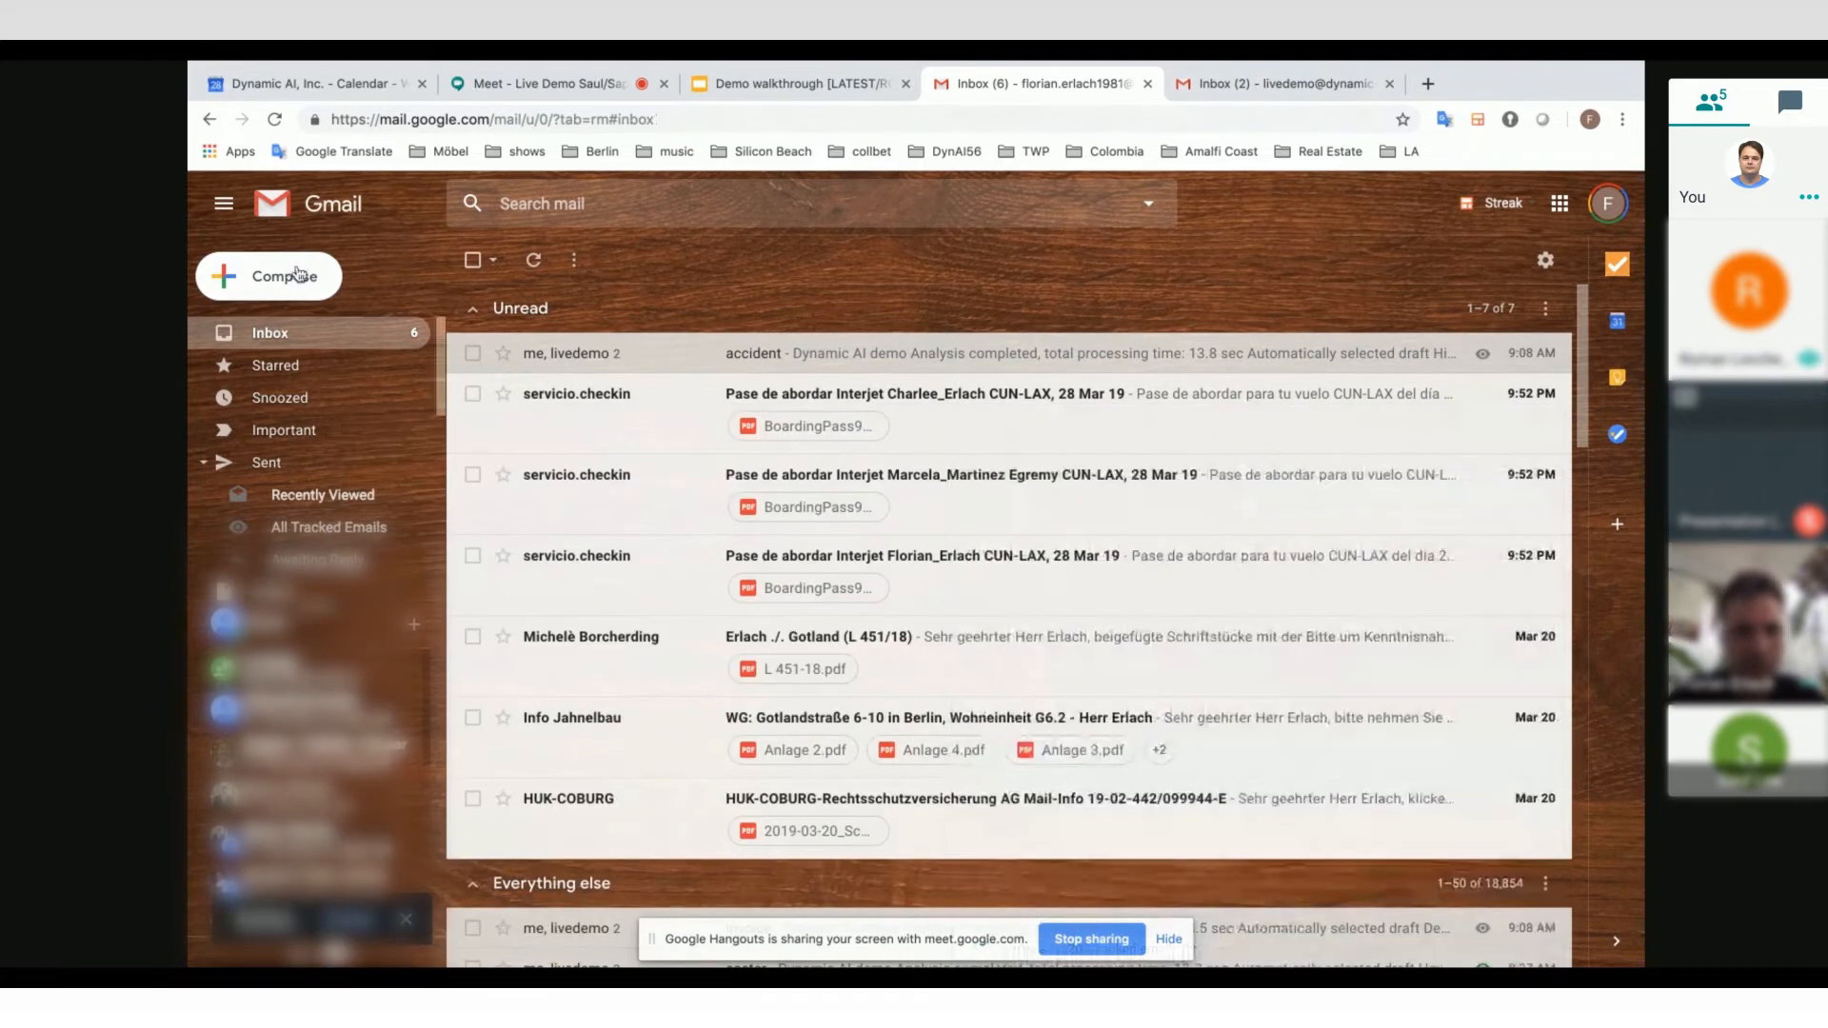
{"action": "left_click", "coordinate": [1281, 82]}
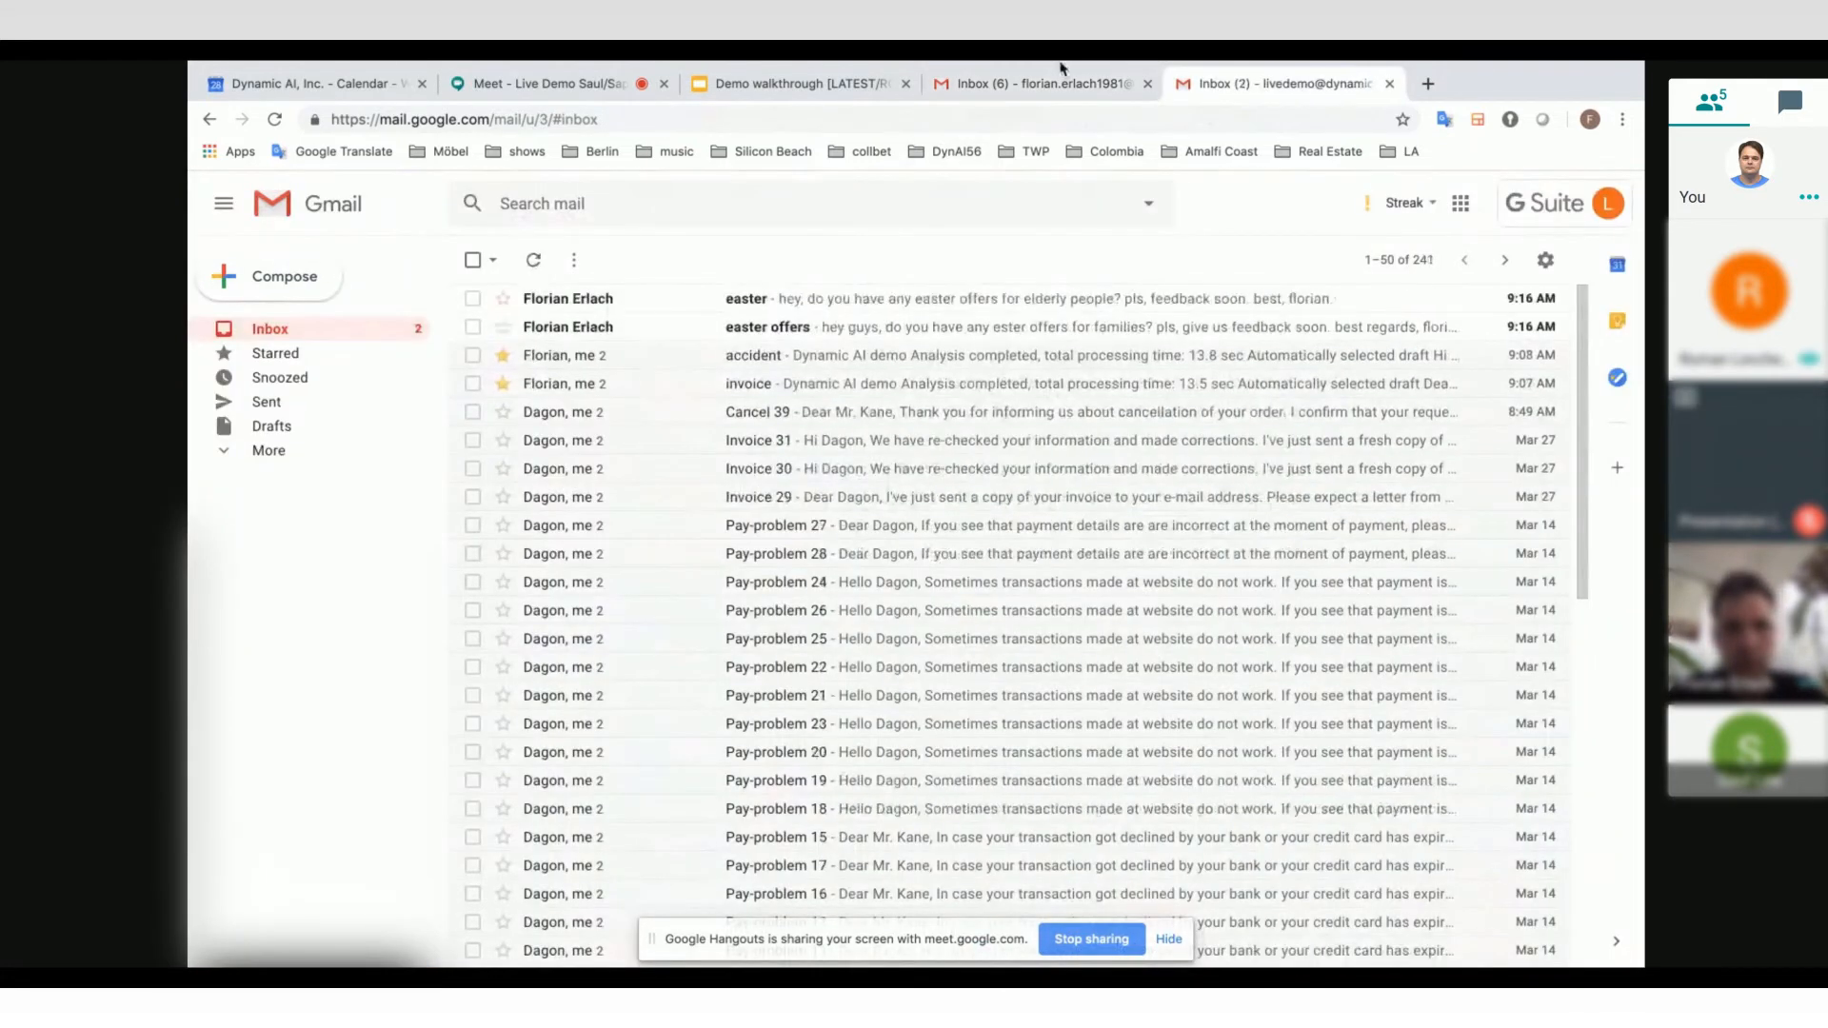
Step: Start another inquiry from the personal account with the subject 'eastr'
{"action": "left_click", "coordinate": [283, 276]}
{"action": "type", "text": "eas"}
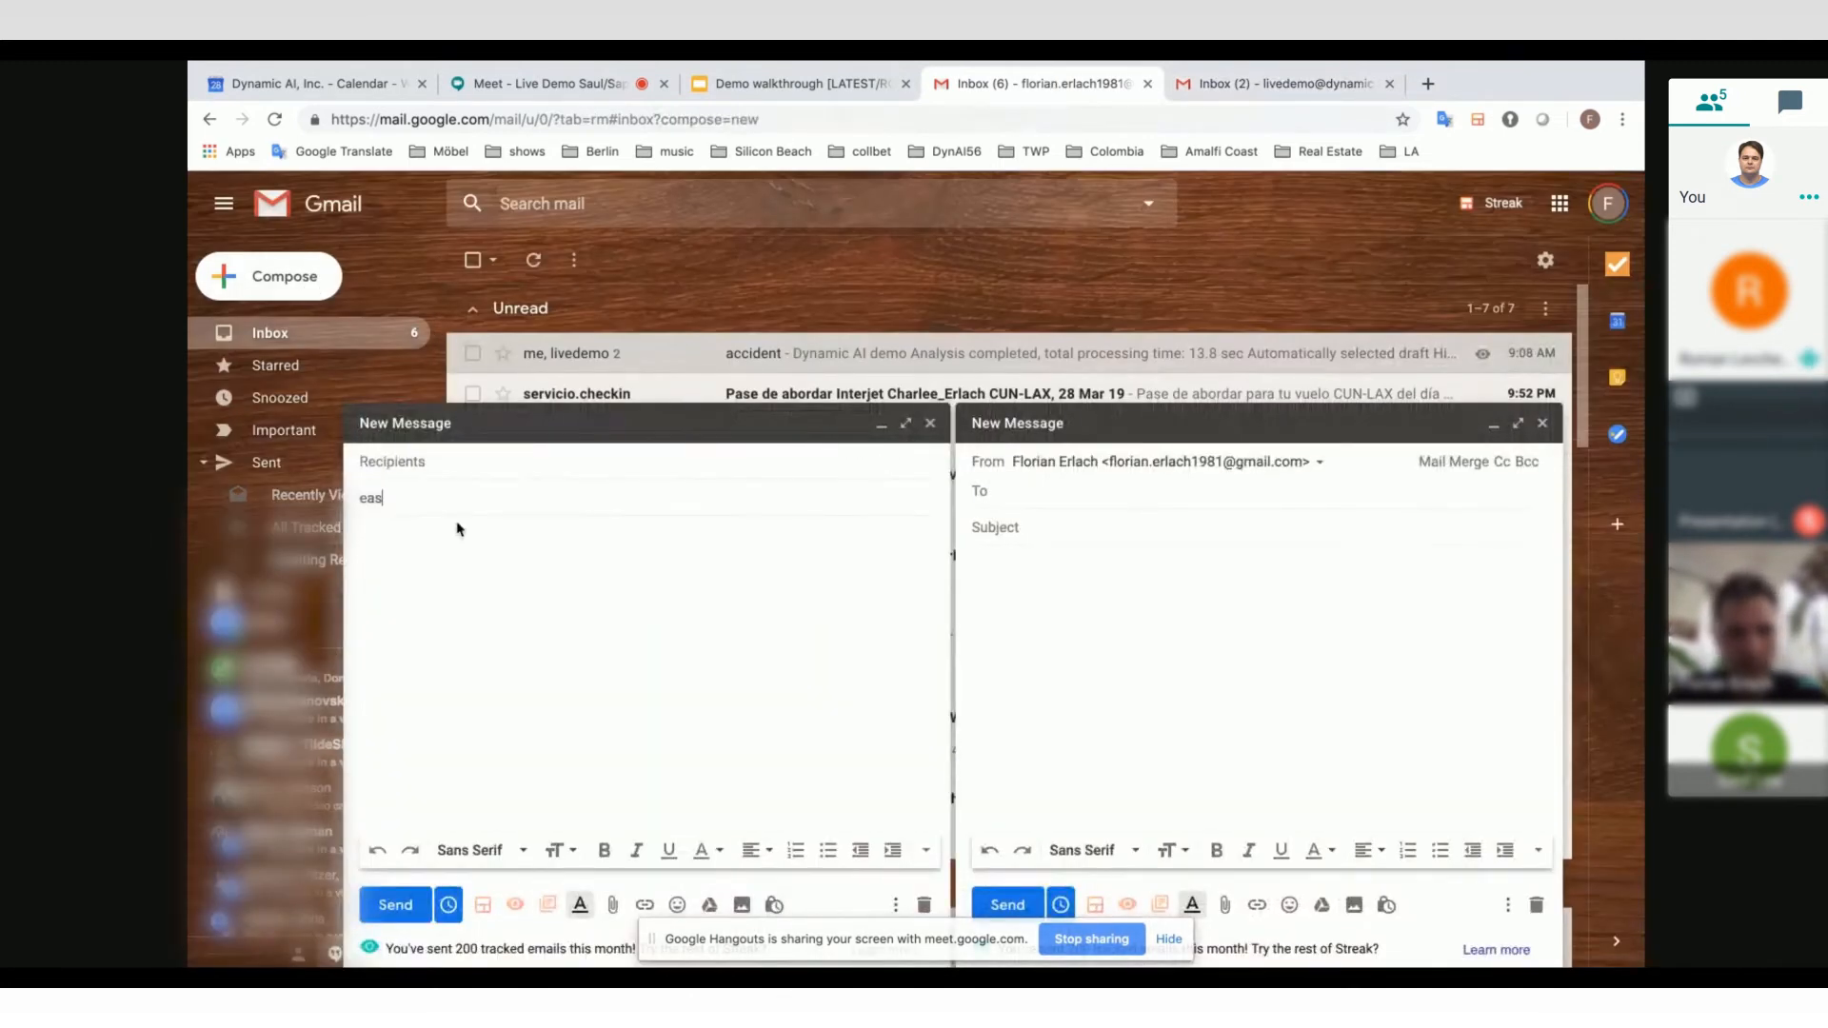
{"action": "type", "text": "ter specials"}
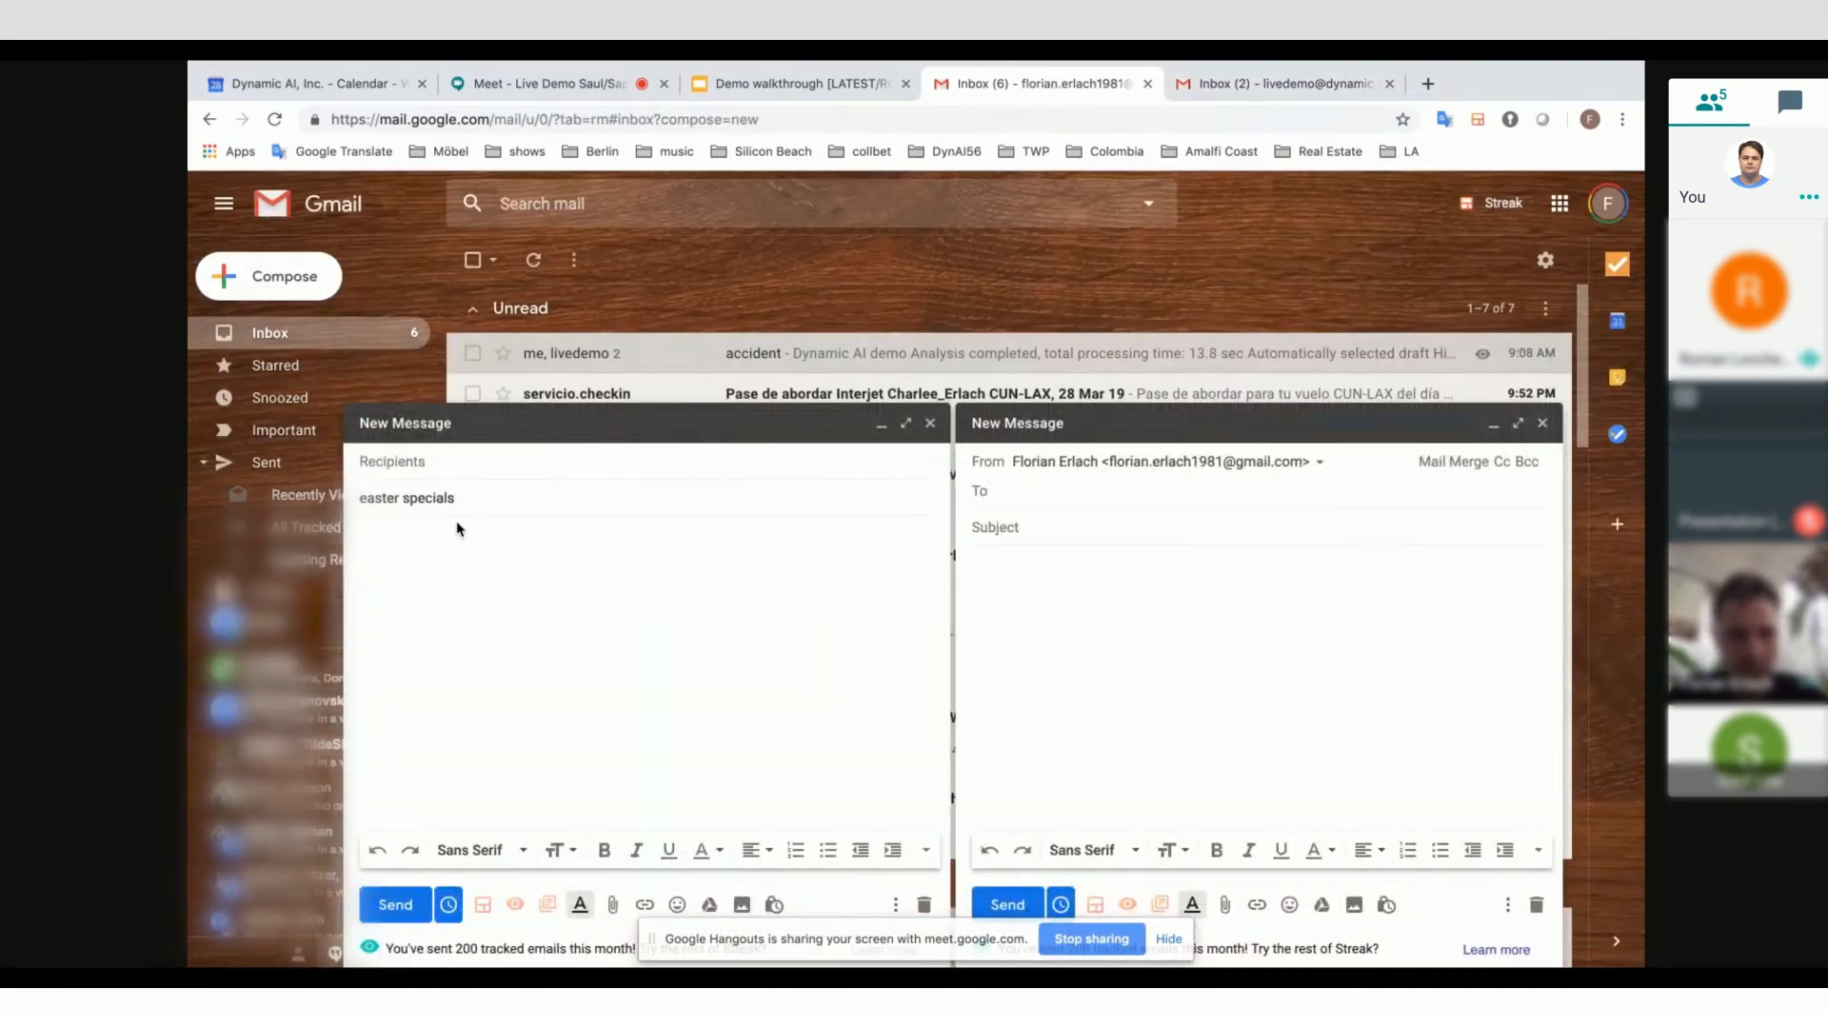
{"action": "type", "text": "eastr"}
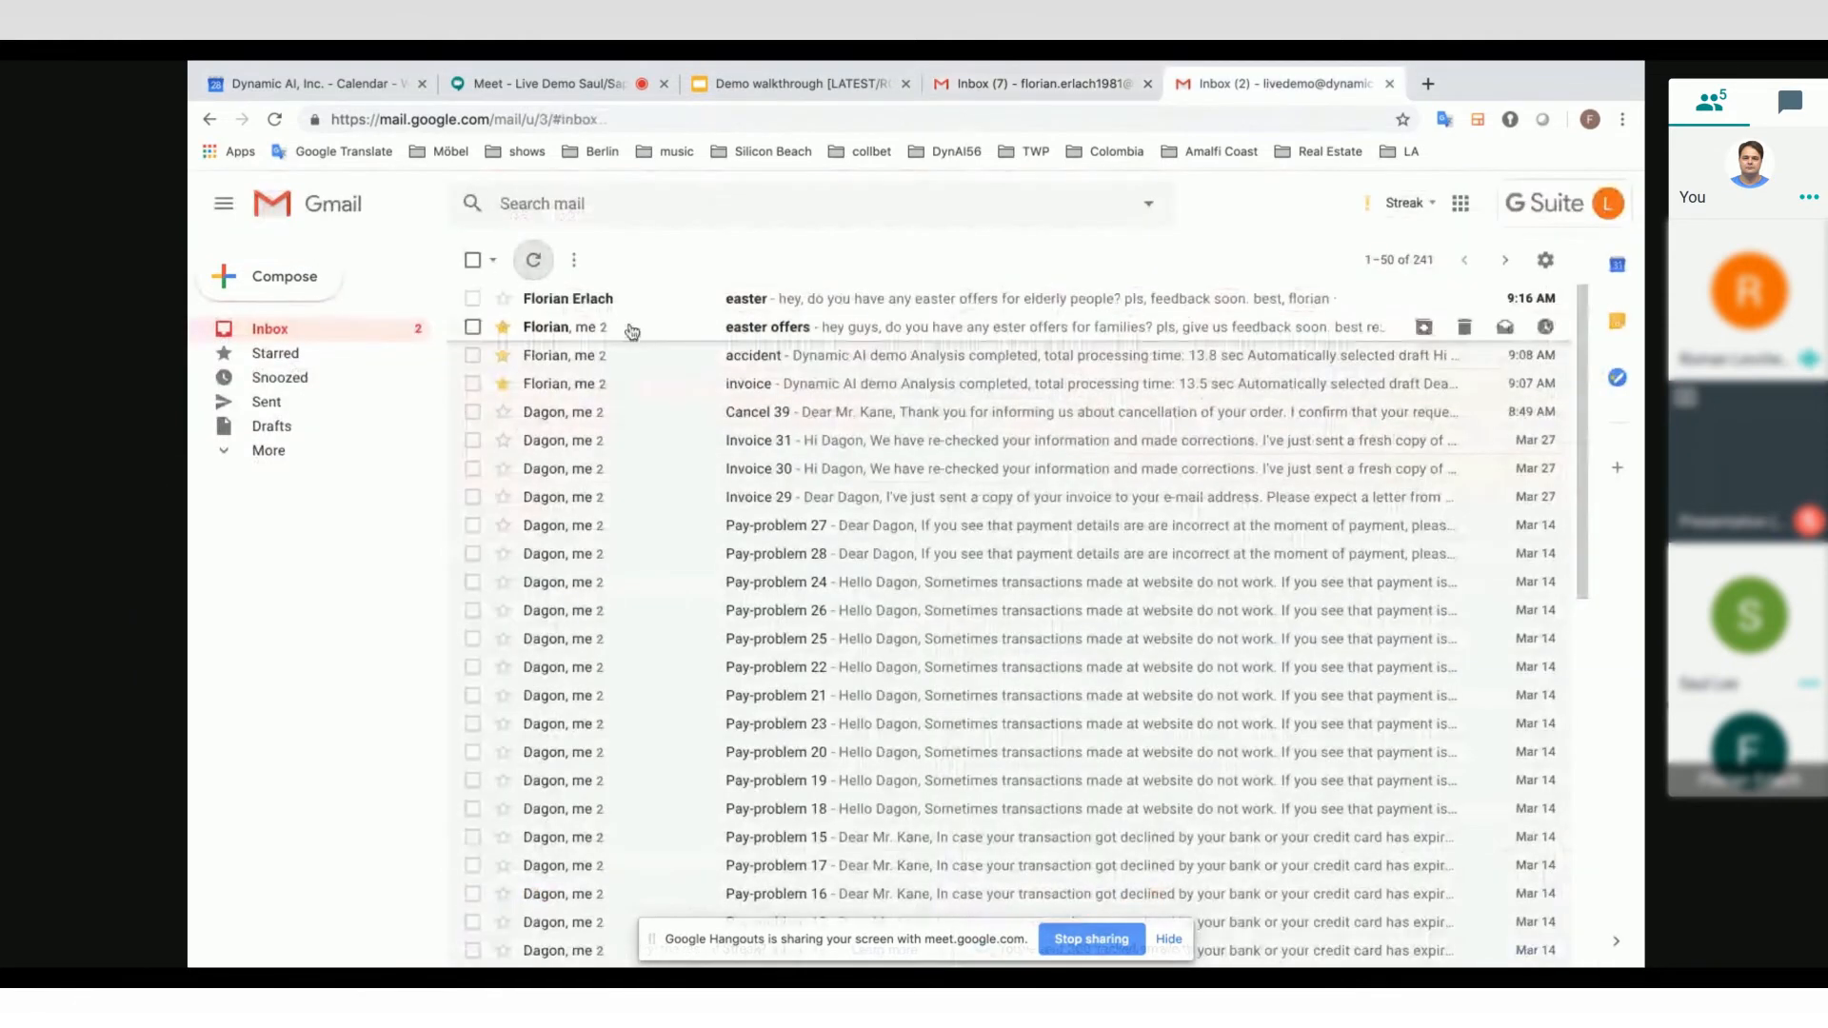
Step: Reply manually to the families easter offers inquiry with the 20% easter rental discount
{"action": "left_click", "coordinate": [768, 326]}
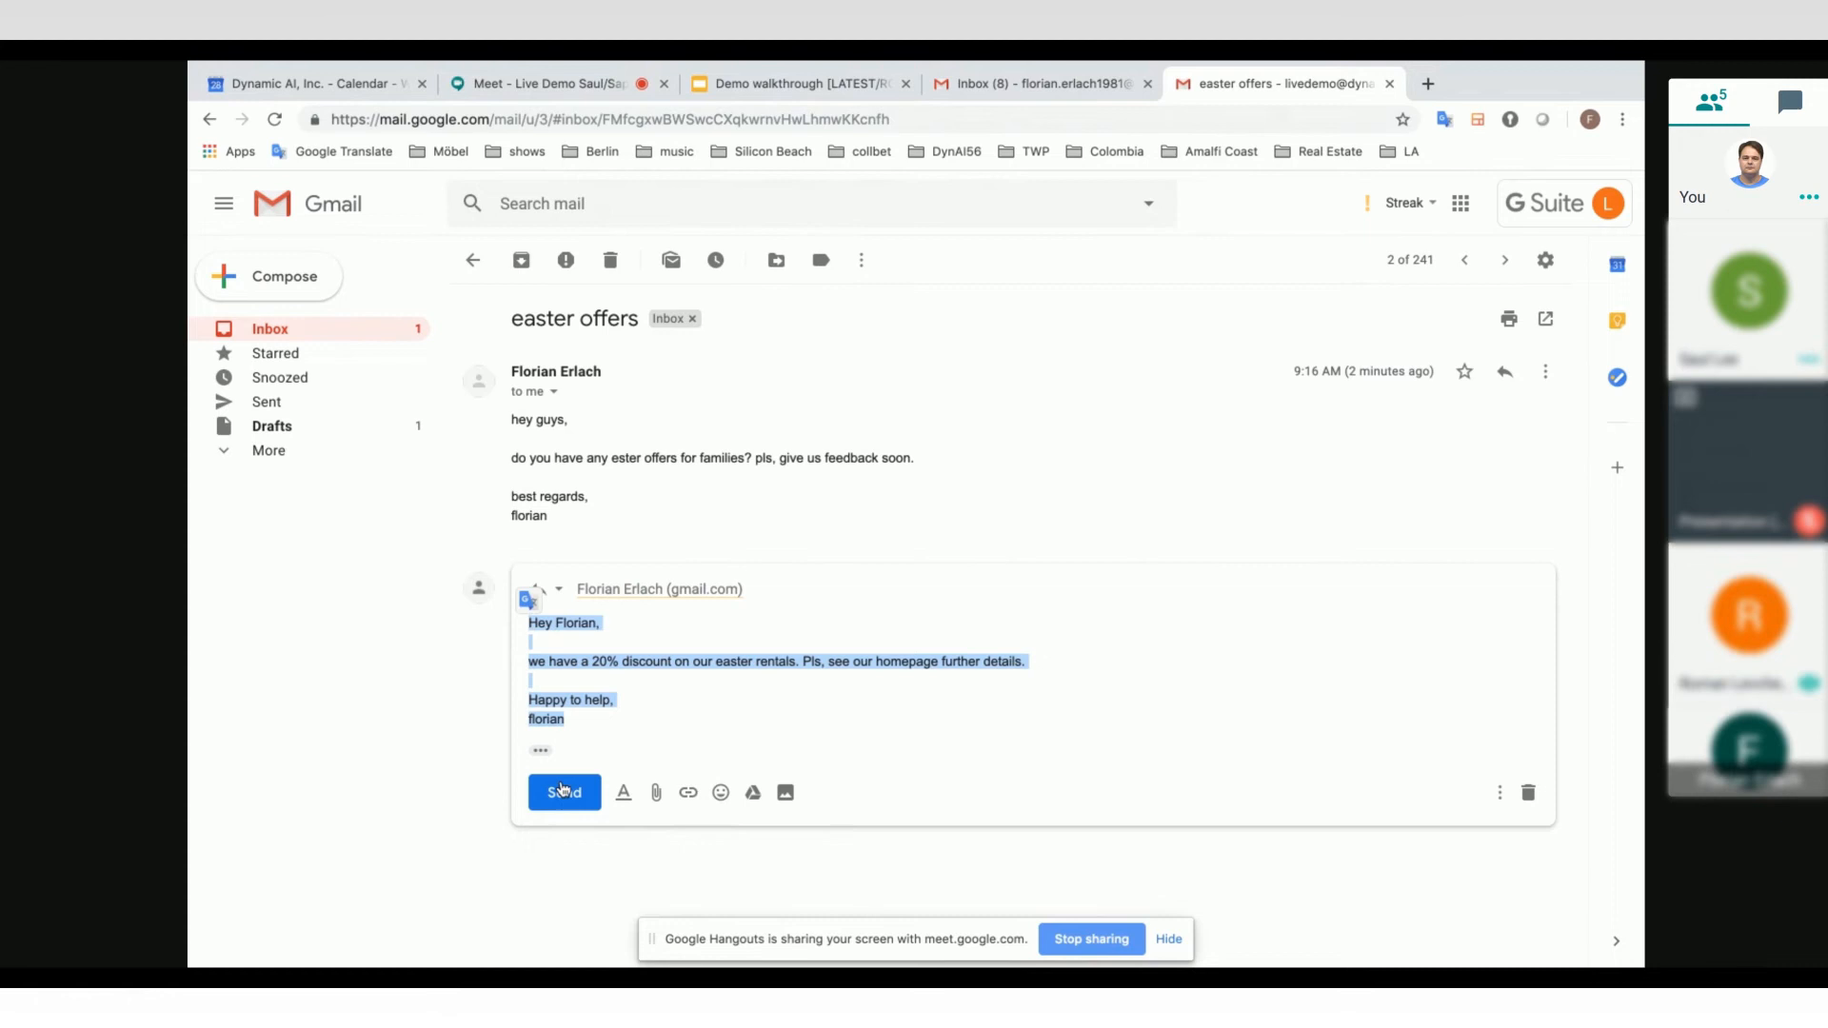
{"action": "mouse_move", "coordinate": [563, 792]}
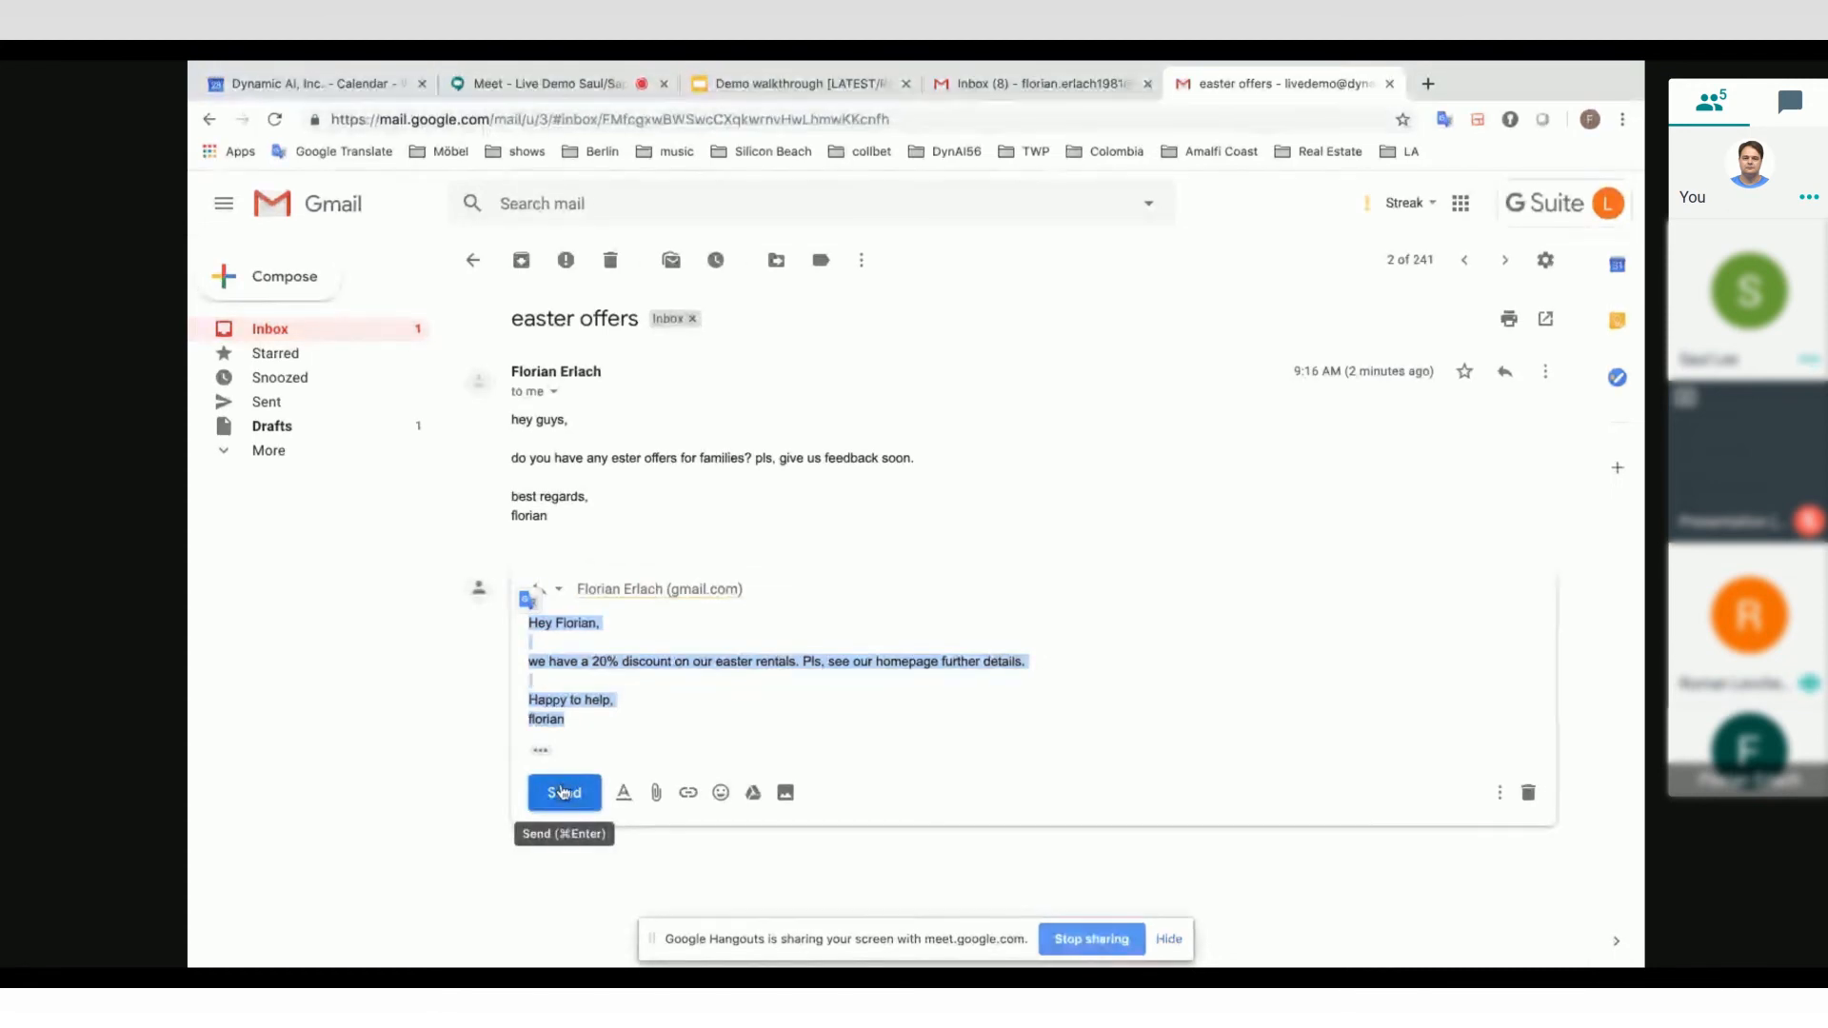
{"action": "left_click", "coordinate": [564, 792]}
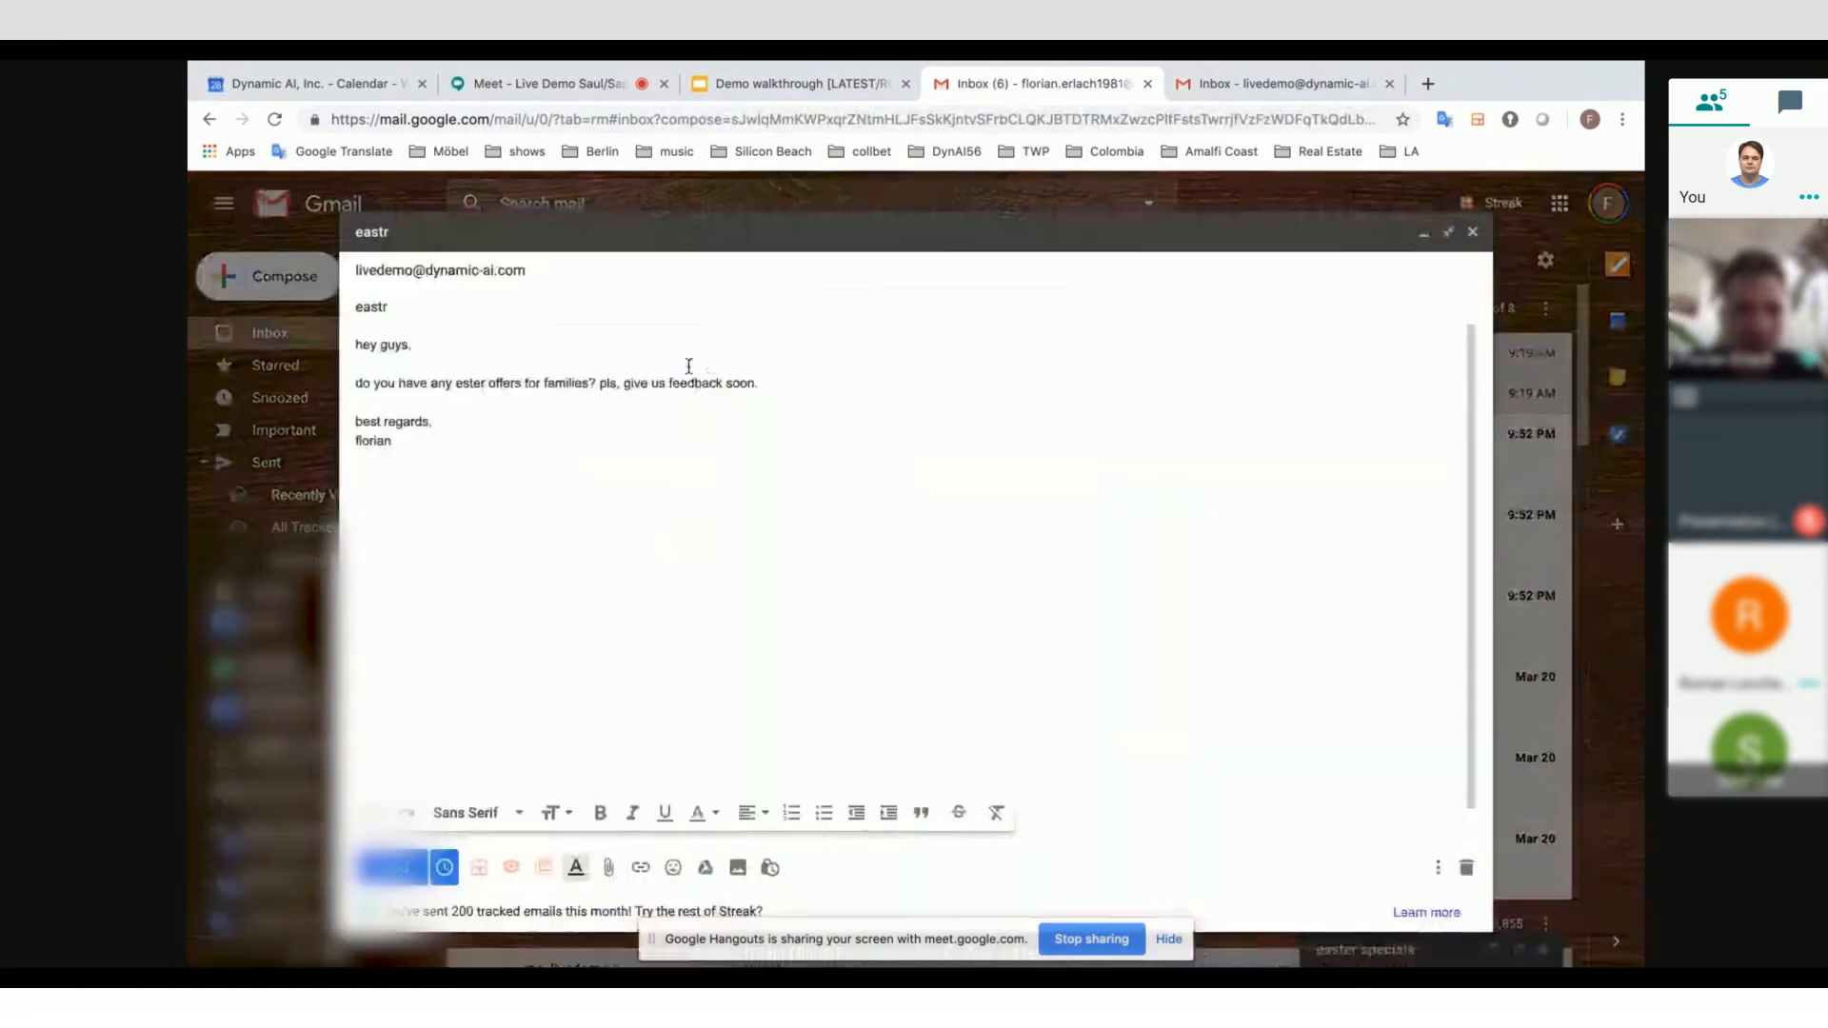
Step: Compose the 'eastr' inquiry asking about easter offers for fancy people and send it to the demo inbox
{"action": "type", "text": "easter"}
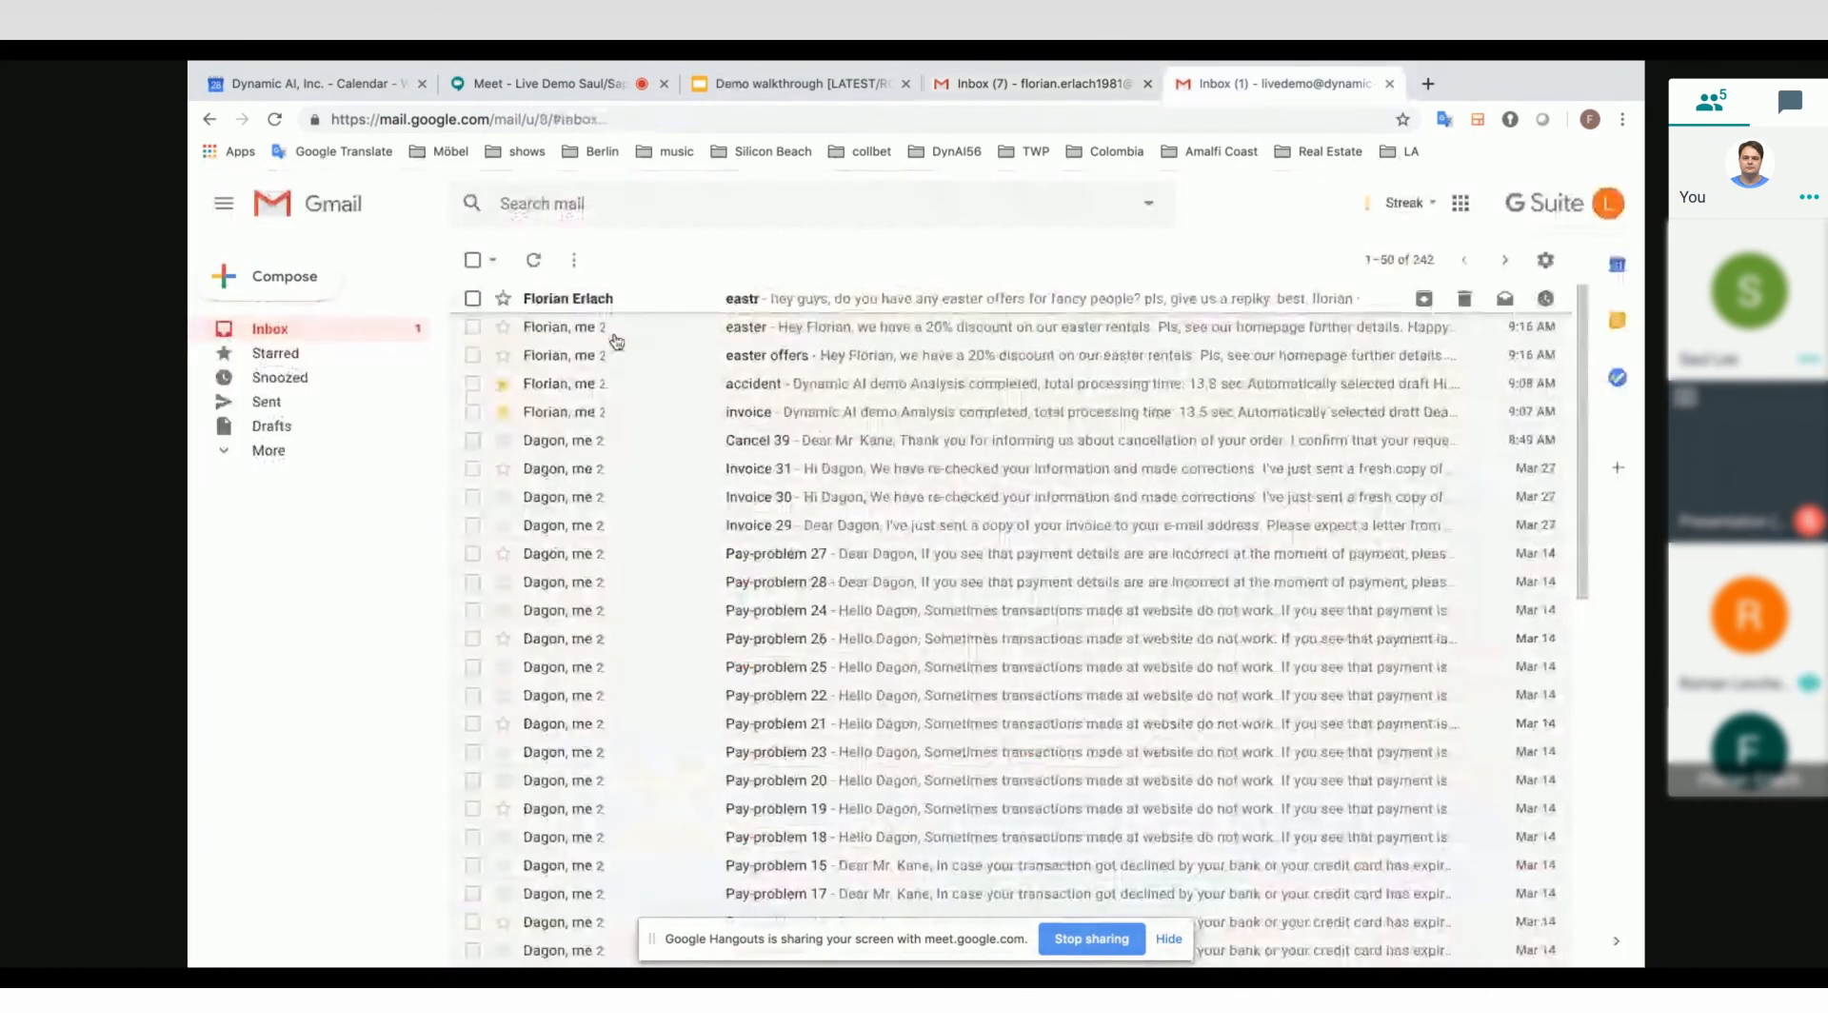
Step: Review the eastr thread's analysis reply with its 20% easter discount draft and ranked similar messages
{"action": "left_click", "coordinate": [533, 259]}
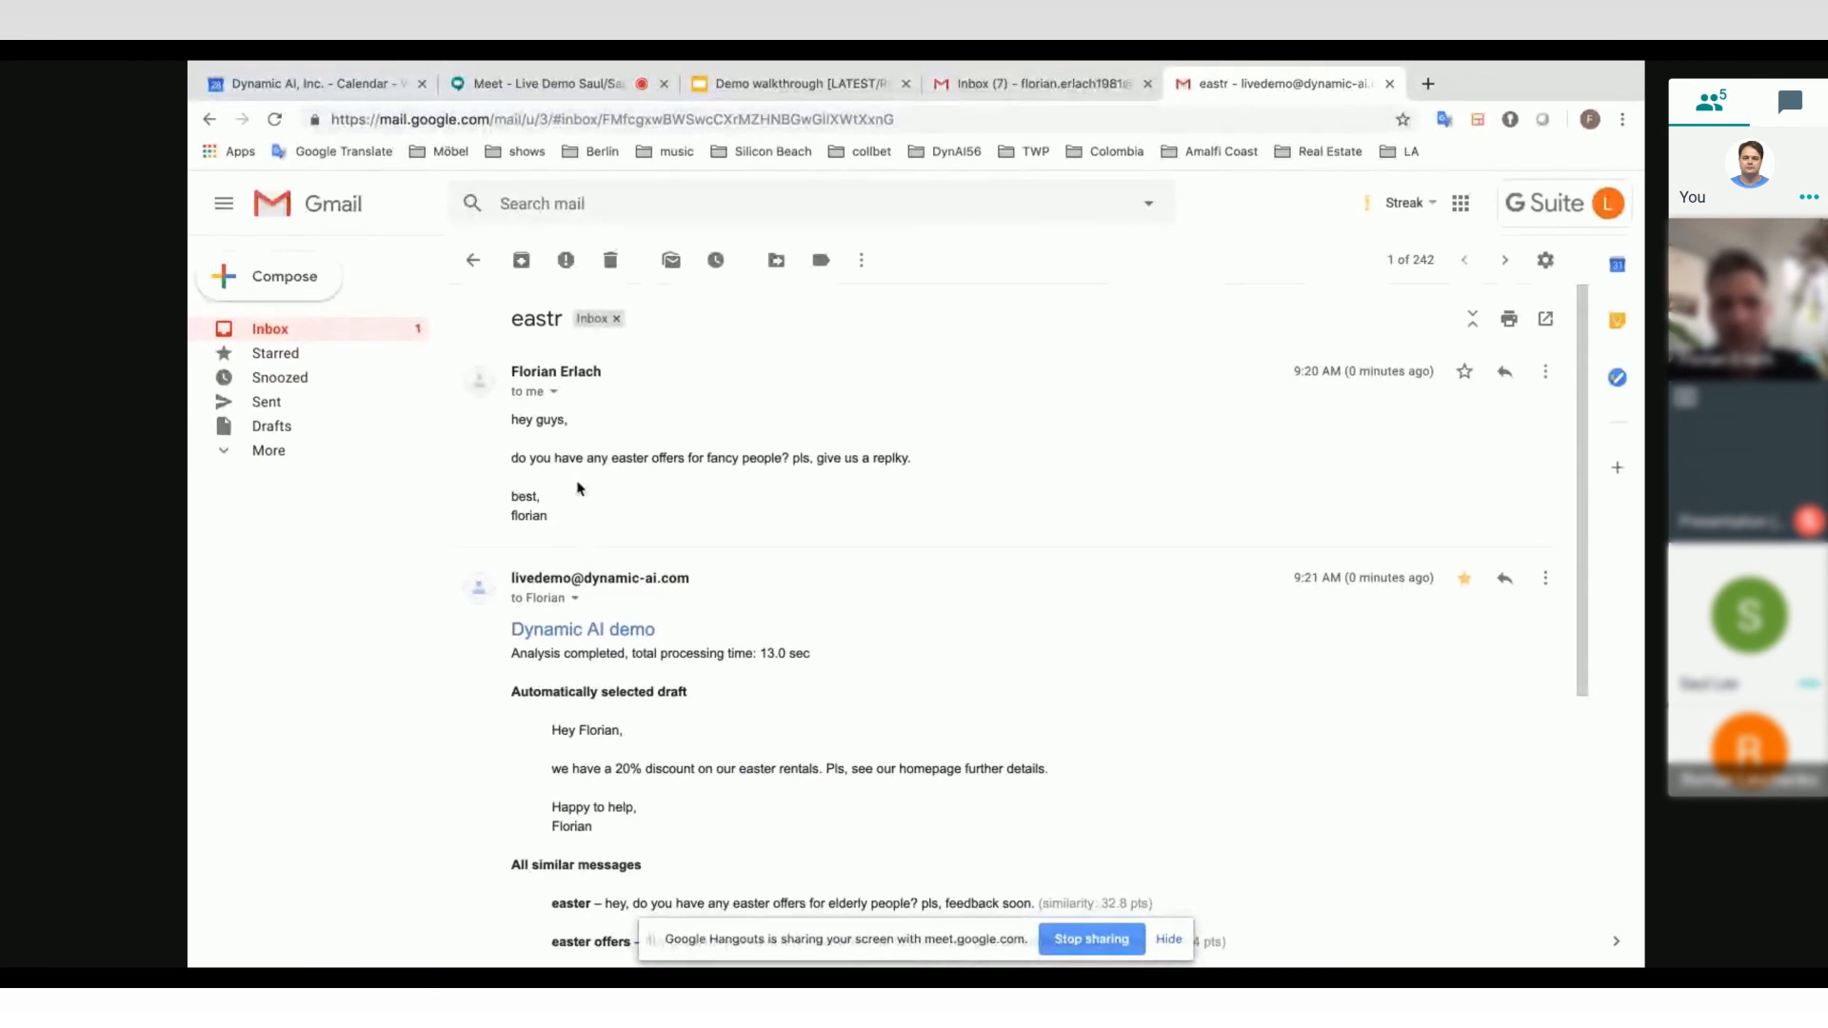
{"action": "scroll", "scroll_direction": "down", "scroll_amount": 3}
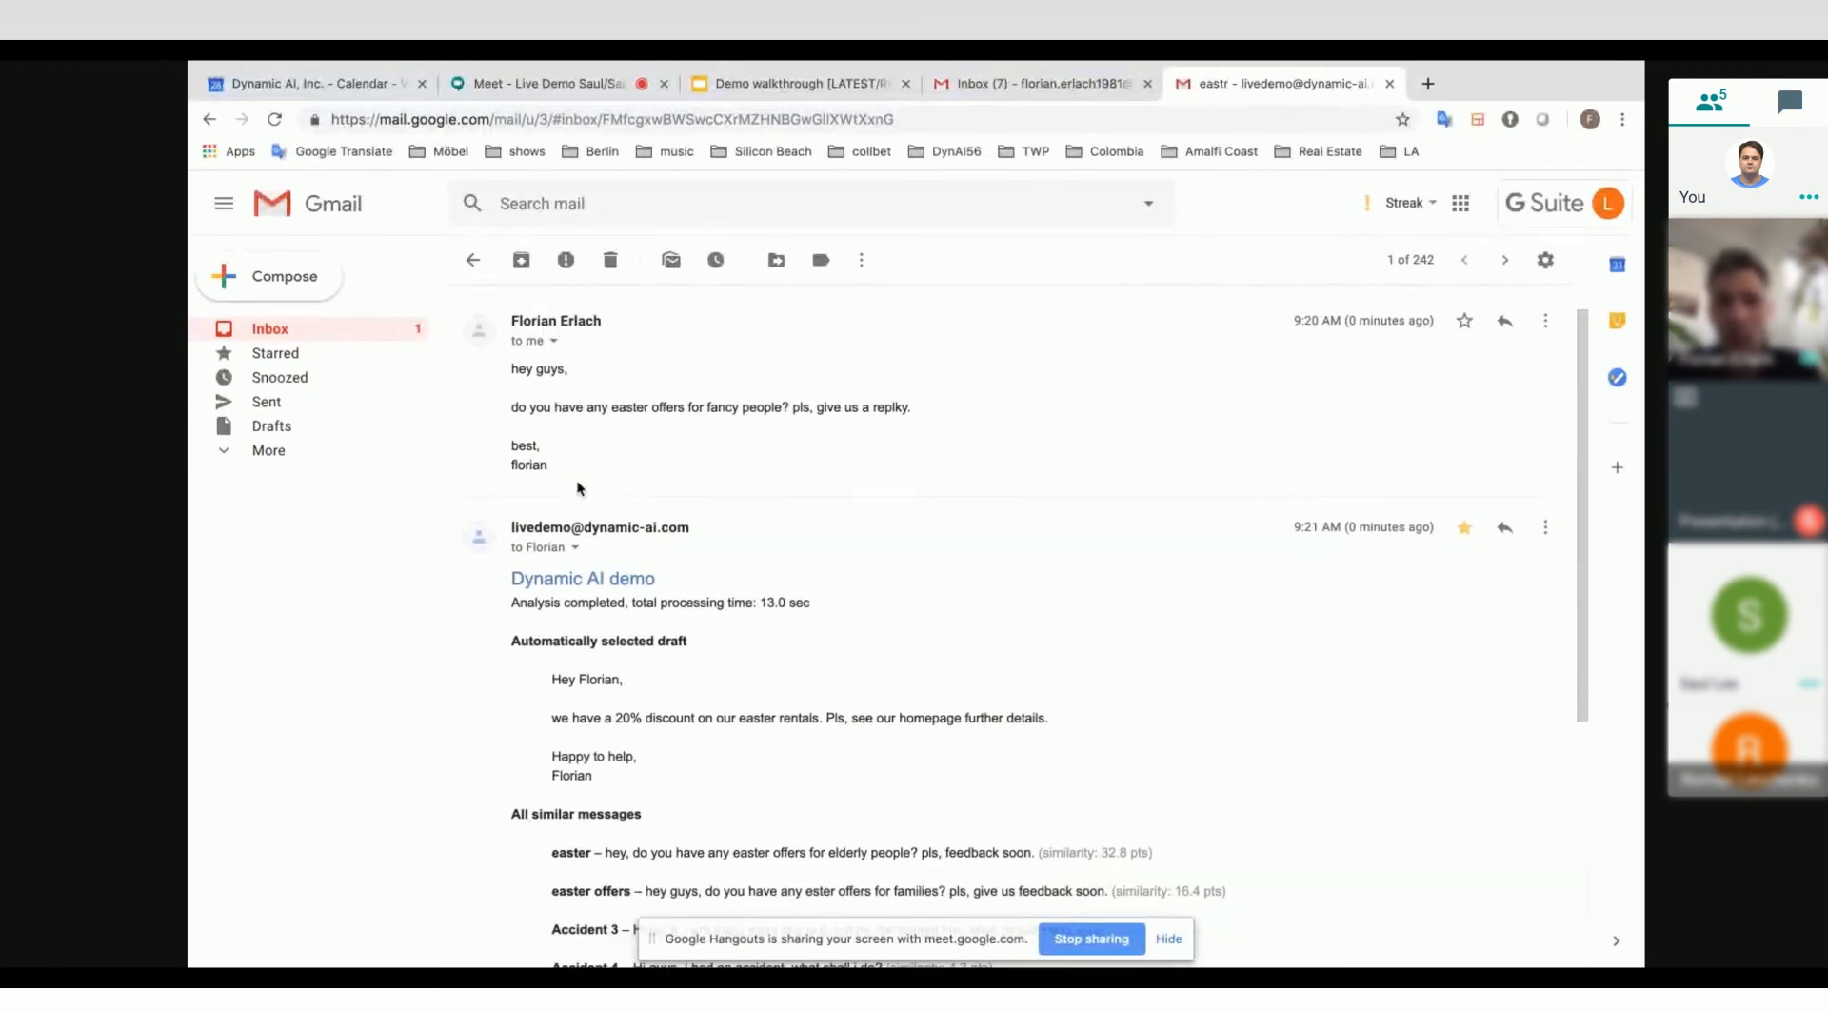
{"action": "scroll", "scroll_direction": "down", "scroll_amount": 3}
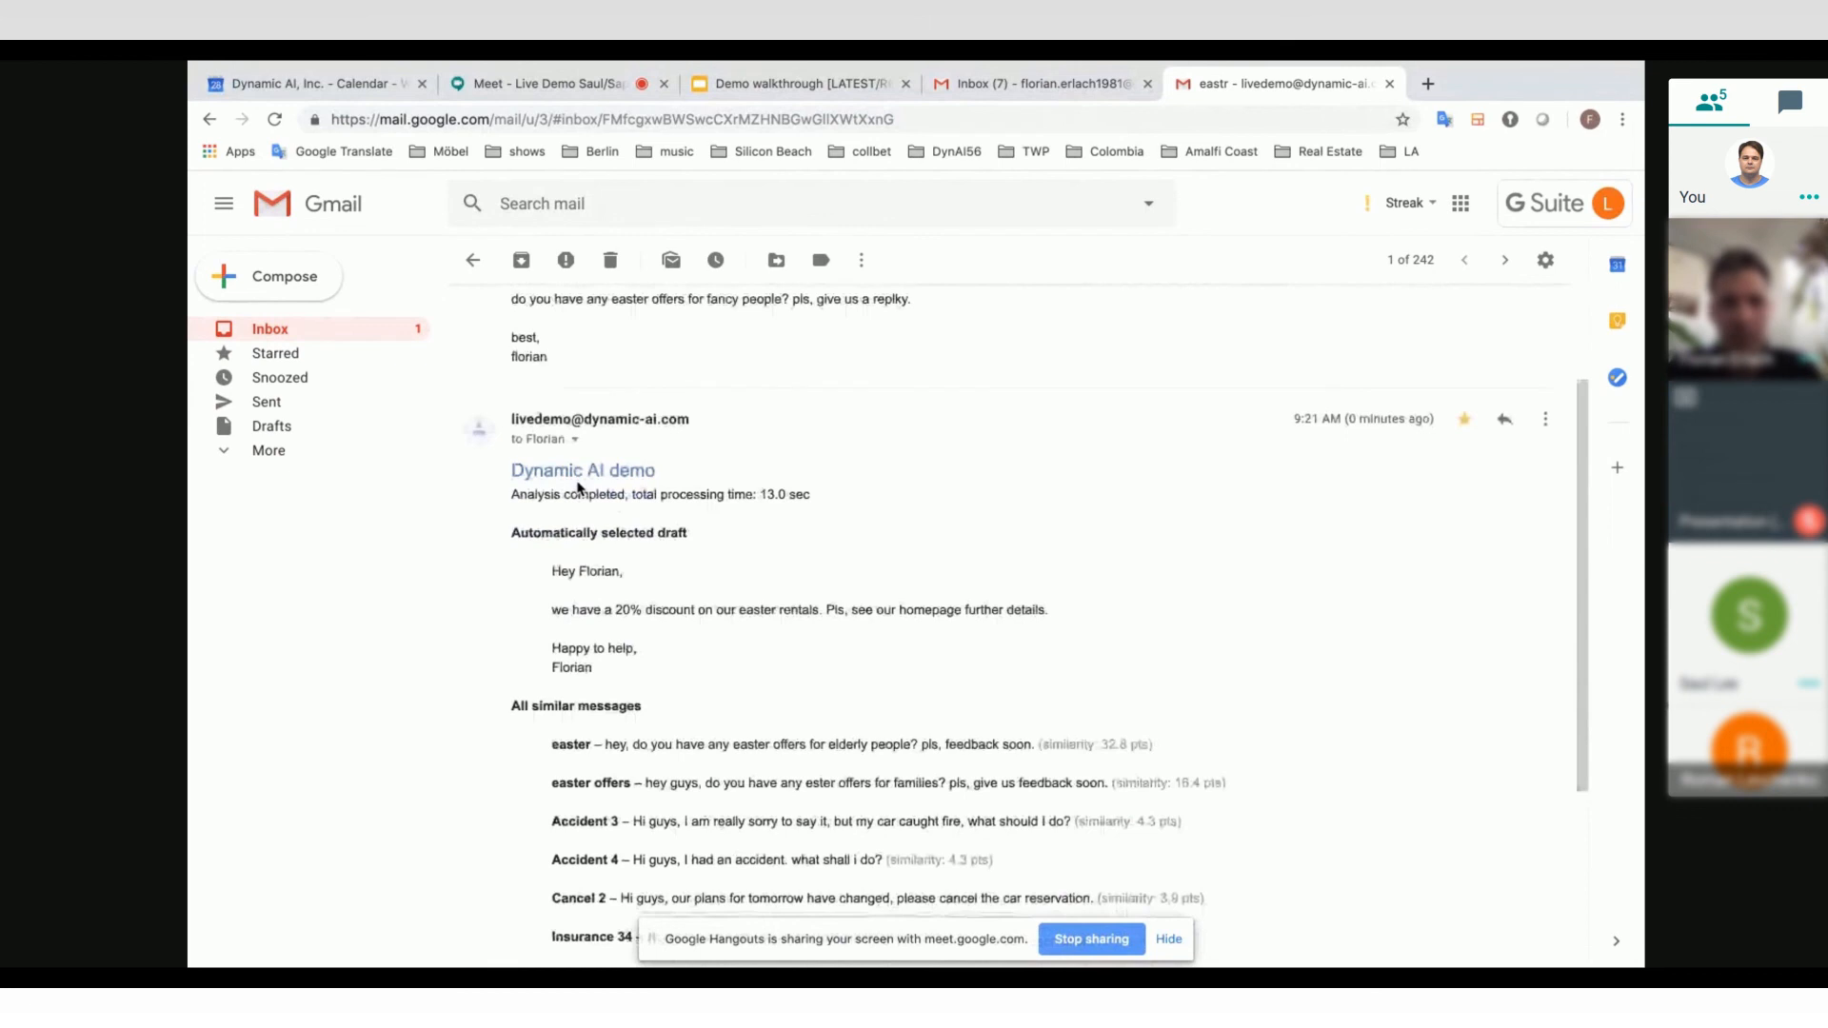
{"action": "scroll", "scroll_direction": "down", "scroll_amount": 3}
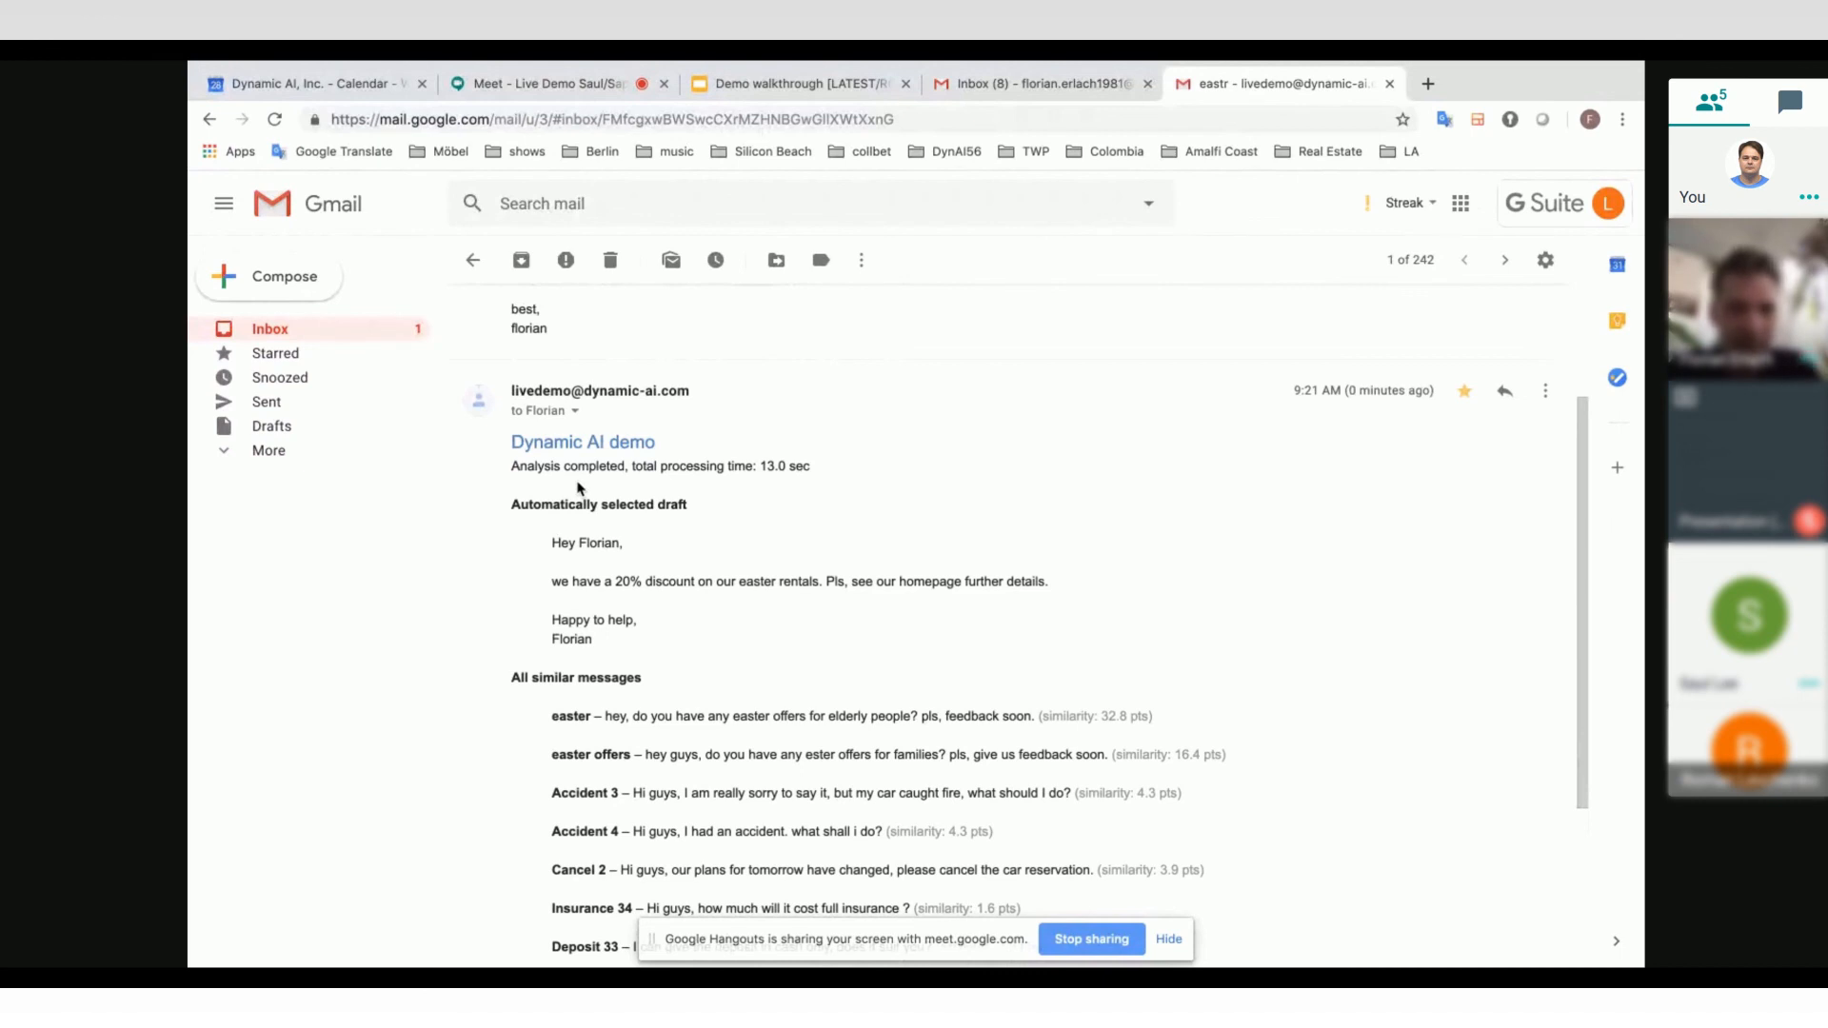
{"action": "scroll", "scroll_direction": "down", "scroll_amount": 3}
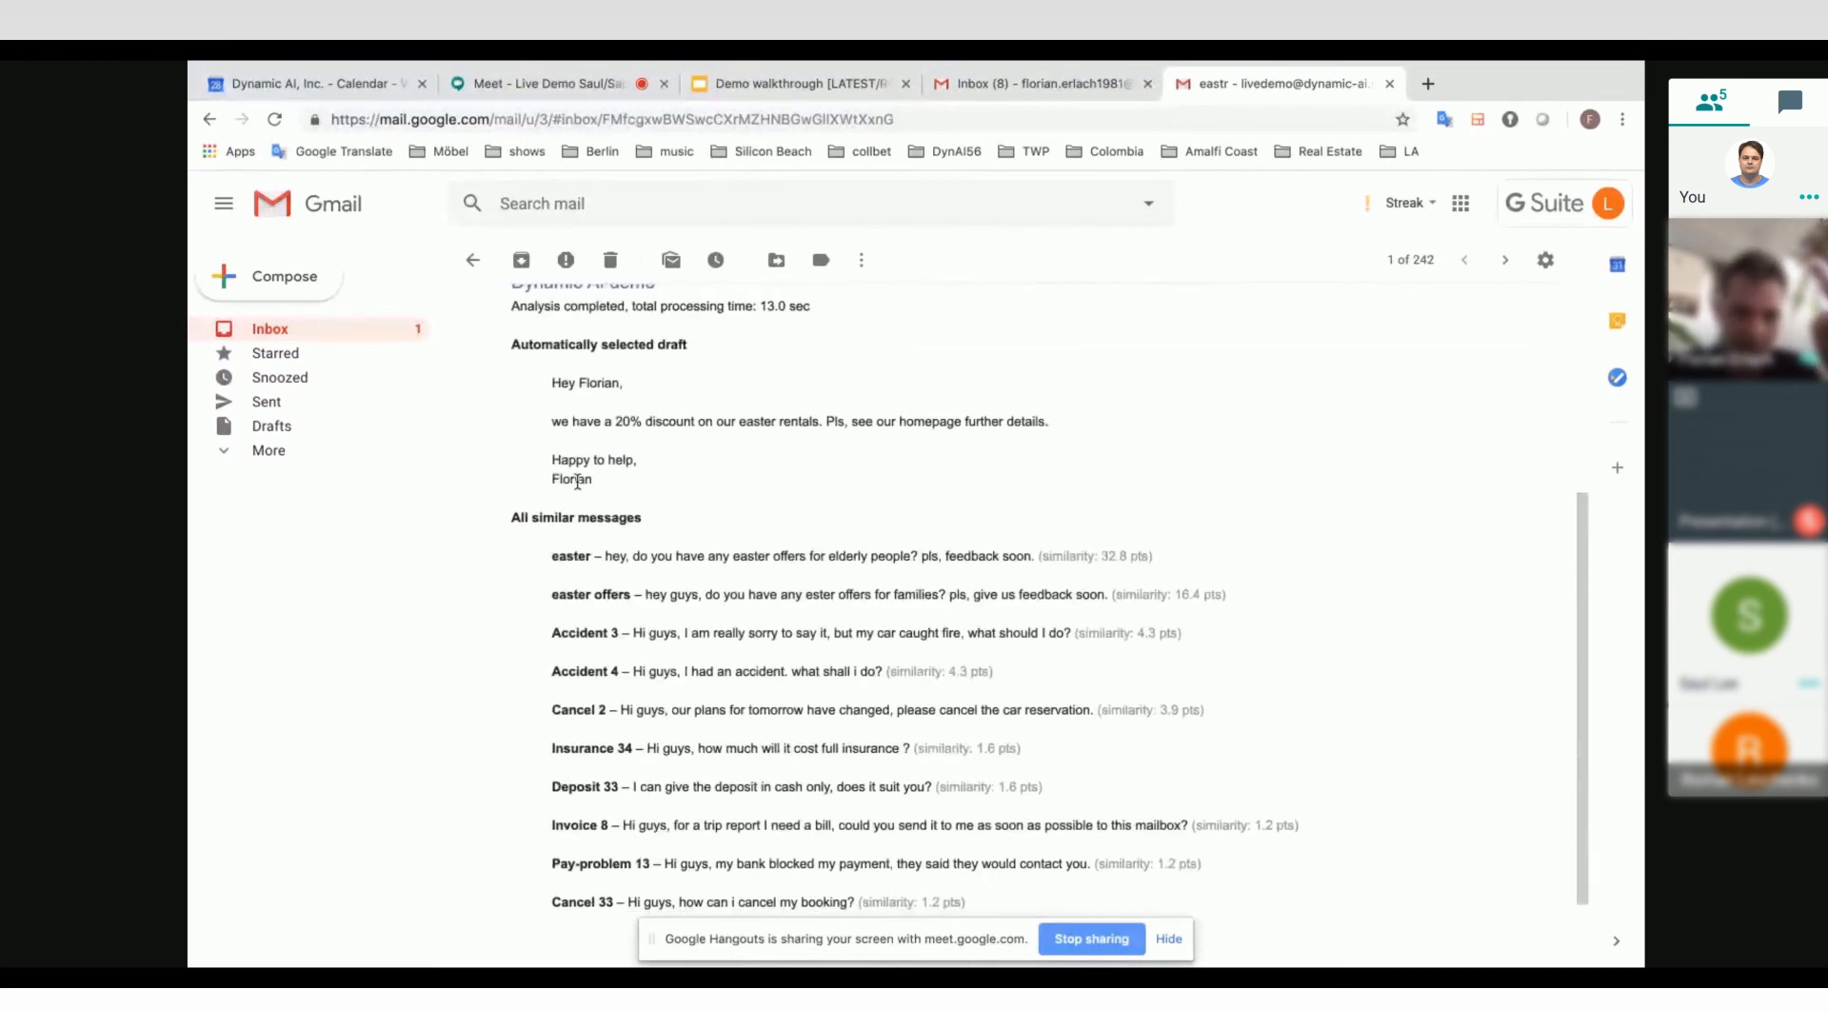